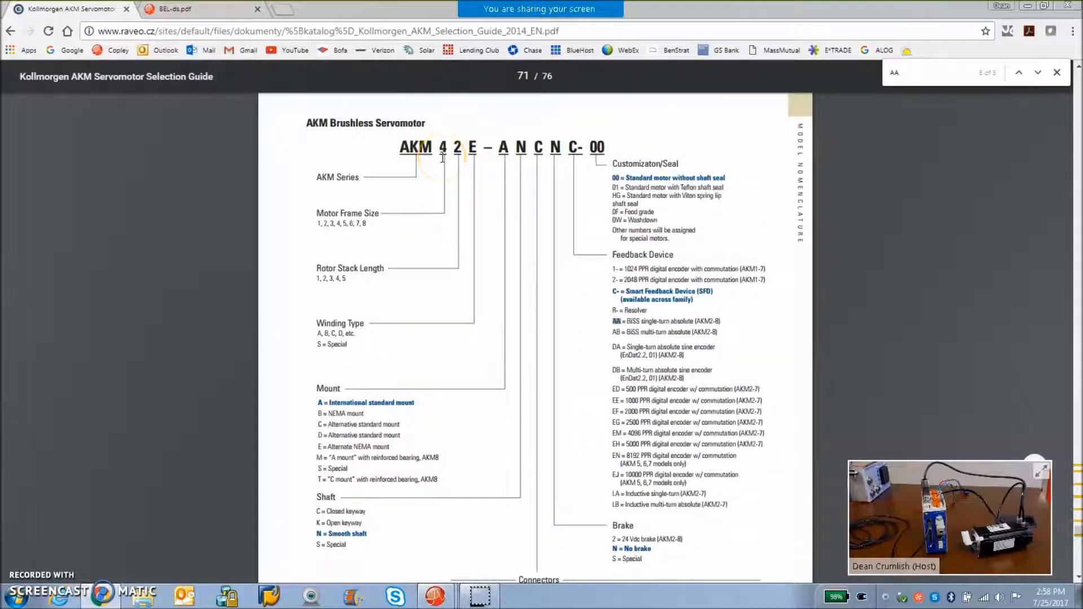
mouse_move(445, 187)
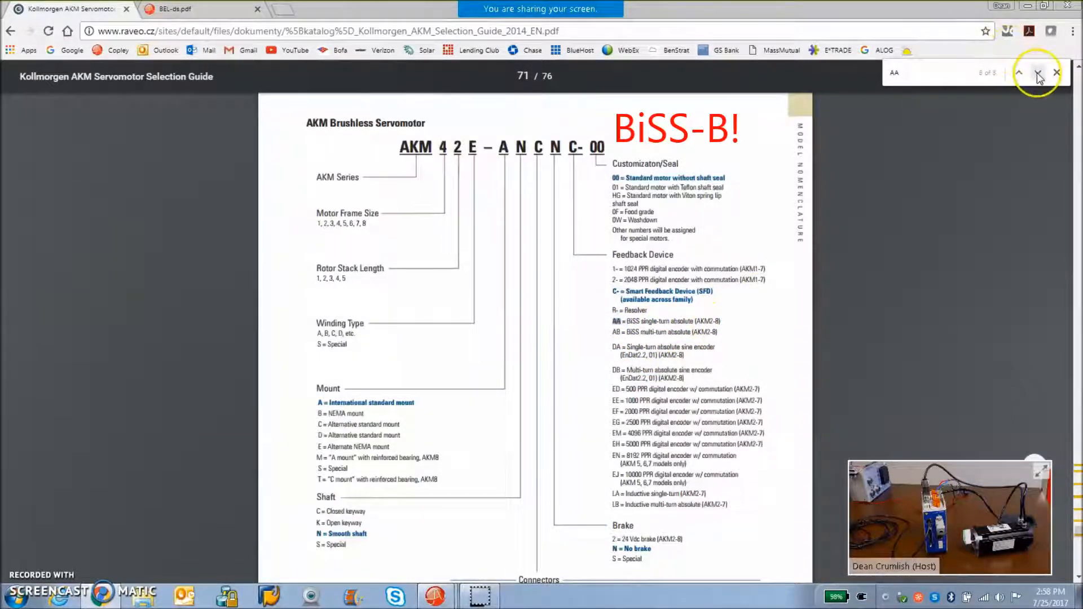
Step between the 'AA' matches to reach the AA/AB BiSS encoder connector pinout tables.
click(1018, 72)
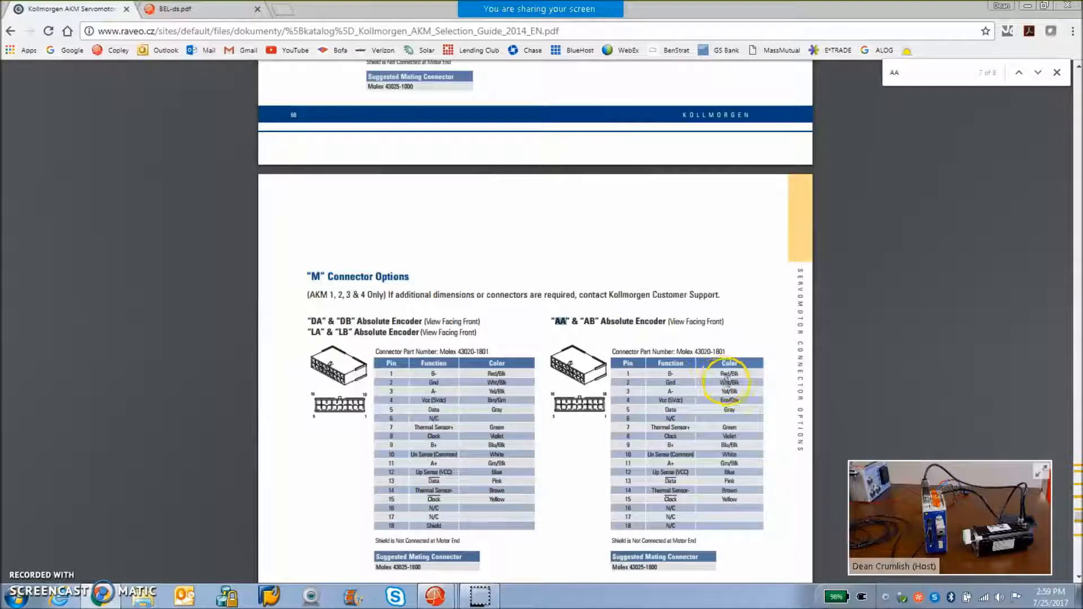
mouse_move(941, 150)
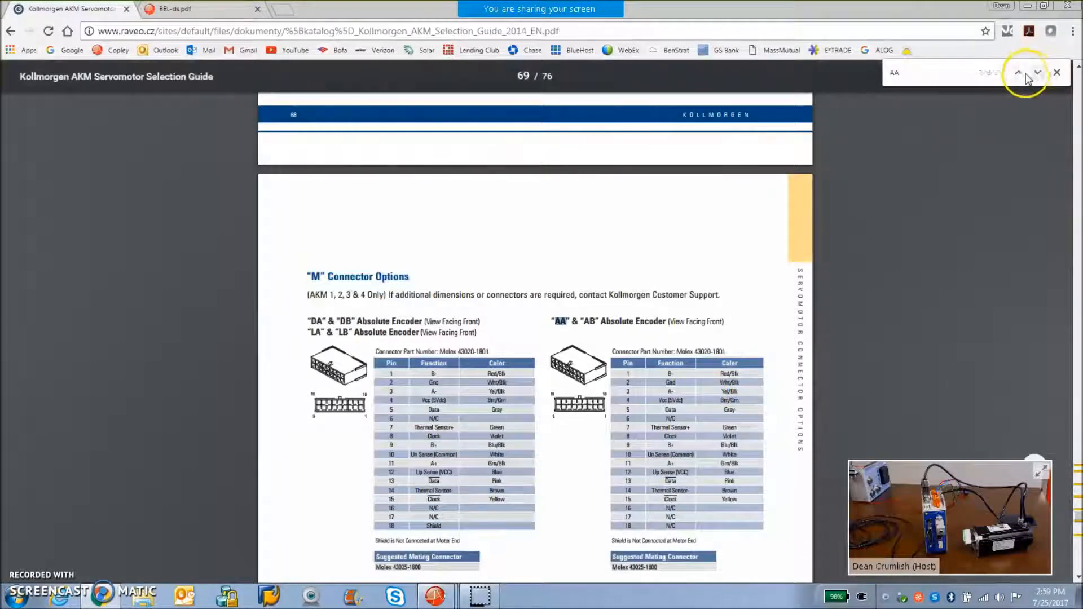
click(1018, 72)
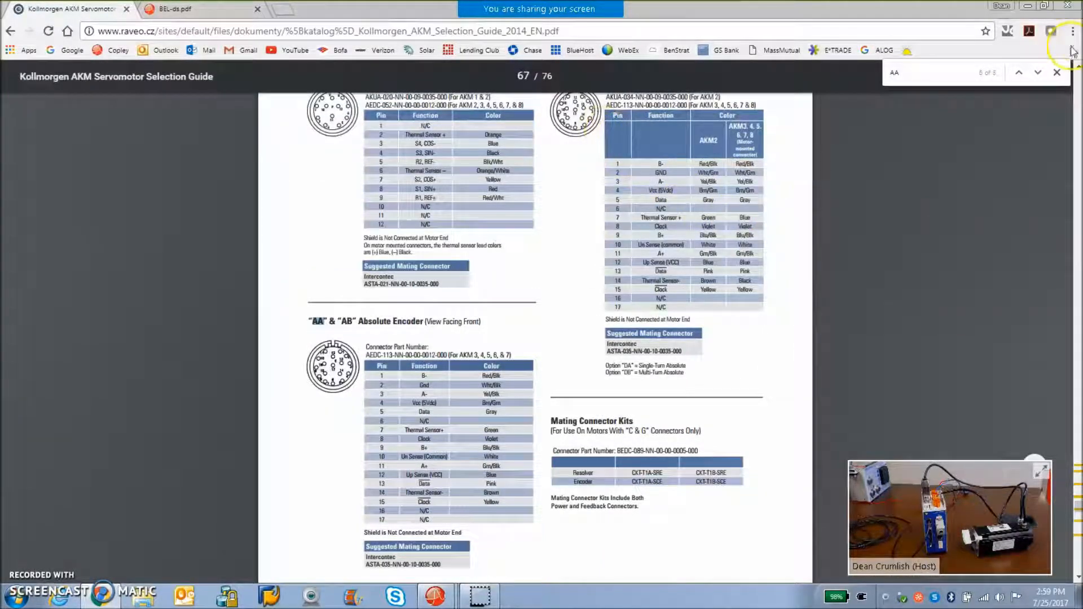
scroll(down, 3)
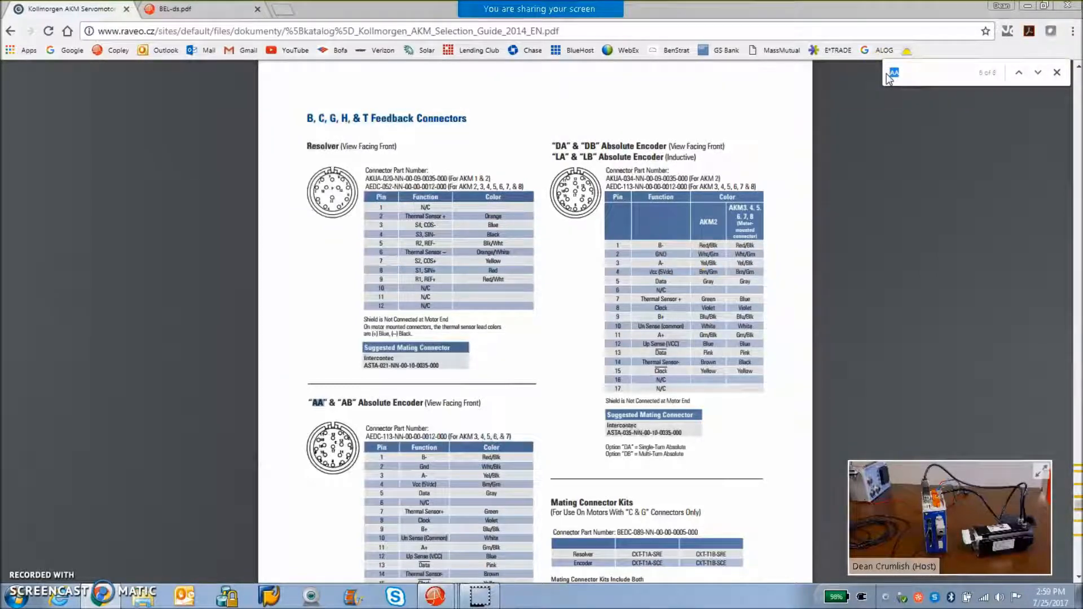
Search 'resolution' and cycle through its matches, including the AKD feedback summary table.
text(resoluti)
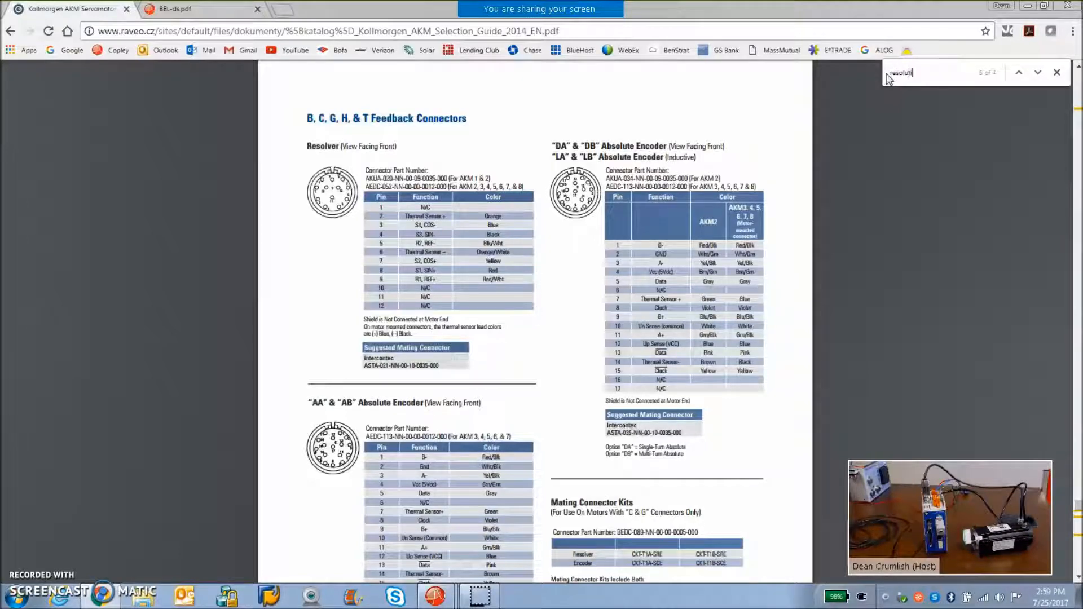
click(1037, 72)
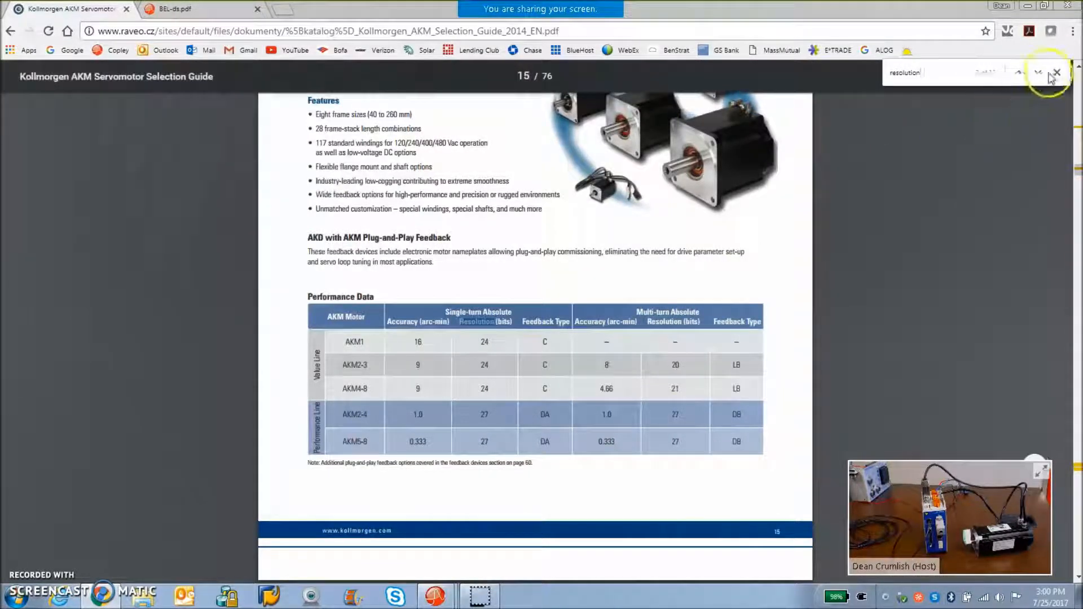
click(1018, 72)
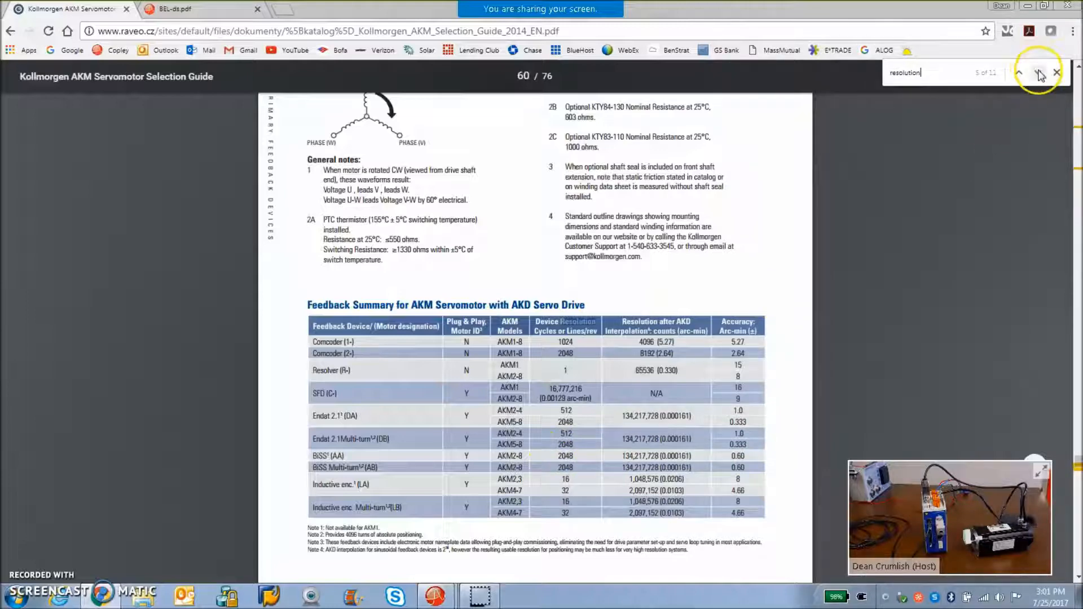
click(1040, 72)
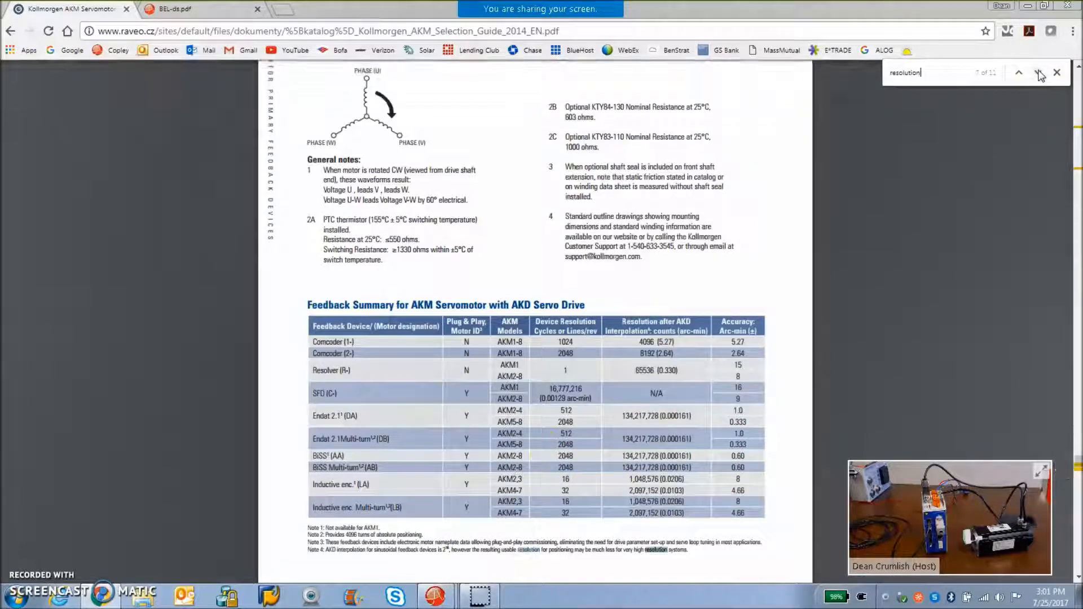
click(1018, 72)
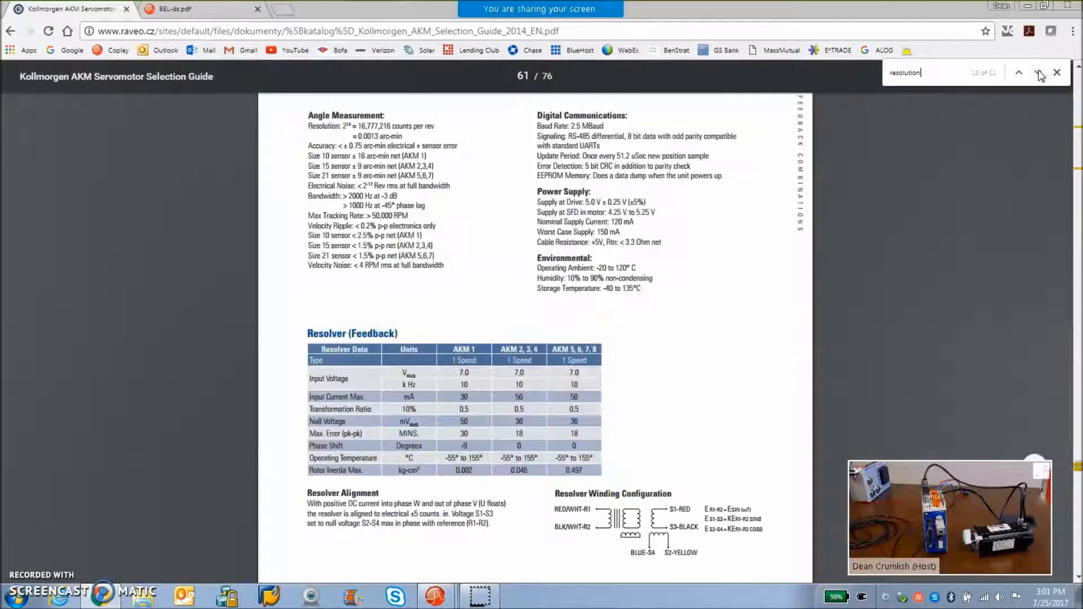
click(1039, 72)
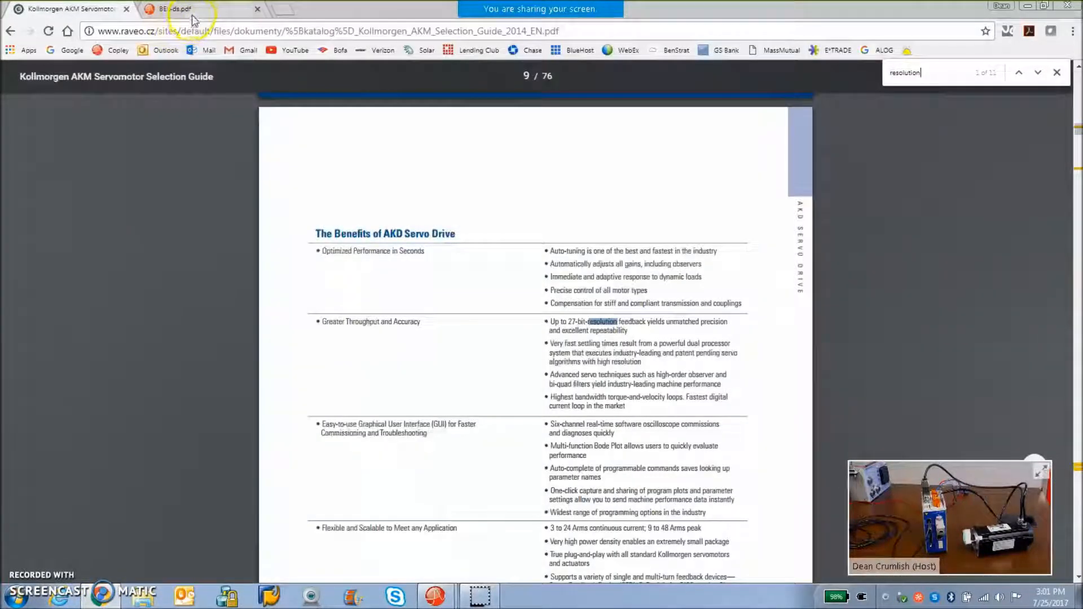
In BEL-ds.pdf, find 'BiSS absolute Encoder' and scroll through the feedback wiring diagrams and J6 pin tables.
click(201, 8)
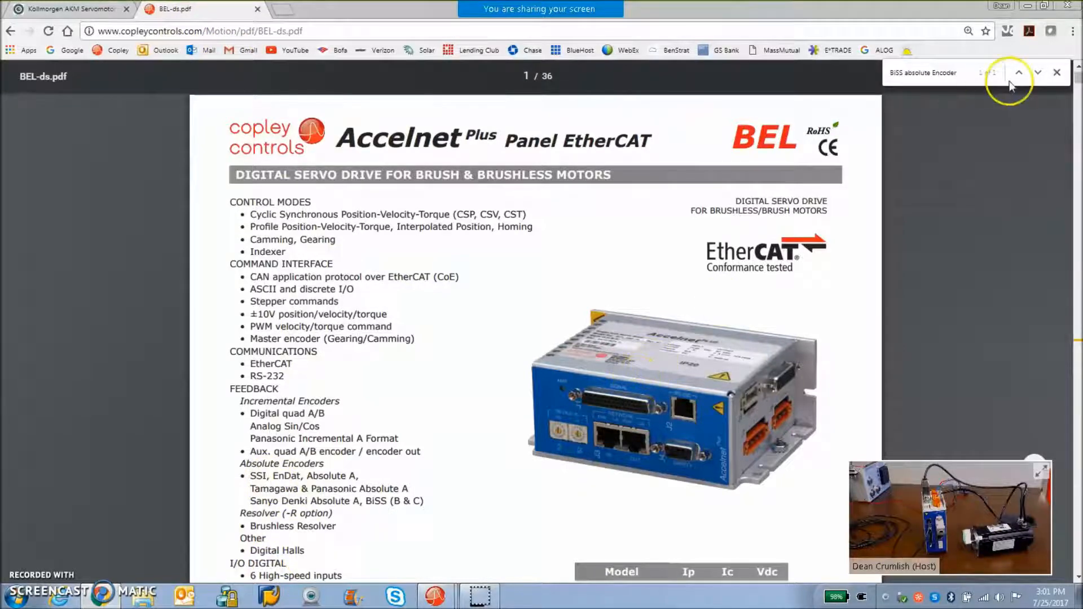
click(1036, 72)
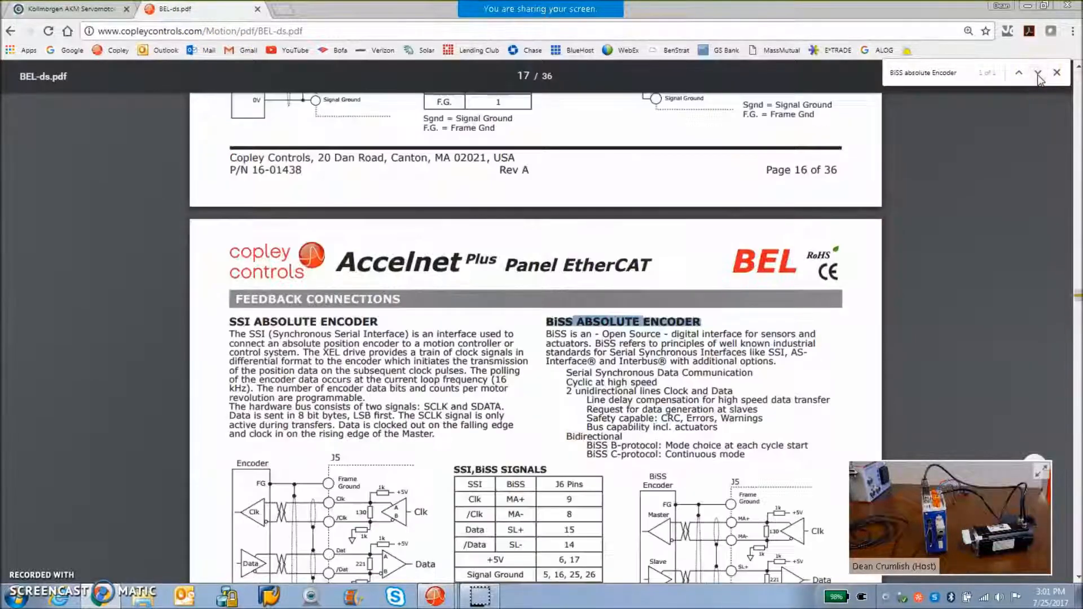
scroll(down, 3)
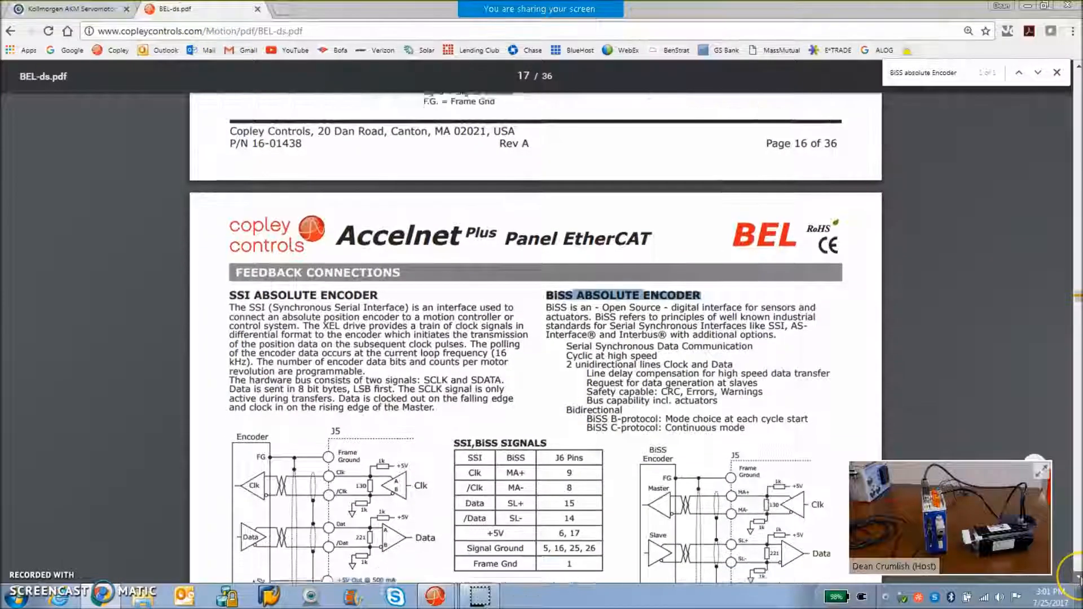
scroll(down, 3)
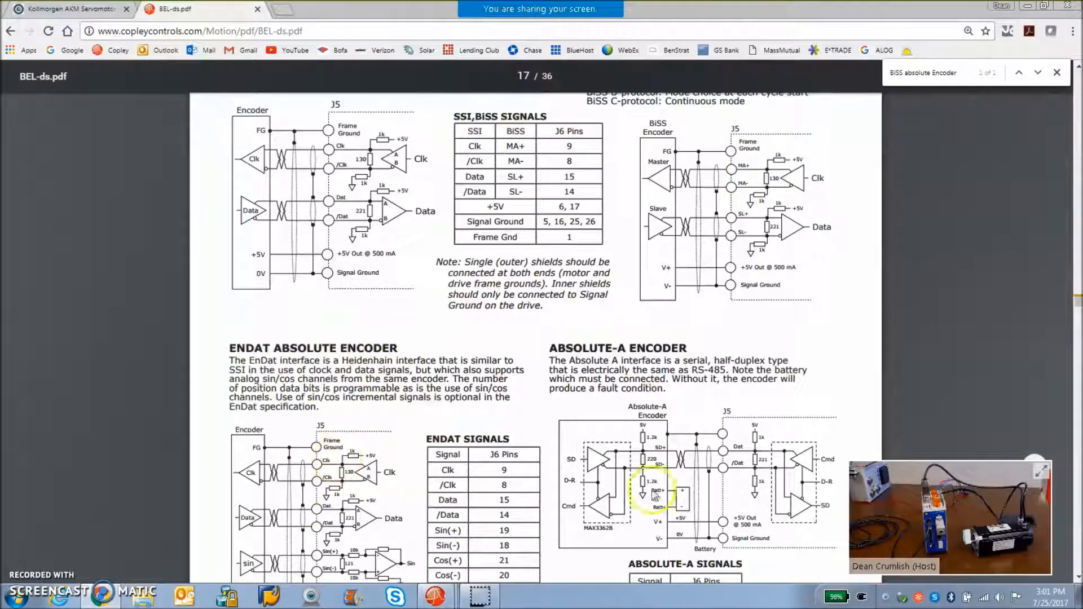
scroll(down, 3)
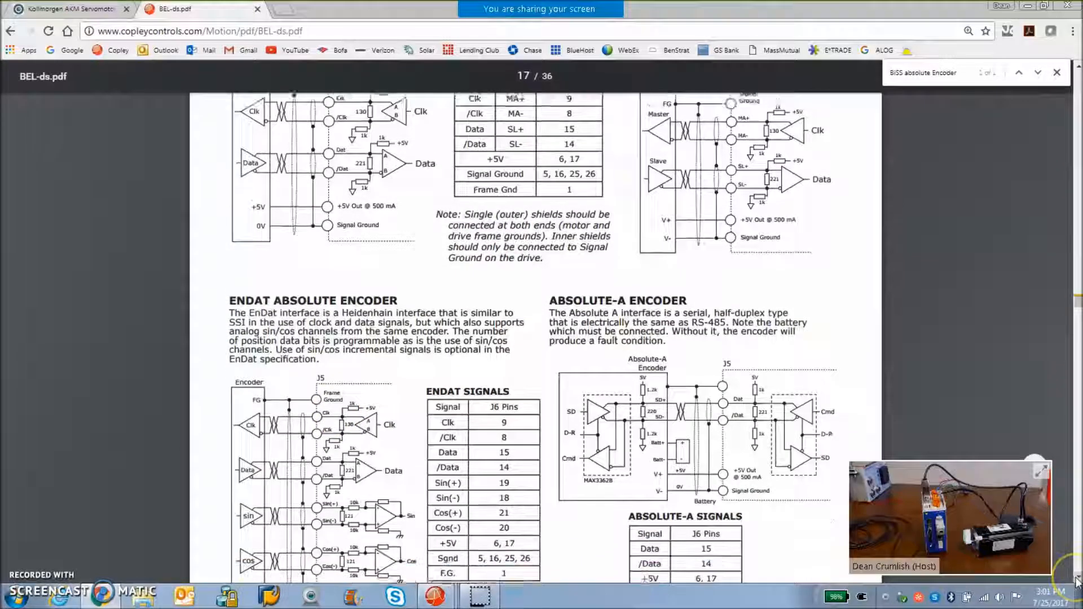
scroll(down, 3)
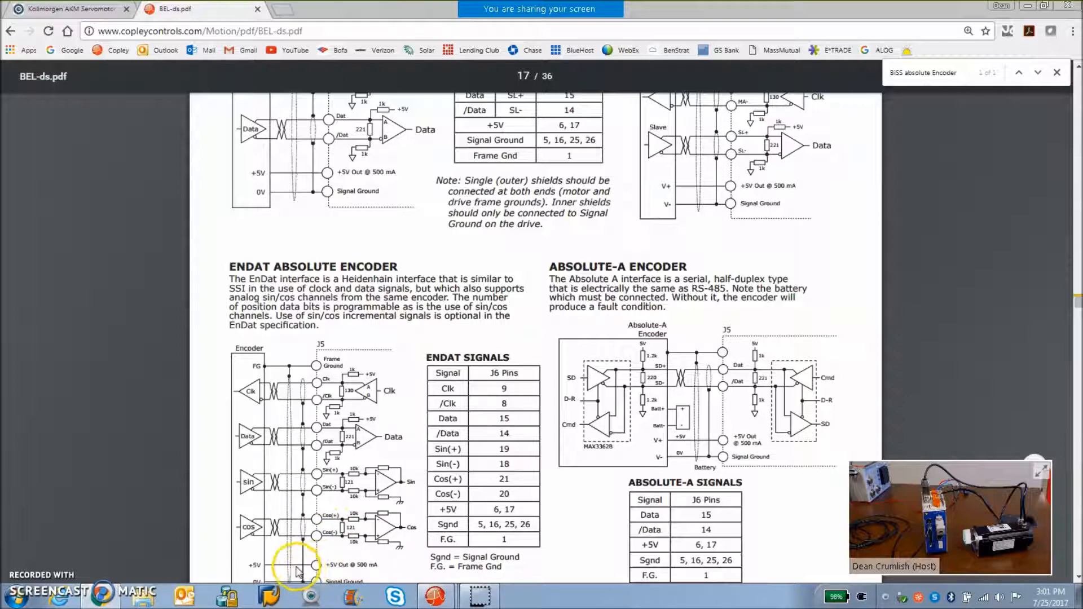
mouse_move(328, 563)
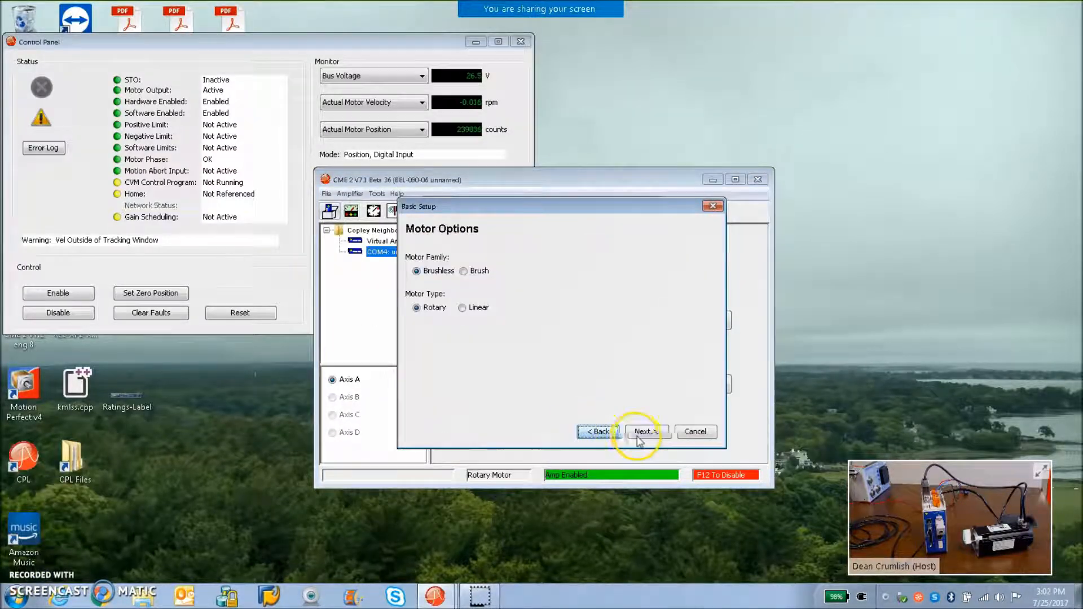
Accept brushless rotary motor, BiSS feedback and position mode in Basic Setup, acknowledging the disable warning.
click(644, 431)
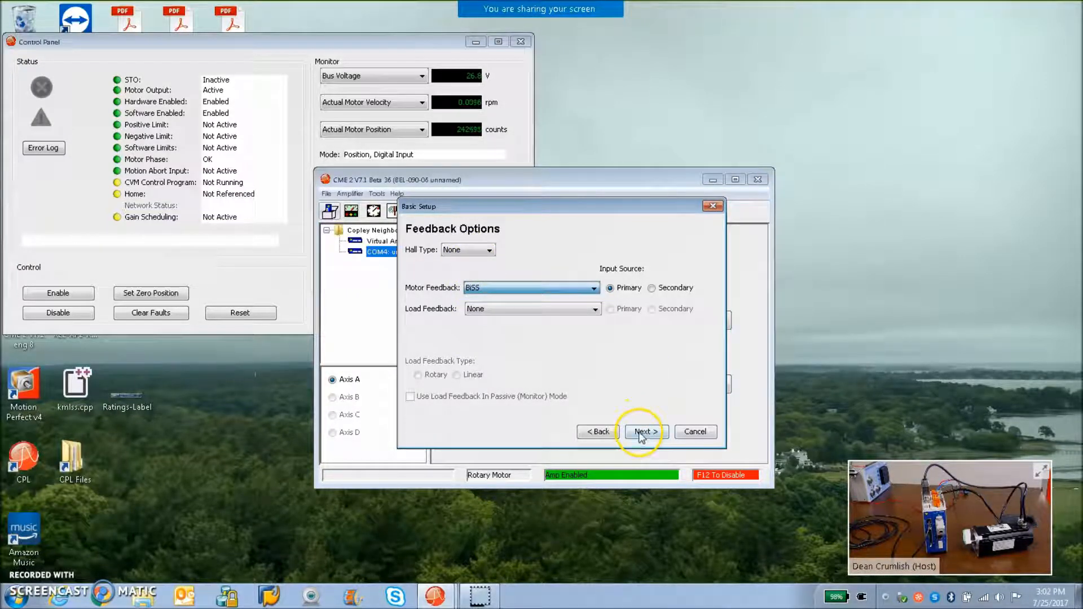
click(645, 432)
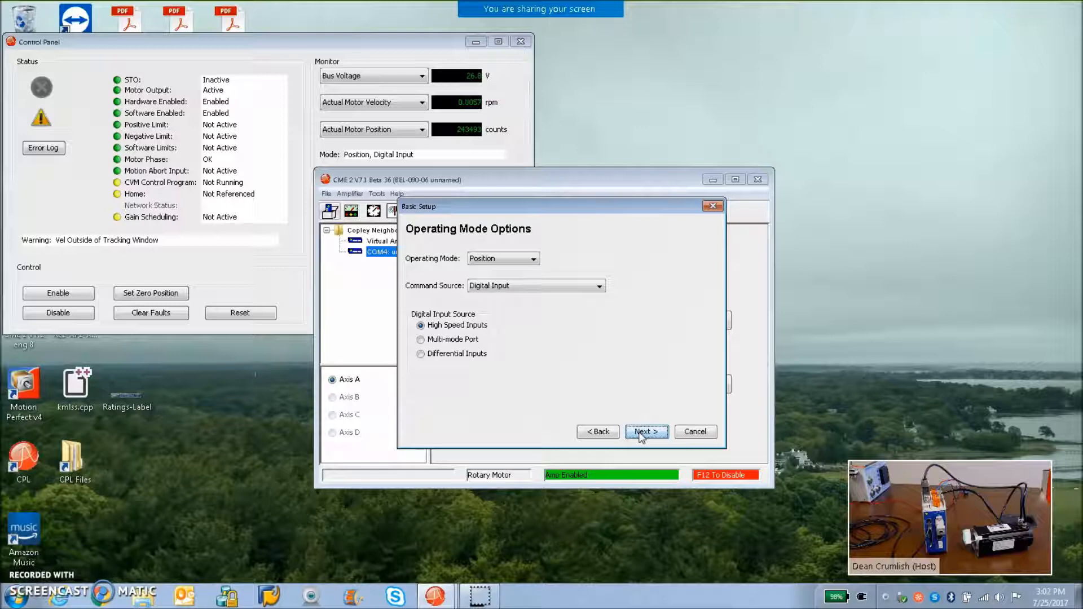
click(645, 432)
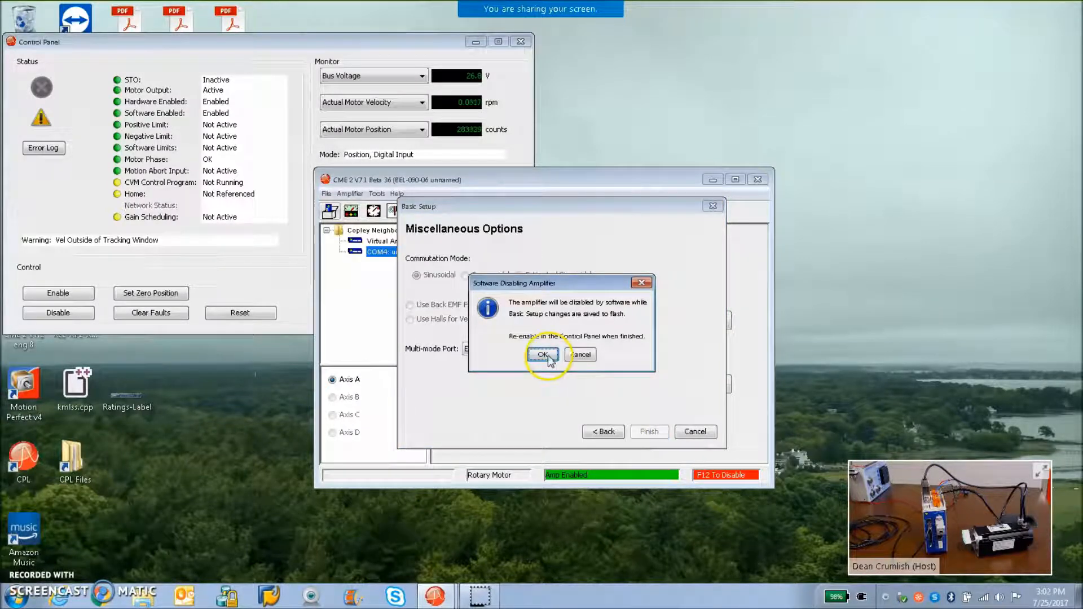
click(541, 354)
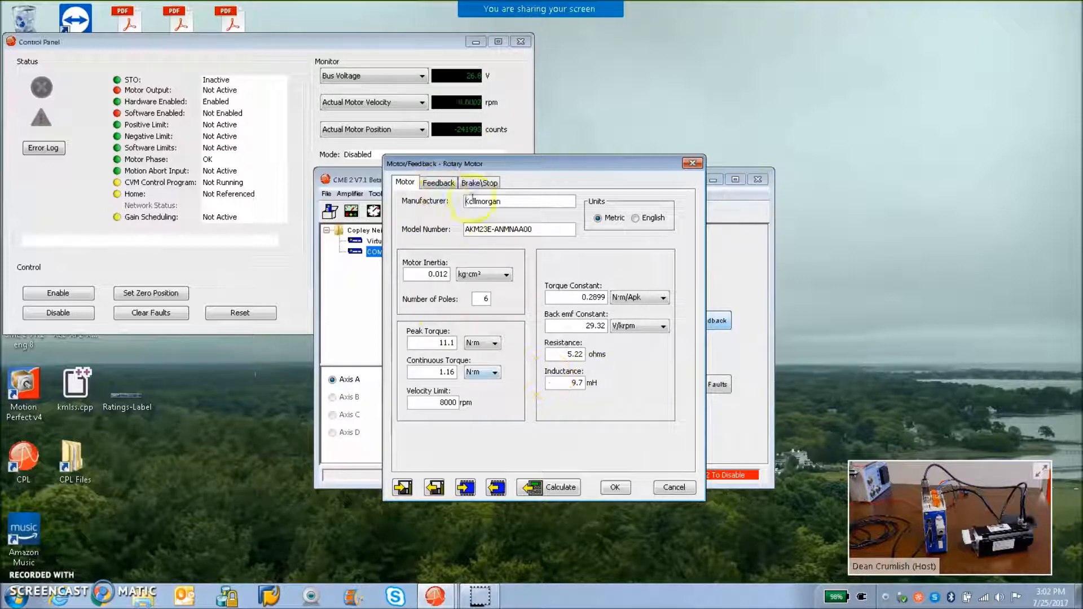
Review the 19-bit BiSS B feedback settings and their advanced encoder options.
click(438, 183)
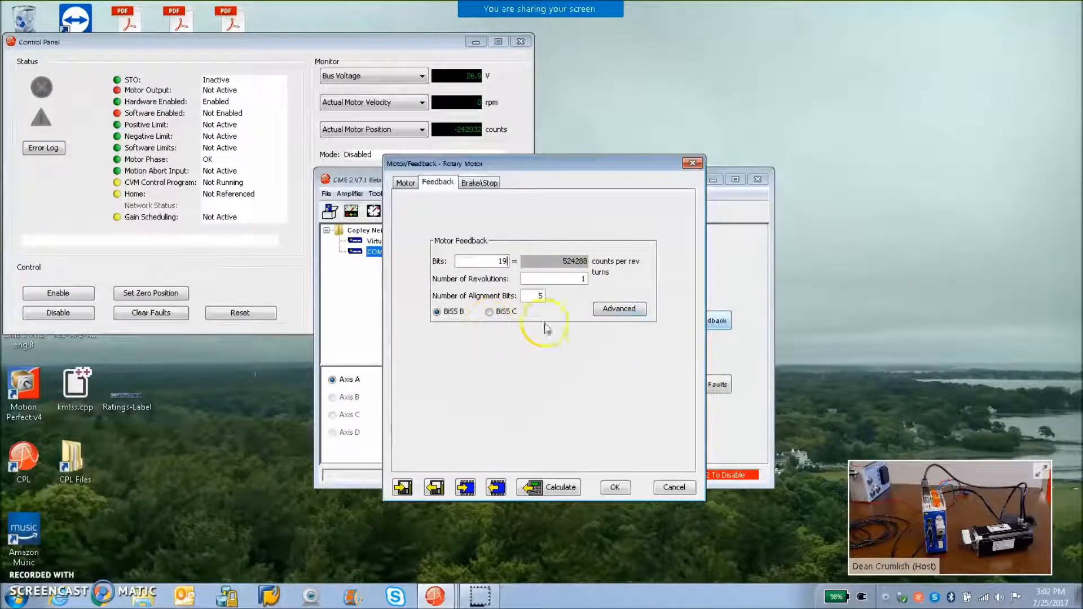
click(618, 309)
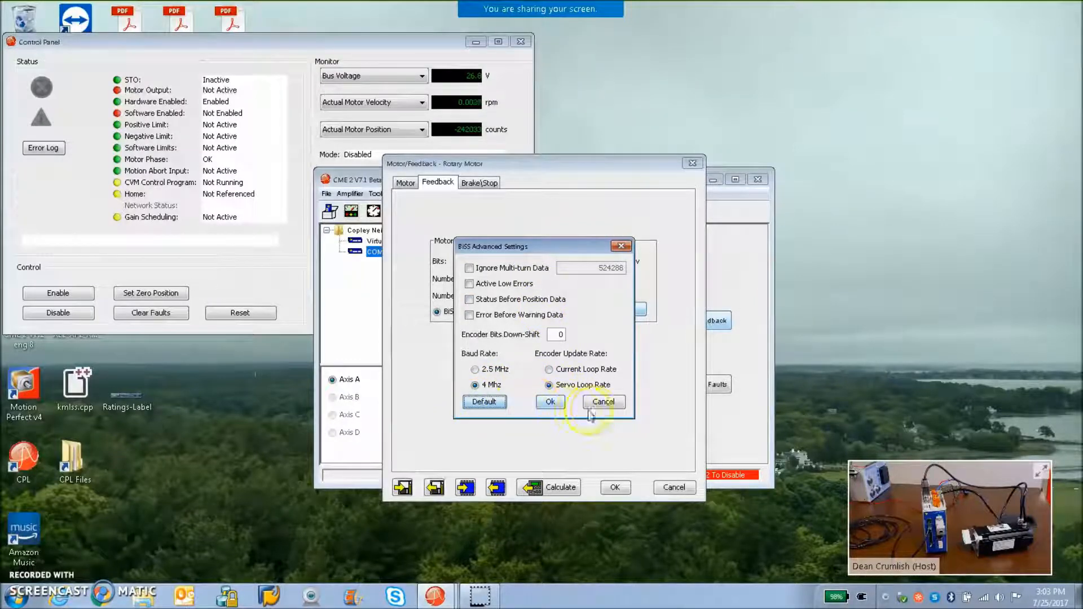
click(602, 401)
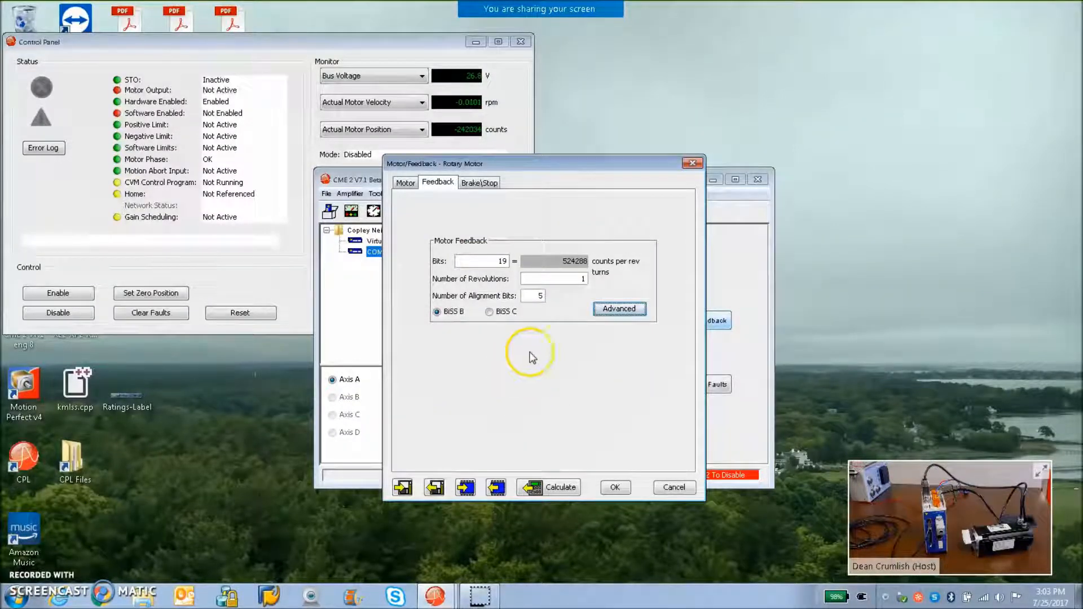
Calculate the amplifier settings from the Kollmorgen motor data and accept the results.
click(405, 182)
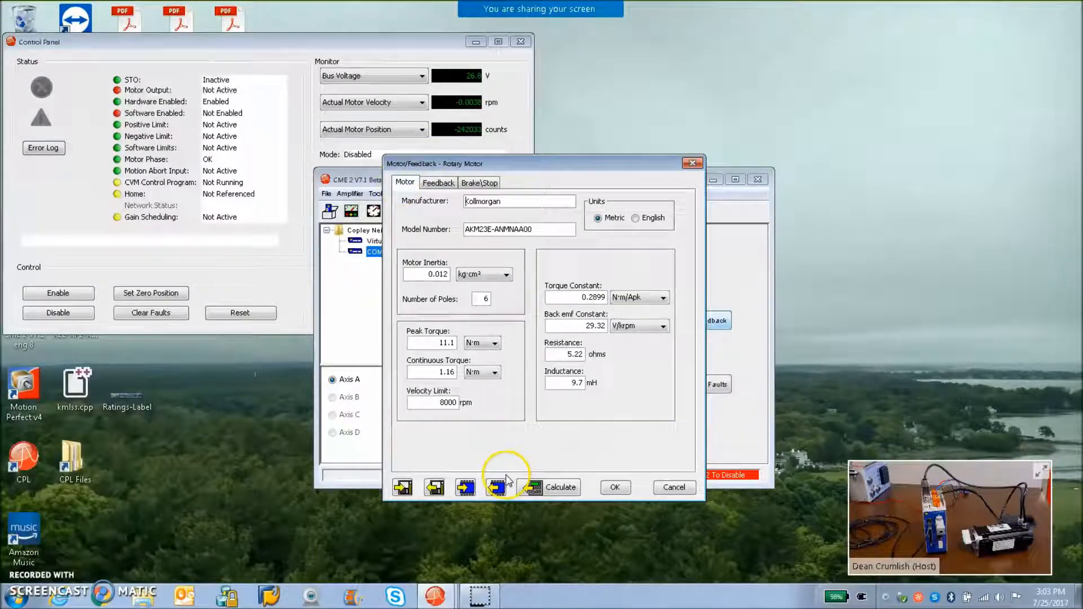
click(560, 487)
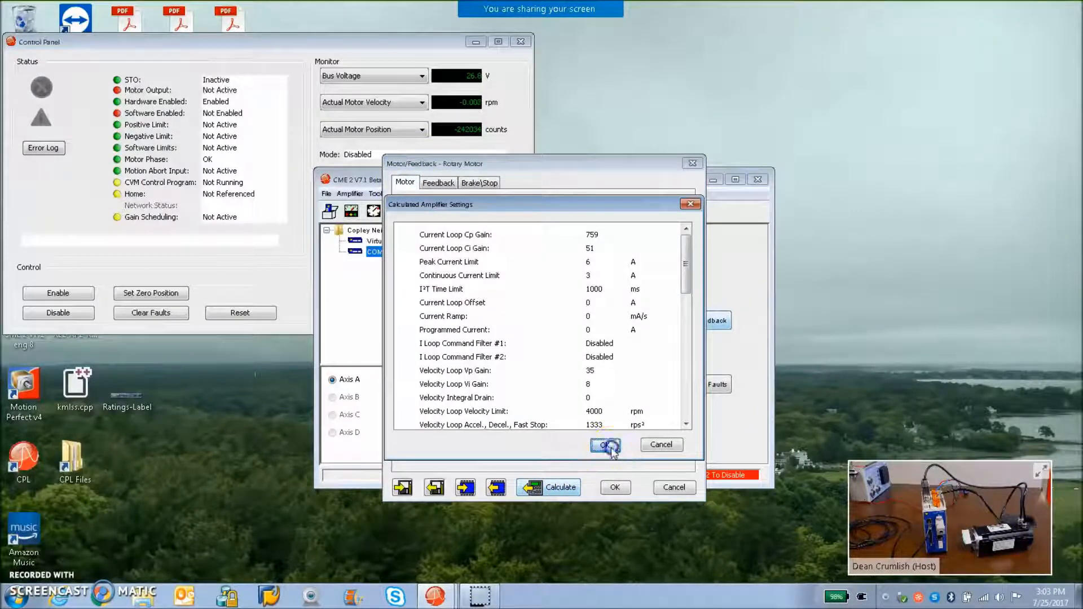
click(605, 444)
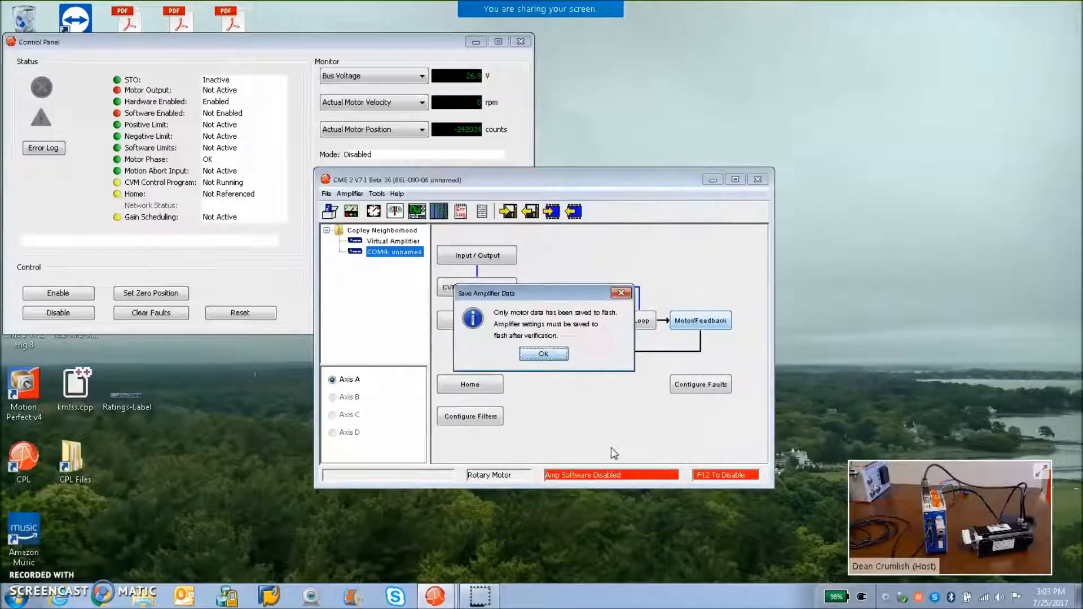
Accept the 900 Hz current-loop bandwidth and review the 6 A peak, 3 A continuous limits.
click(543, 353)
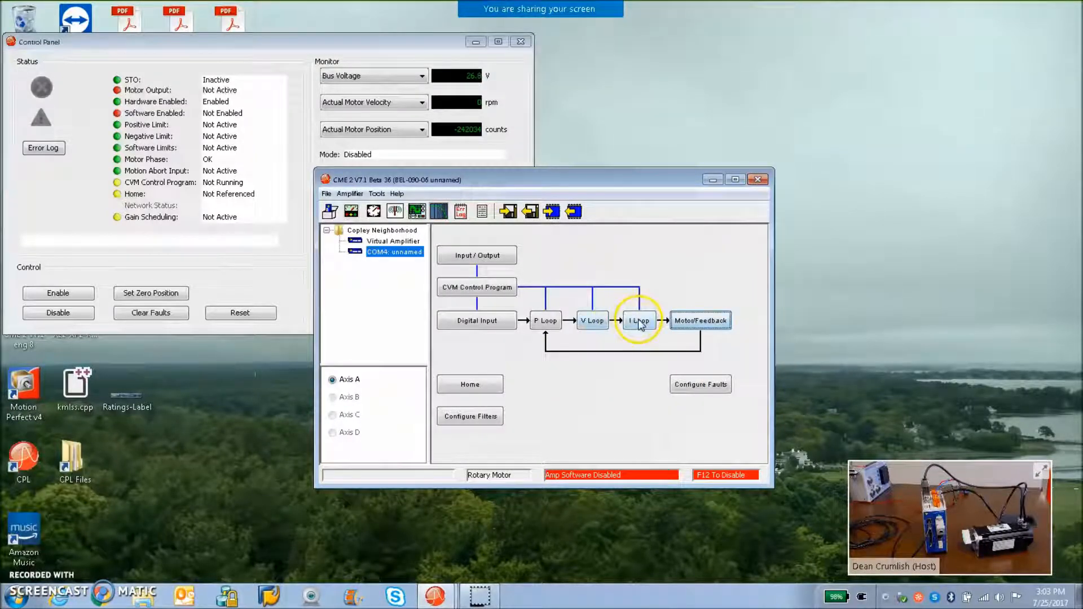
click(662, 475)
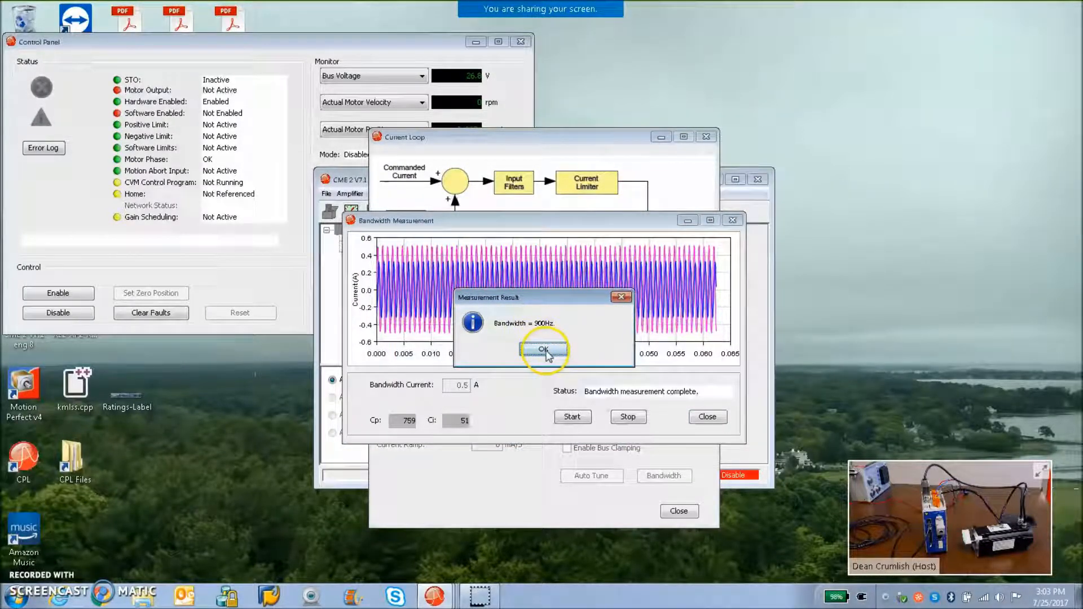
click(544, 350)
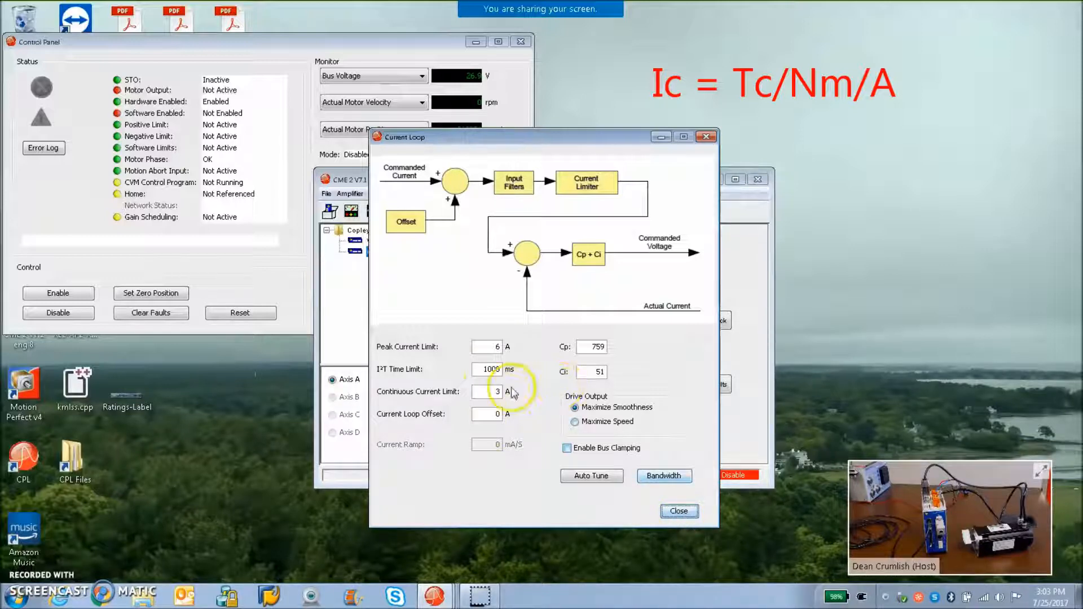
mouse_move(491, 392)
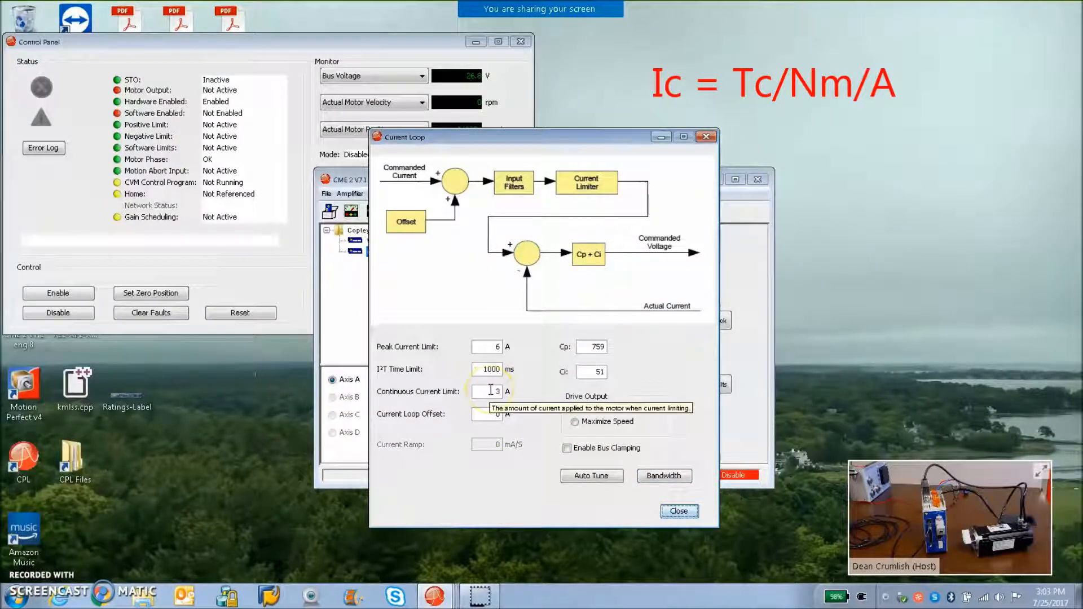
click(678, 511)
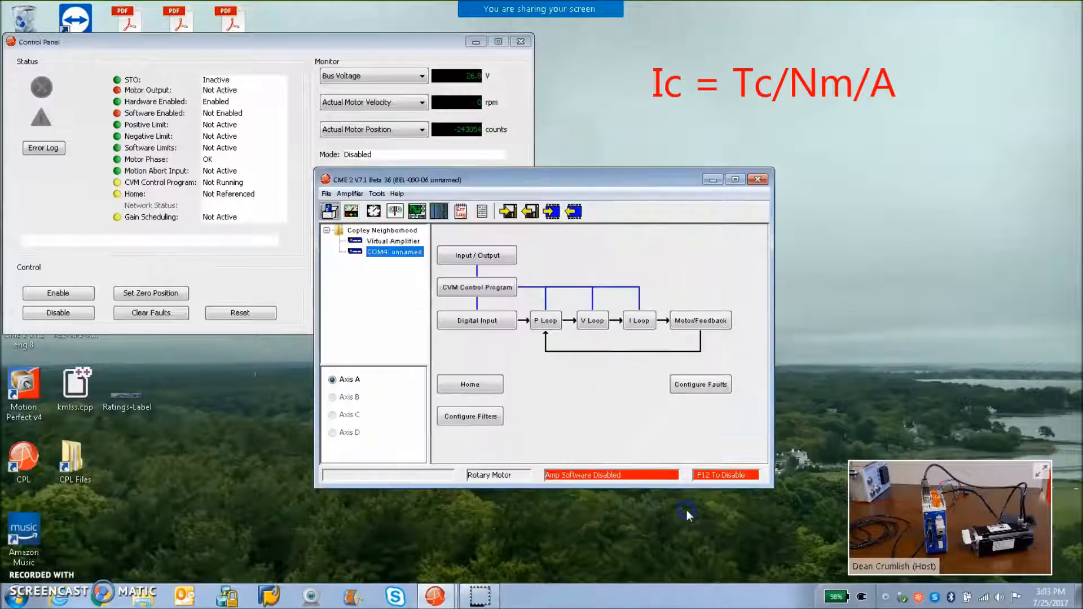
Run Manual Phase: enable the drive, clear inverted input, jog forward and accept the phasing.
click(377, 193)
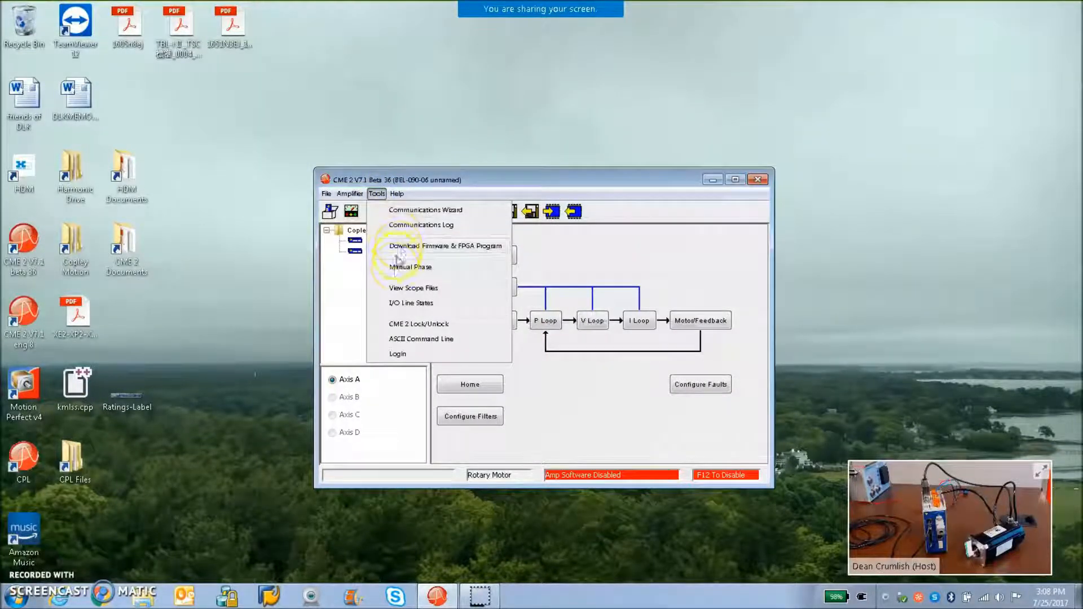
click(411, 267)
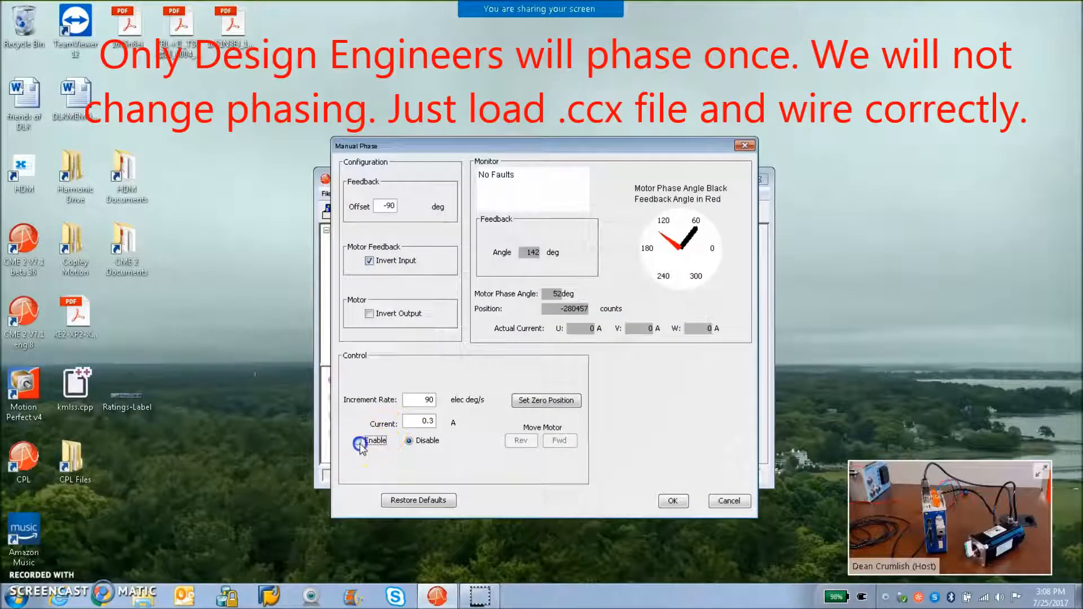
click(558, 441)
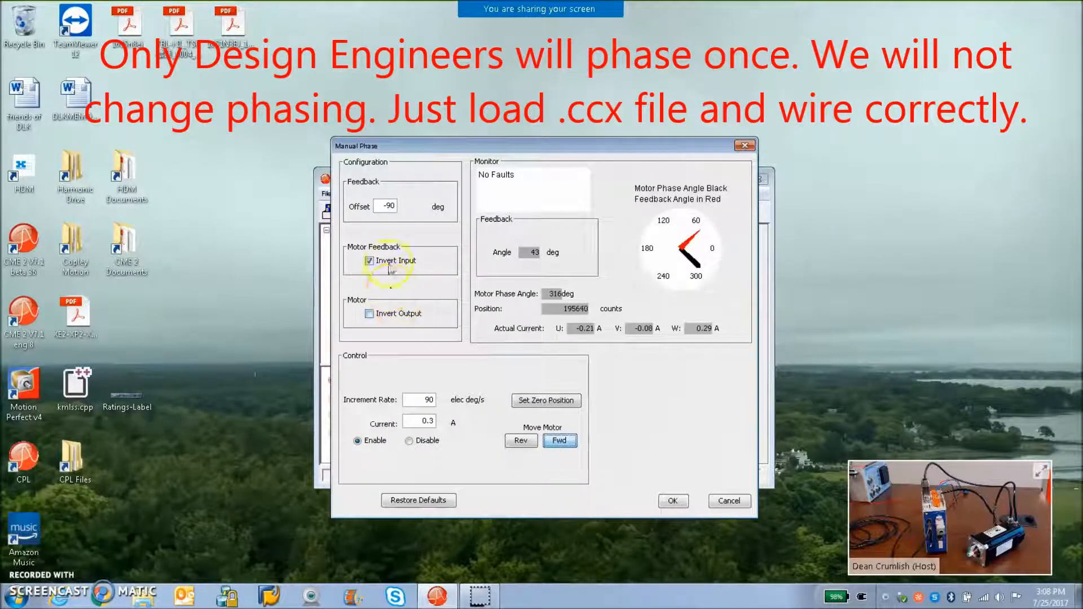
click(560, 441)
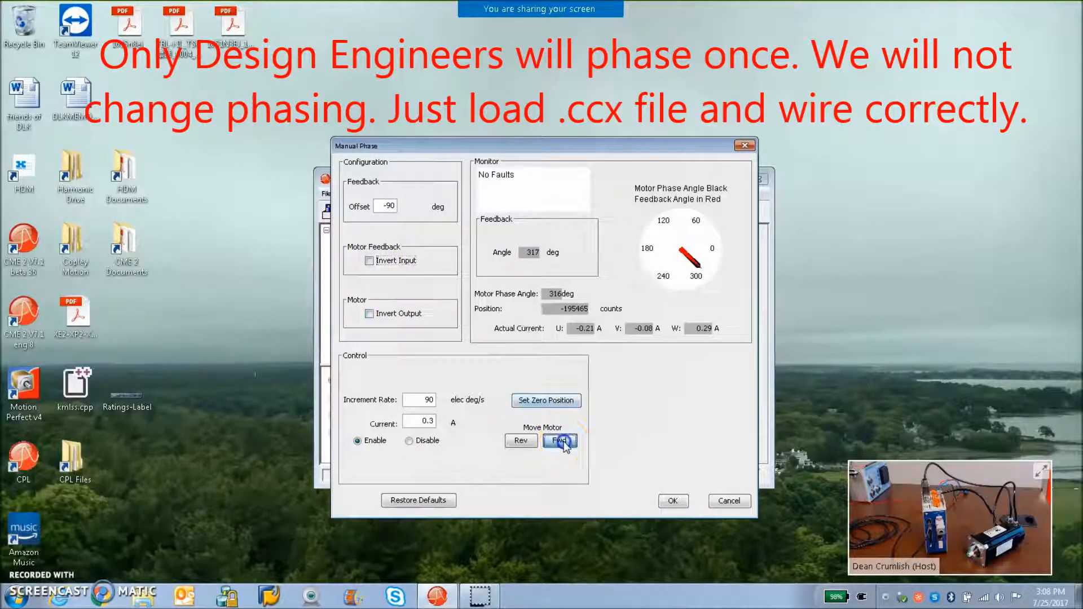
click(520, 441)
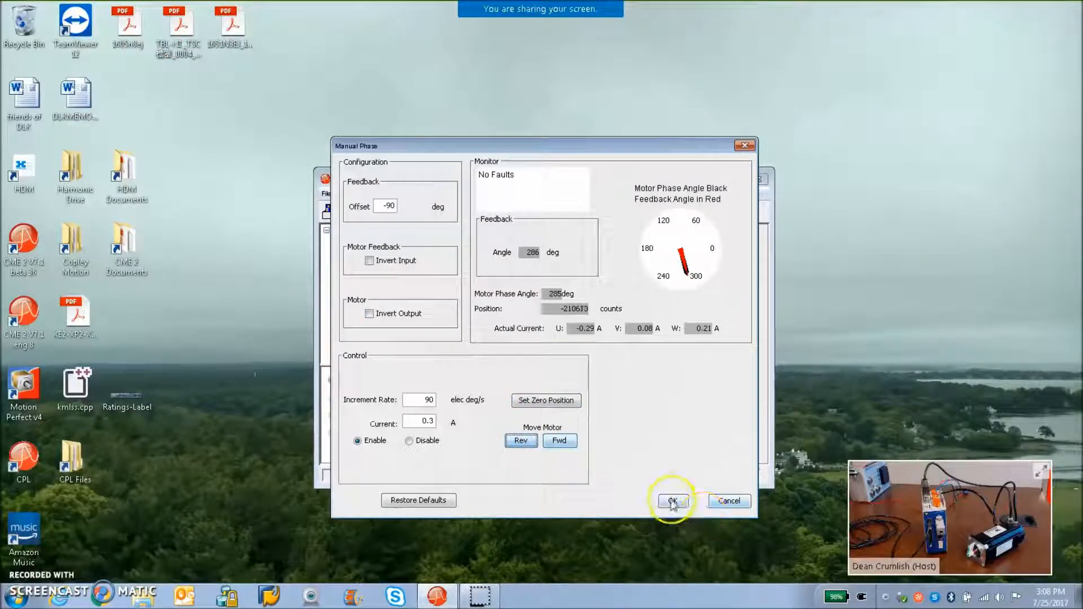
click(671, 500)
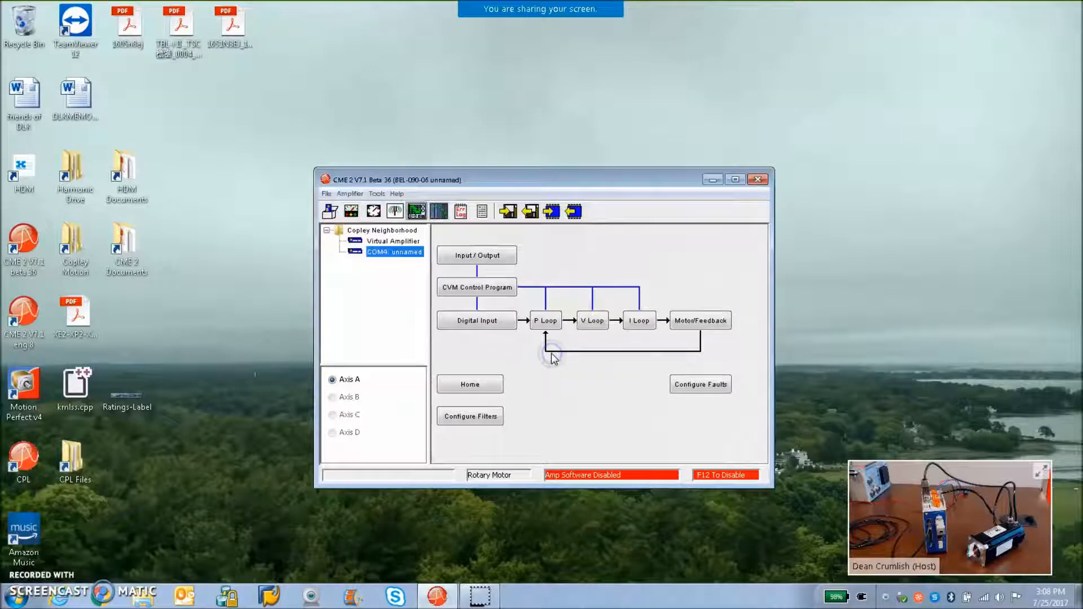
Check the velocity loop Vp gain and bring up the oscilloscope.
click(591, 320)
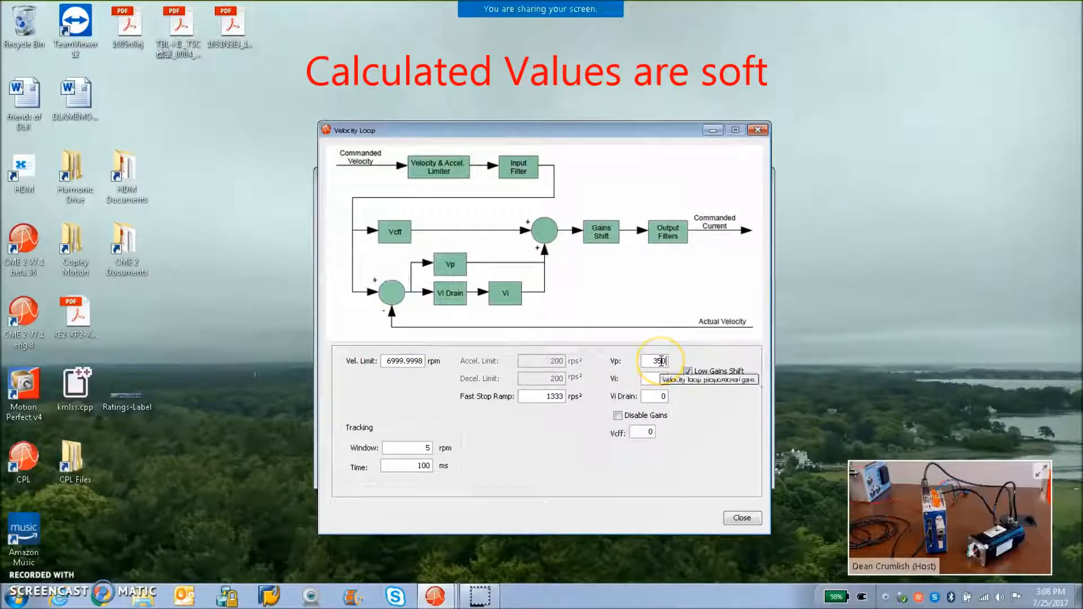
click(742, 518)
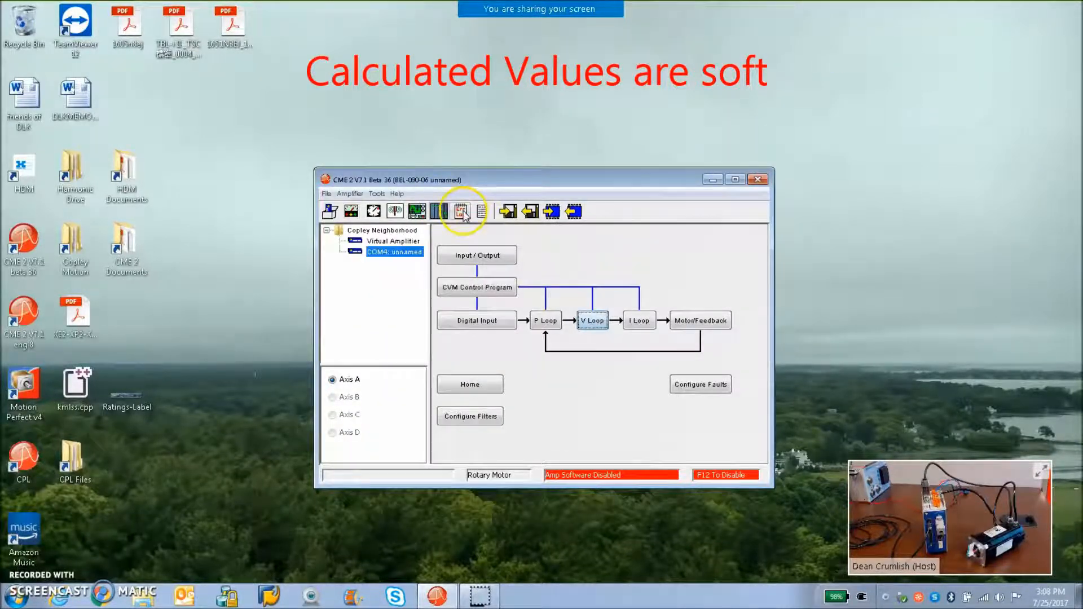
click(462, 211)
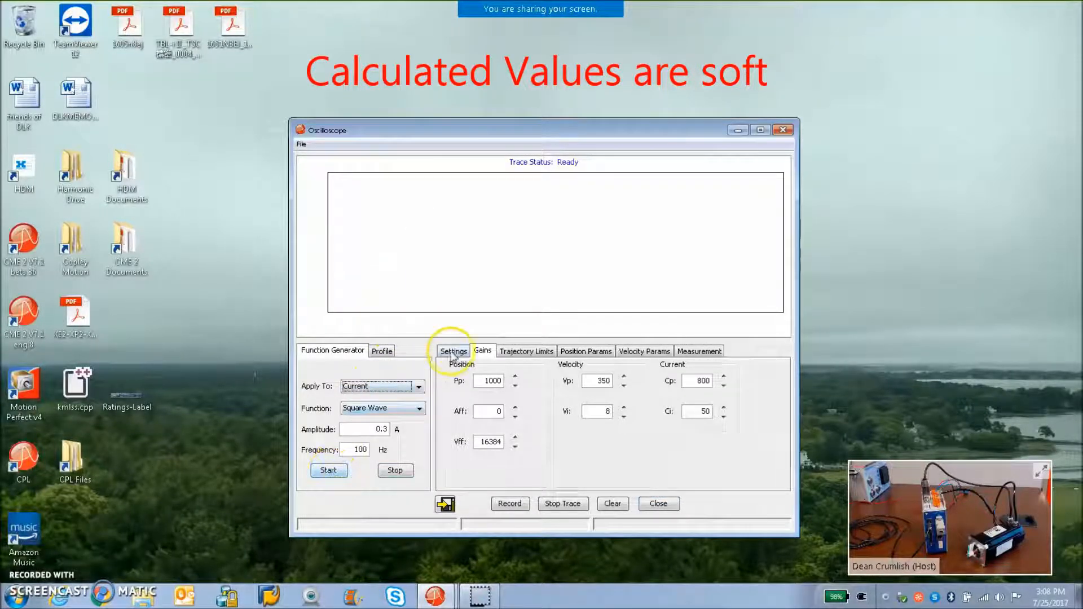
Trace the 0.3 A current square wave, then start a 700 rpm, 5 Hz velocity square-wave test.
click(453, 349)
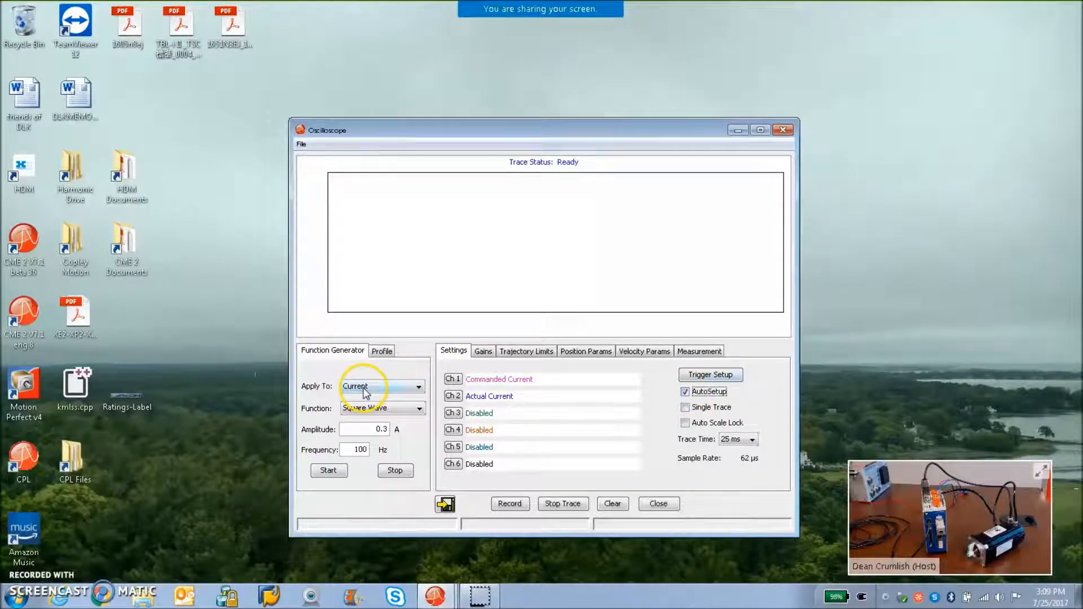
click(329, 471)
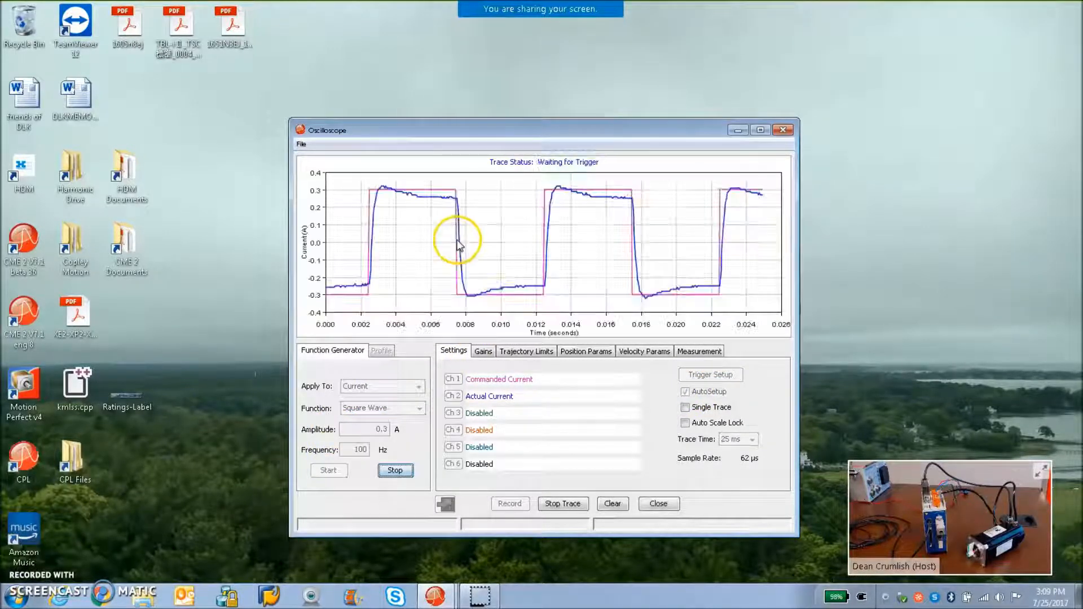
click(482, 351)
text(5)
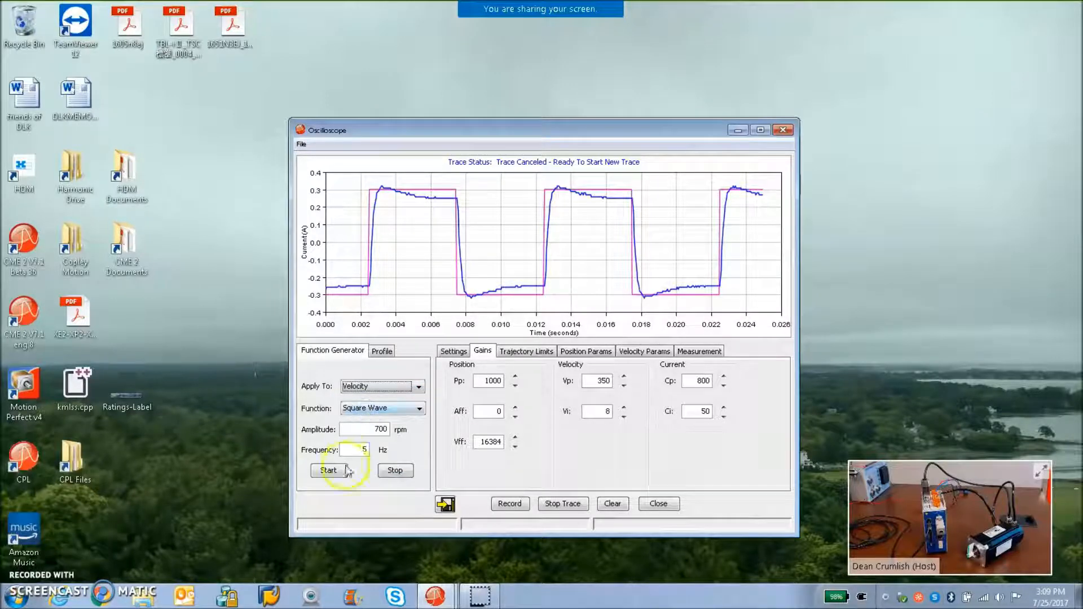
mouse_move(329, 471)
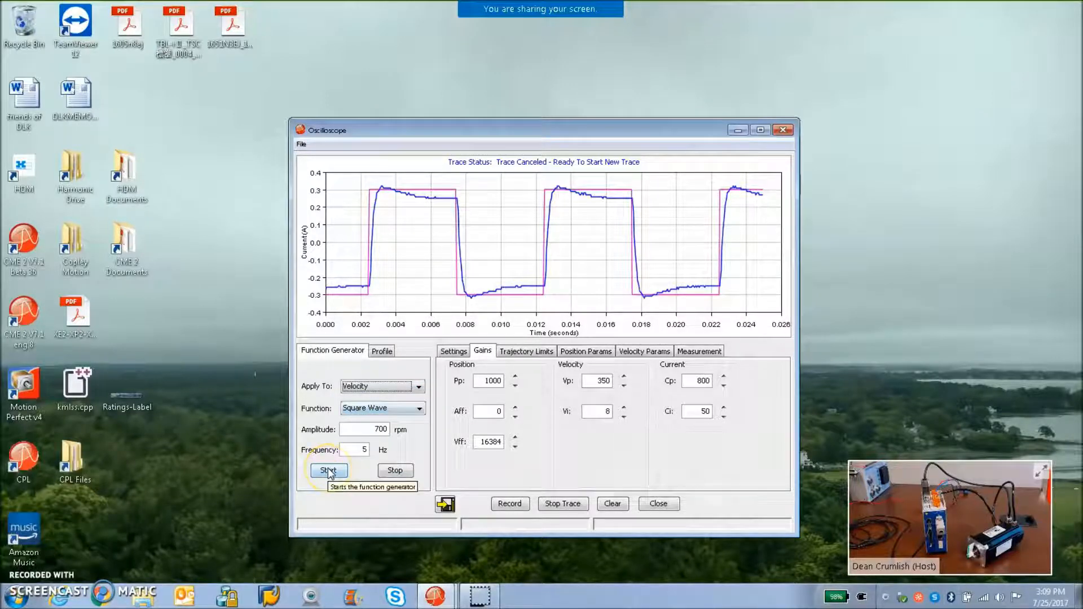
click(644, 351)
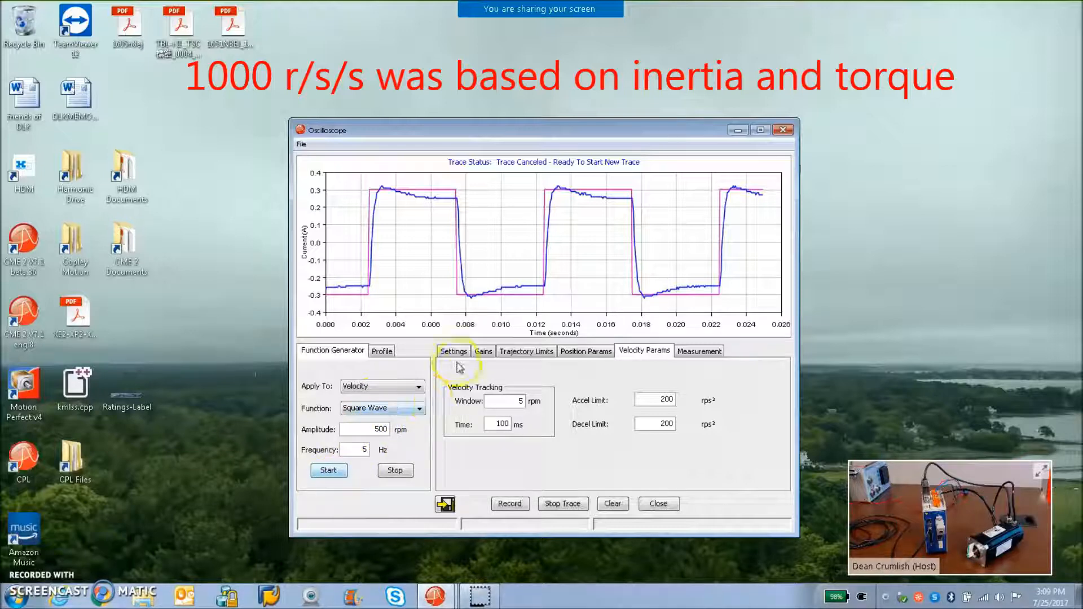
Trace the 500 rpm velocity square-wave response.
click(454, 350)
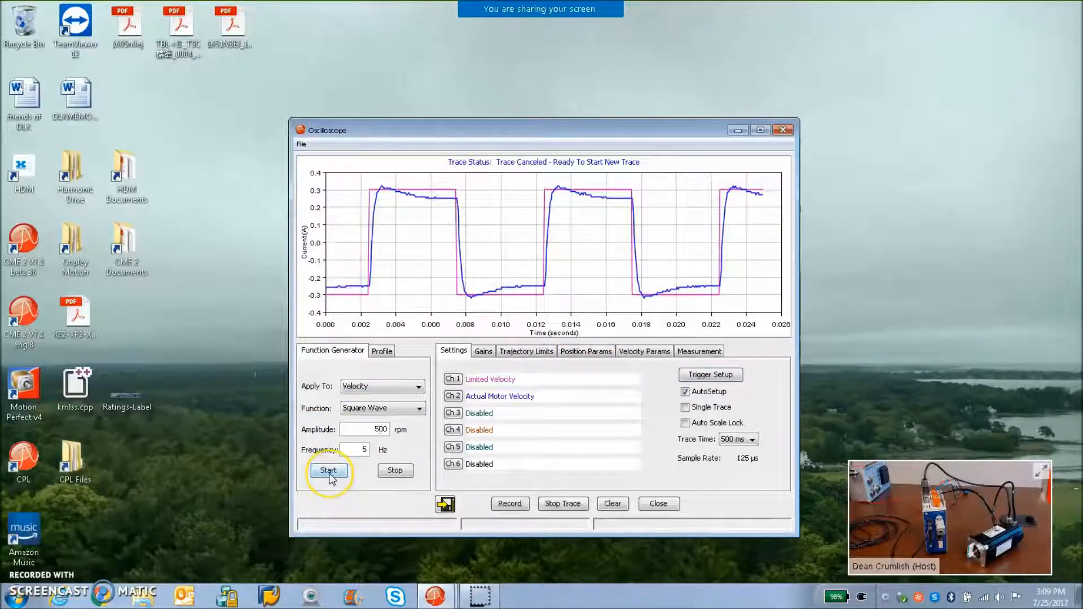
click(328, 470)
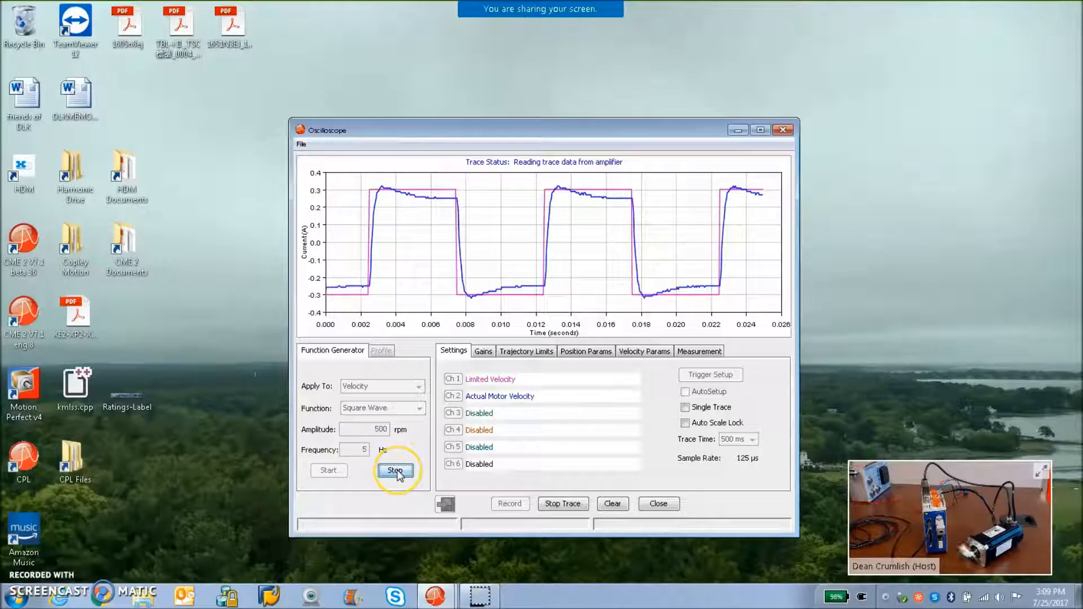
mouse_move(395, 470)
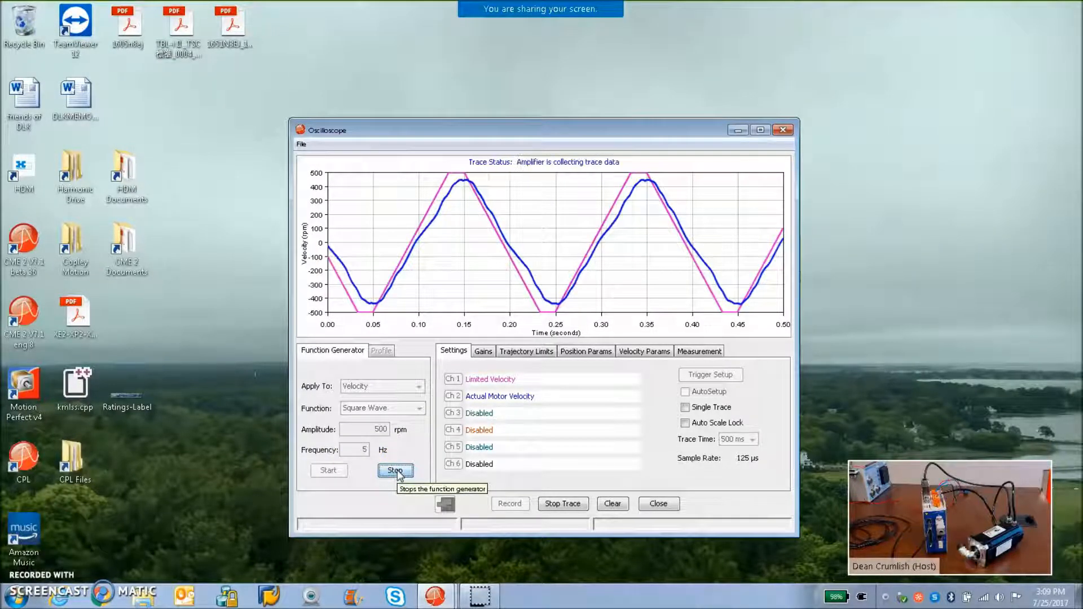
click(394, 471)
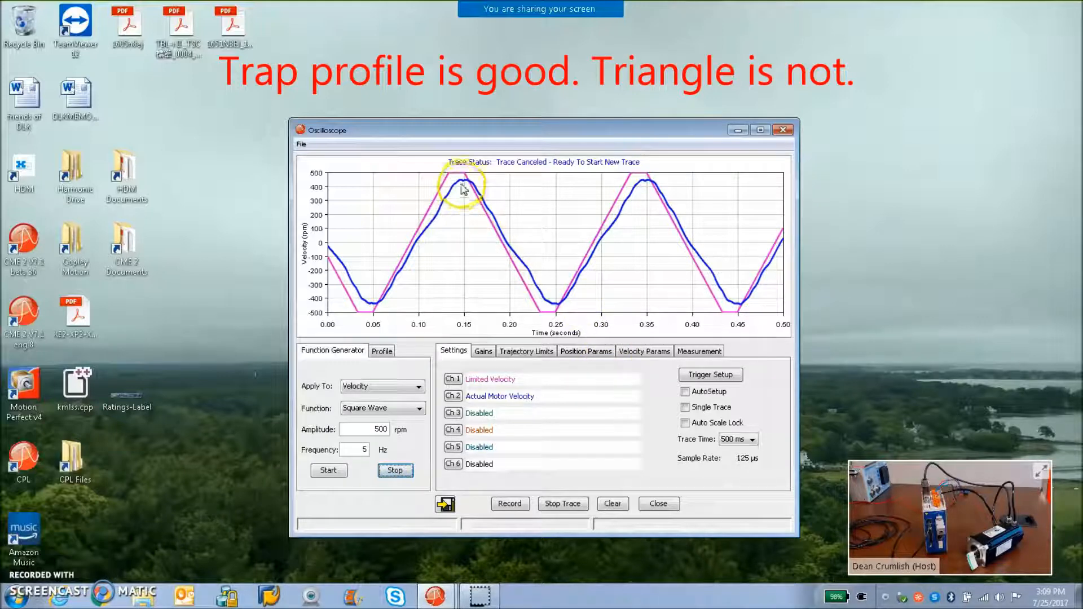
mouse_move(426, 309)
text(400)
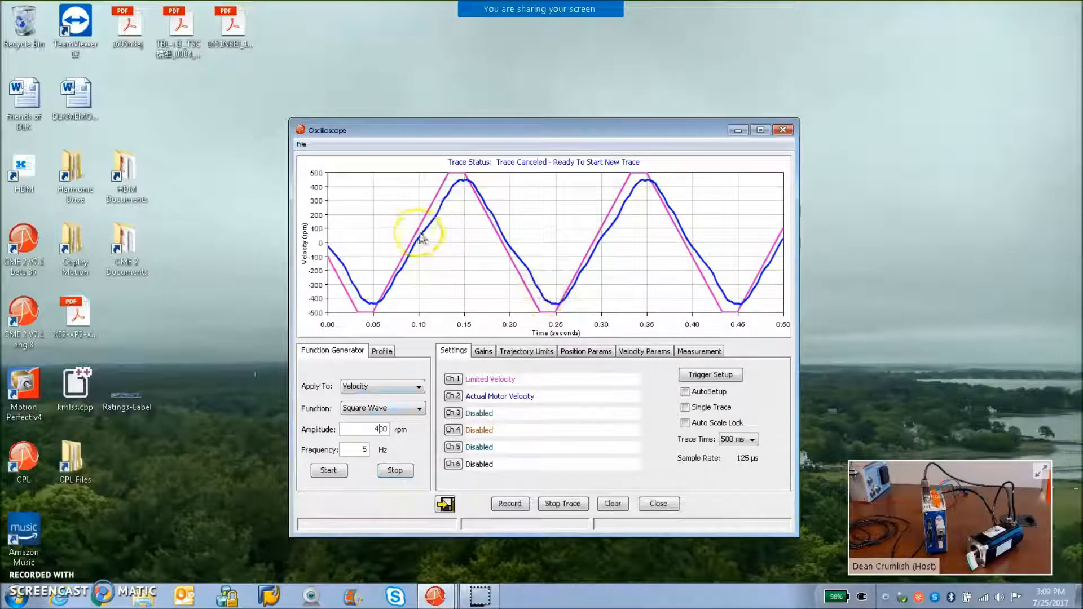
mouse_move(638, 358)
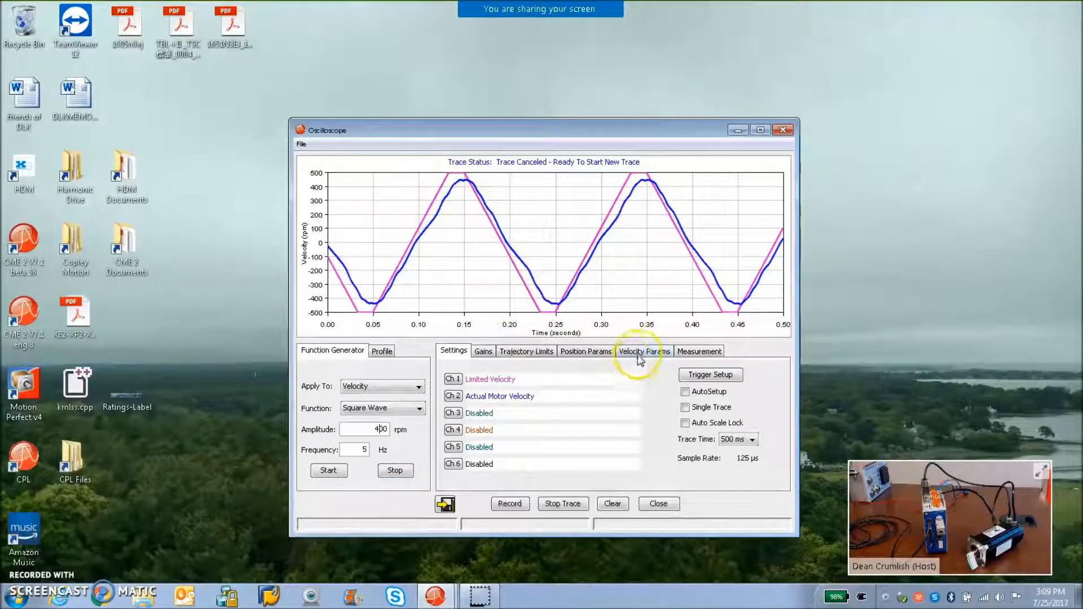
Rerun the velocity test at 400 rpm, 3 Hz with 300 rps² accel/decel limits and show the gains.
click(643, 351)
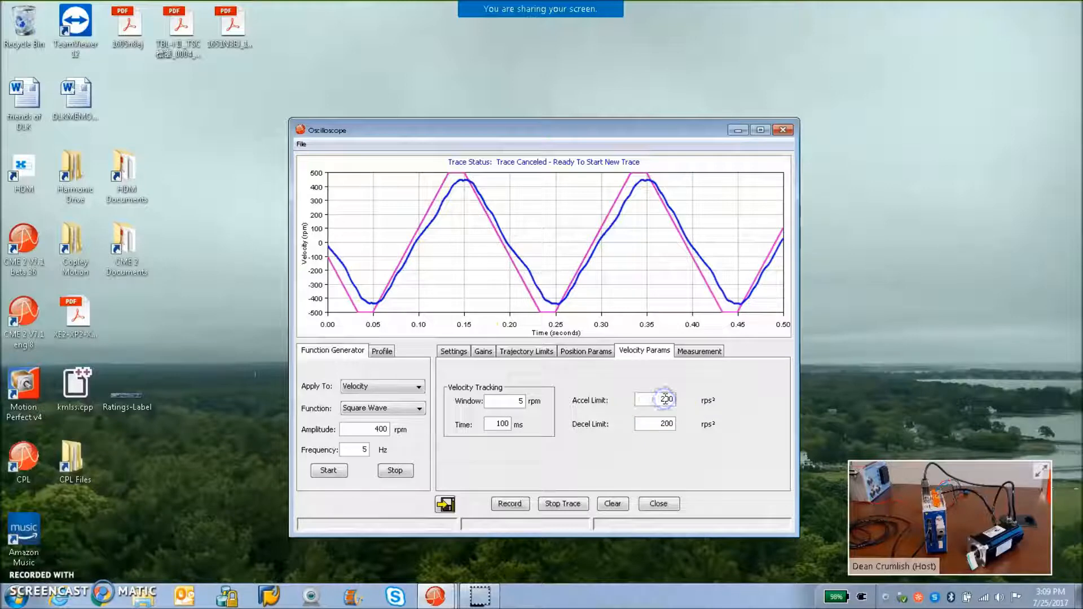
click(654, 422)
text(300)
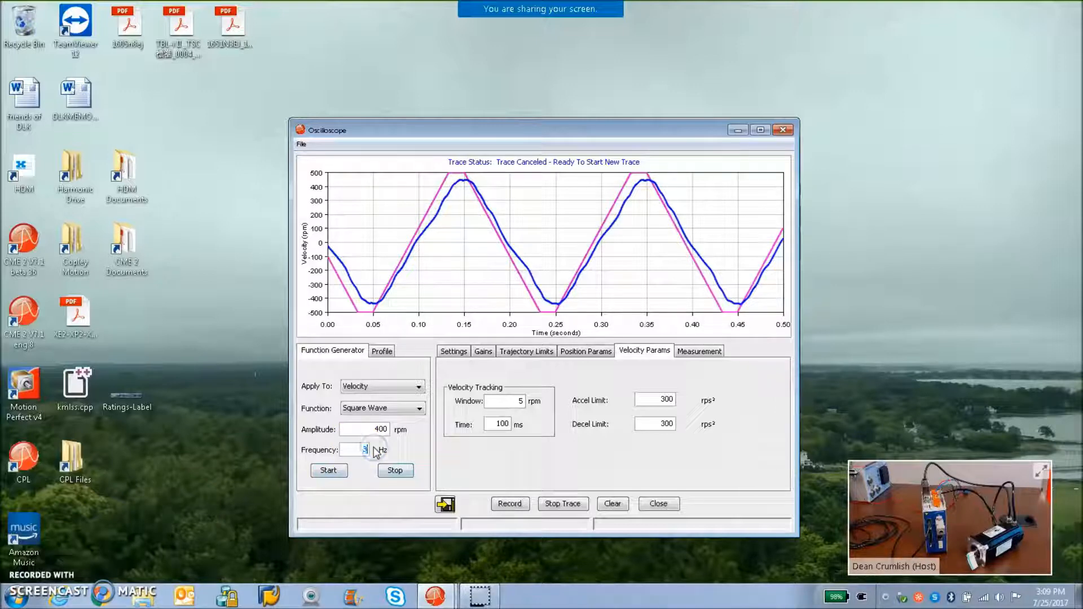
click(329, 470)
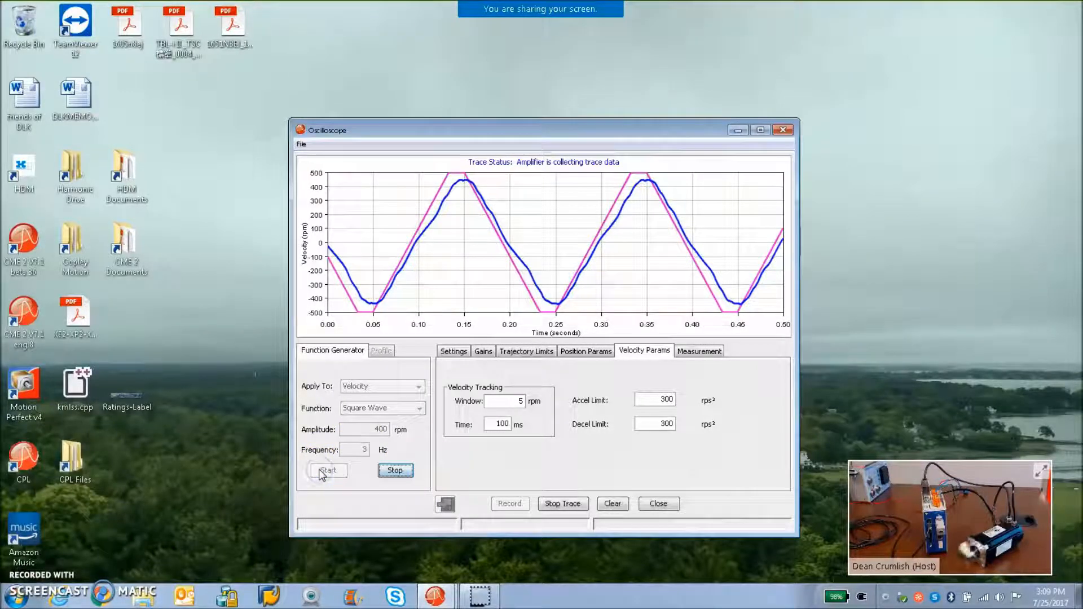
click(454, 351)
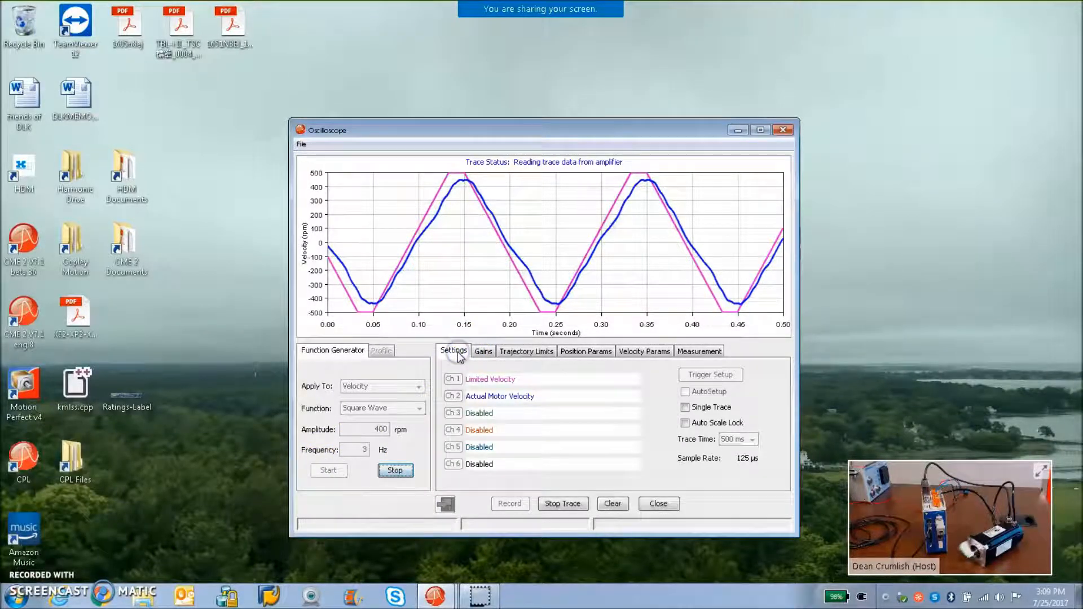
click(482, 351)
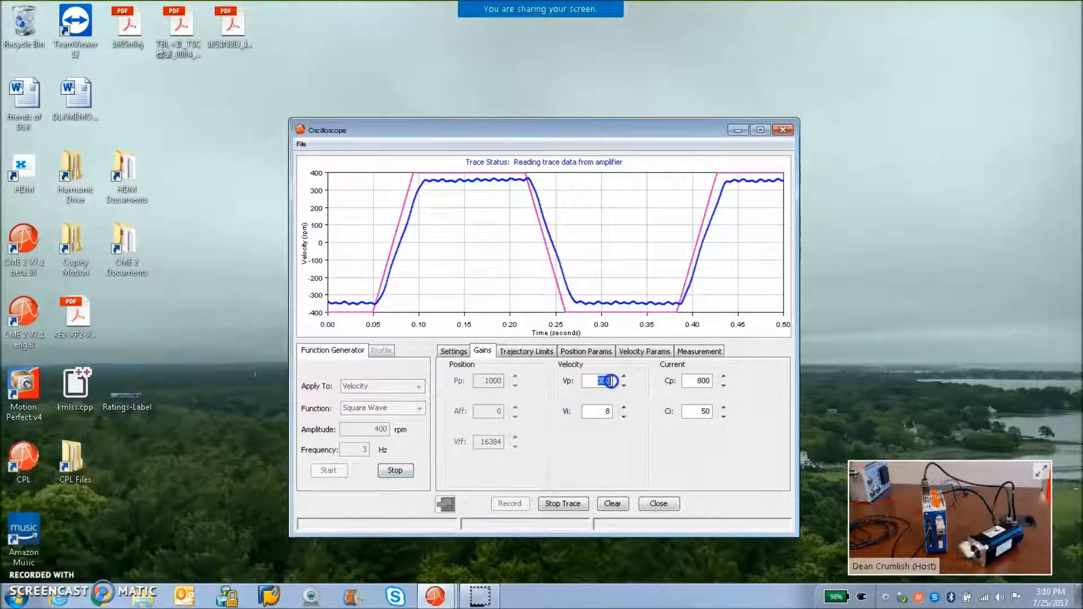
Raise the velocity proportional gain from 600 to 1200 and bring up the filter configuration.
text(600)
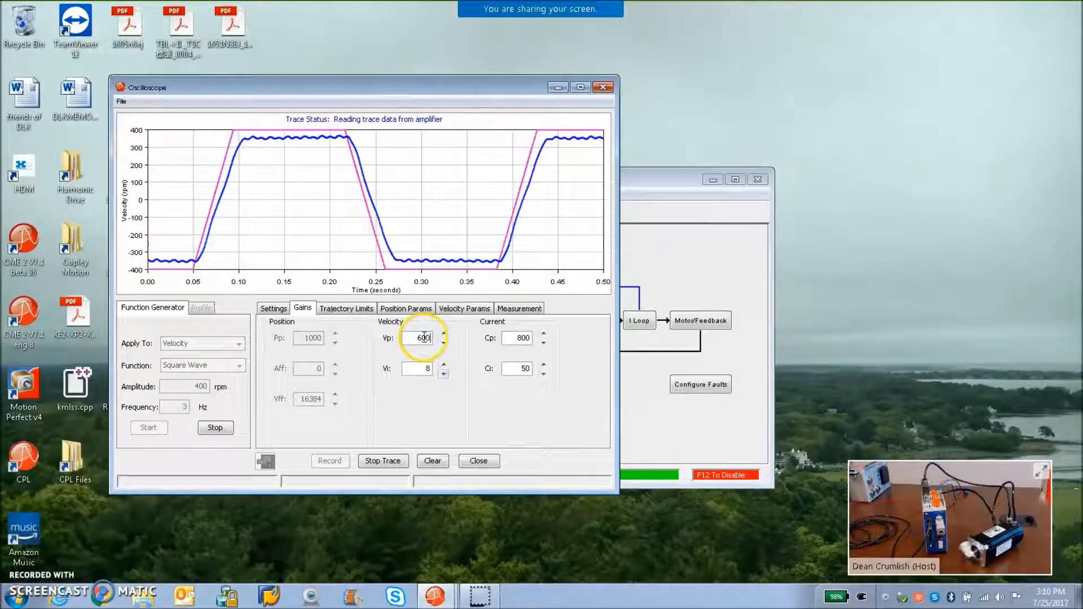
text(1200)
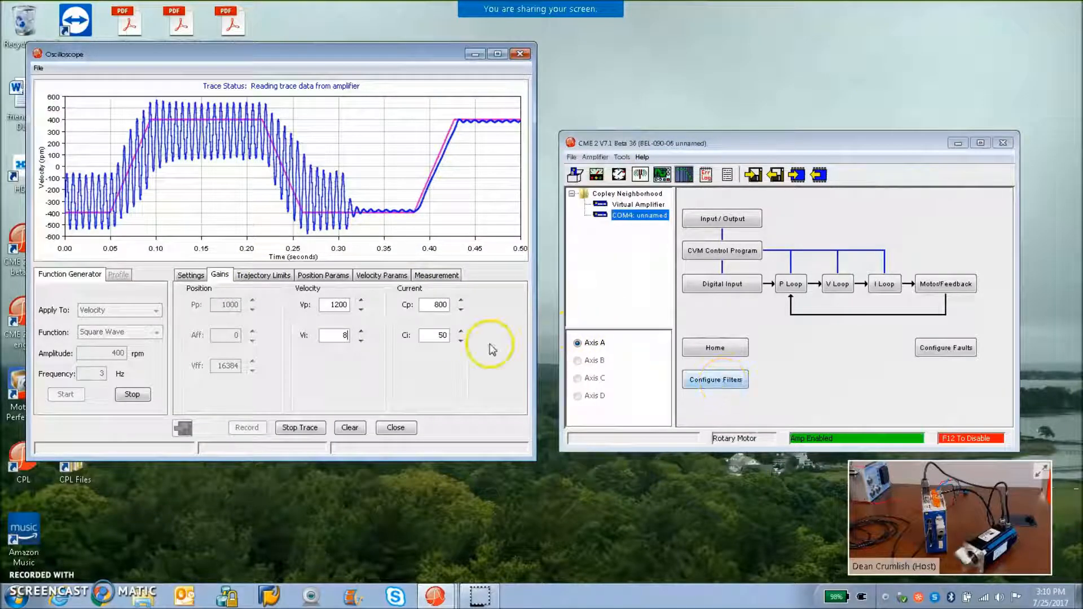
click(715, 379)
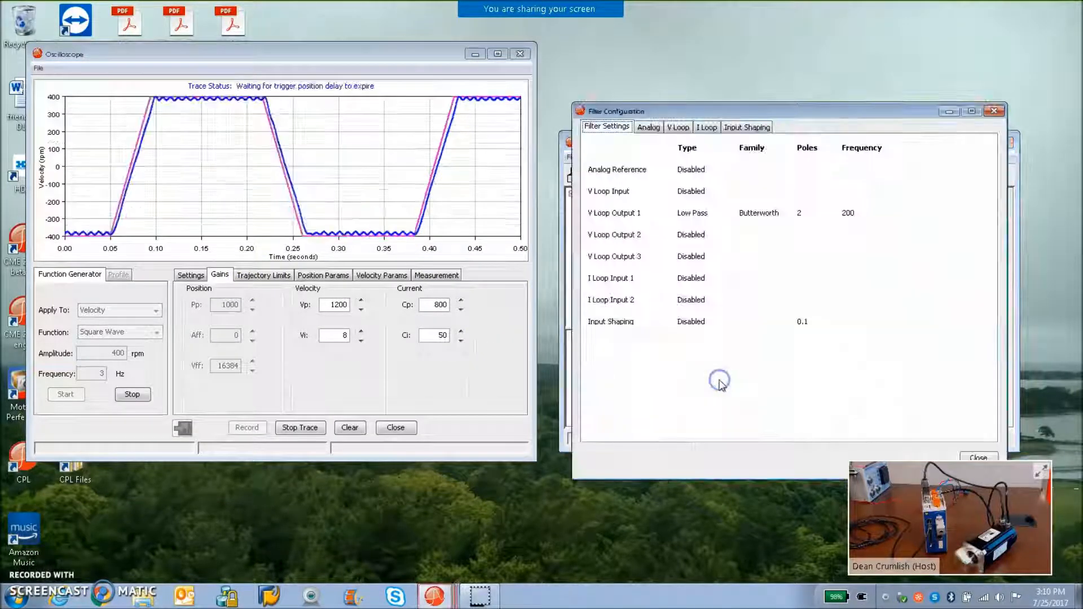
Set velocity Vp to 2000 and make Output Filter 1 a 1-pole Butterworth low pass, then apply.
click(677, 127)
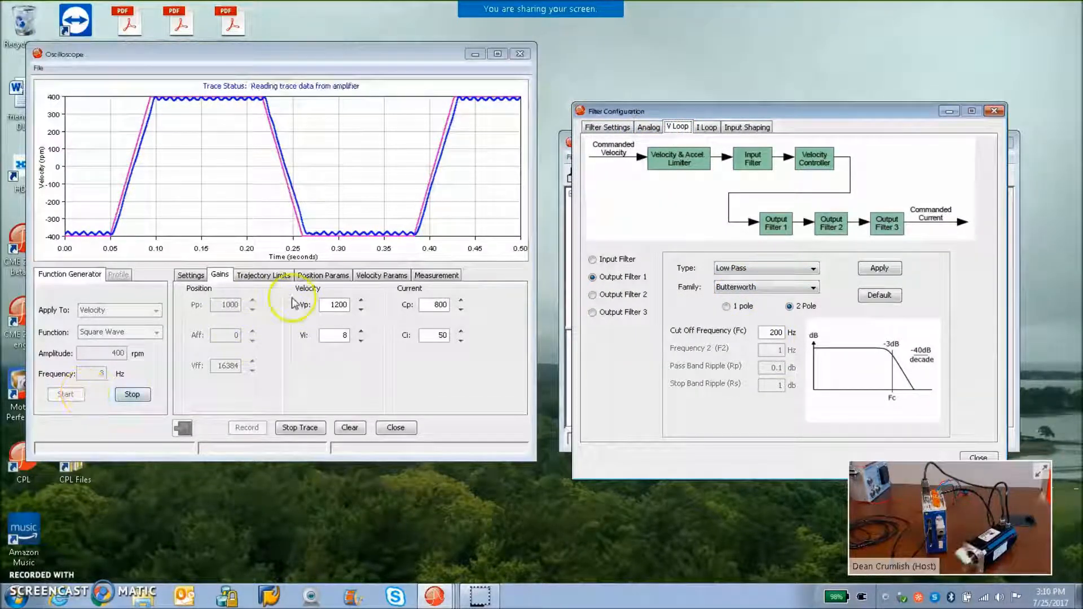
click(336, 305)
text(2000)
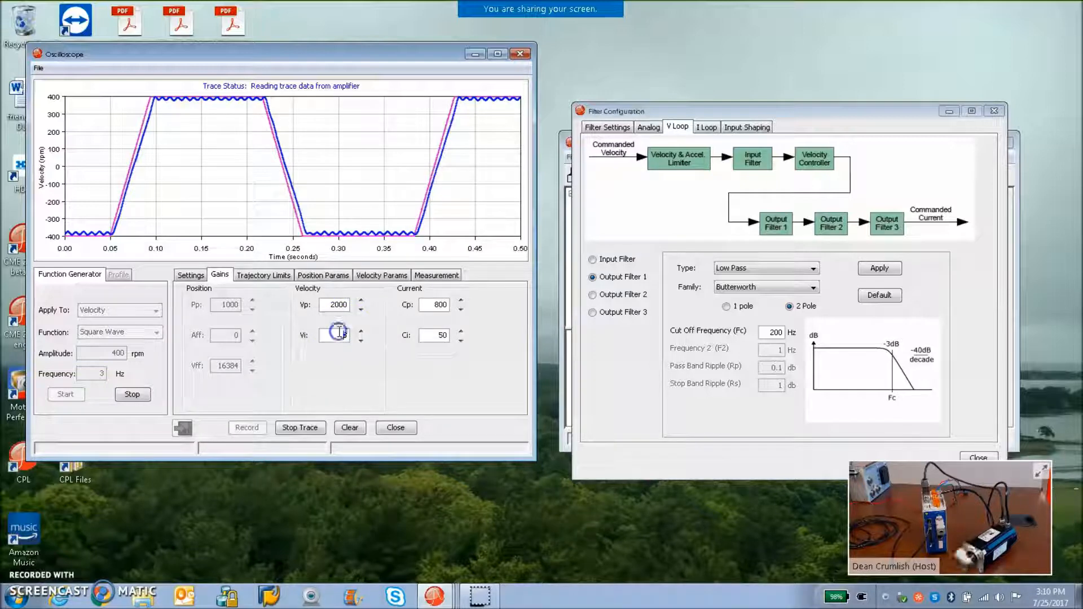
click(727, 306)
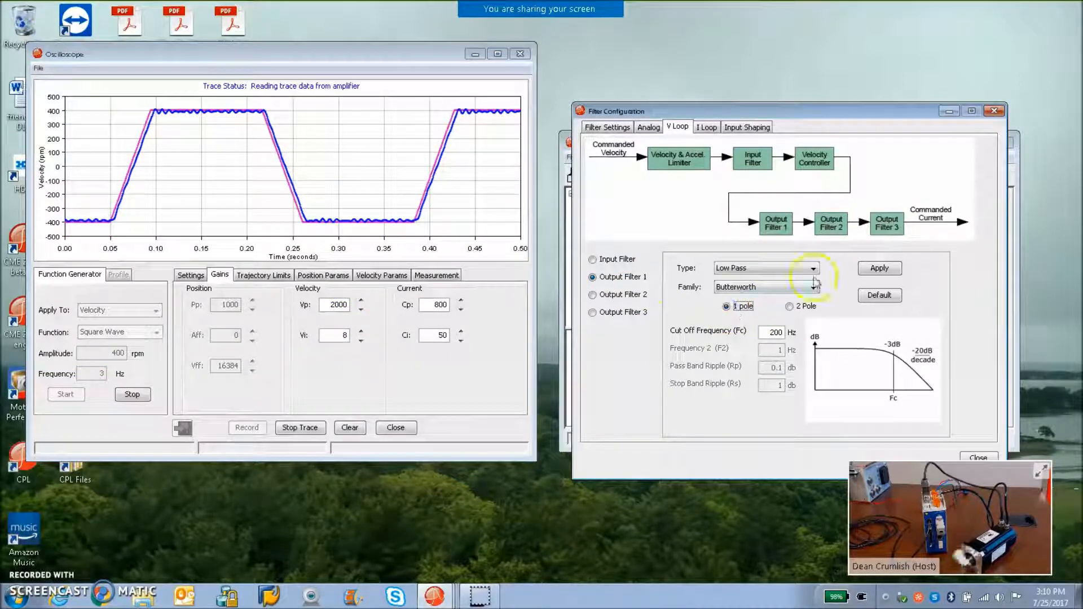
click(879, 268)
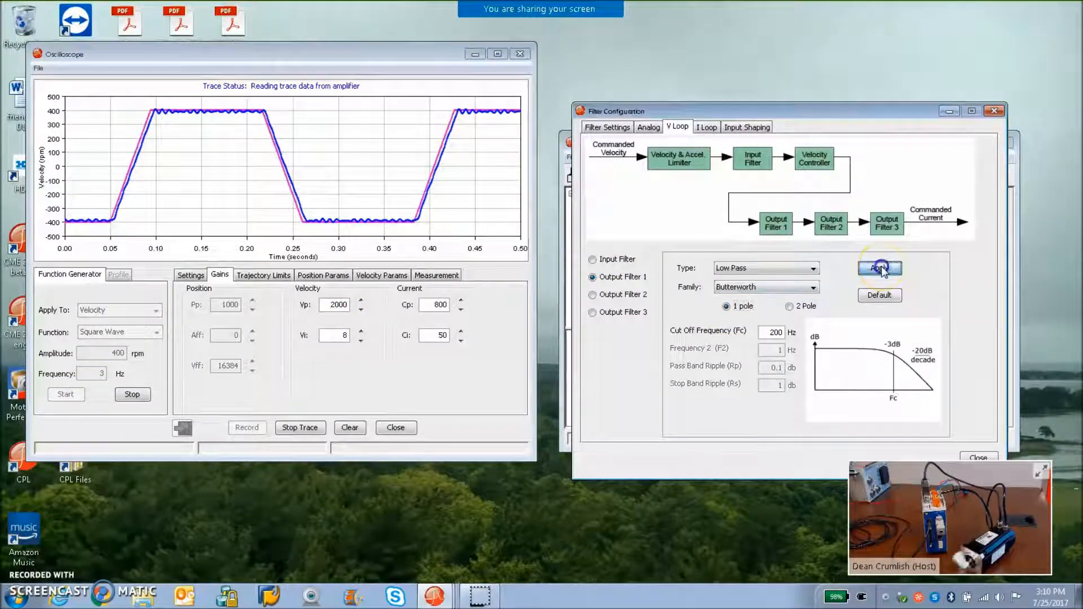
click(880, 269)
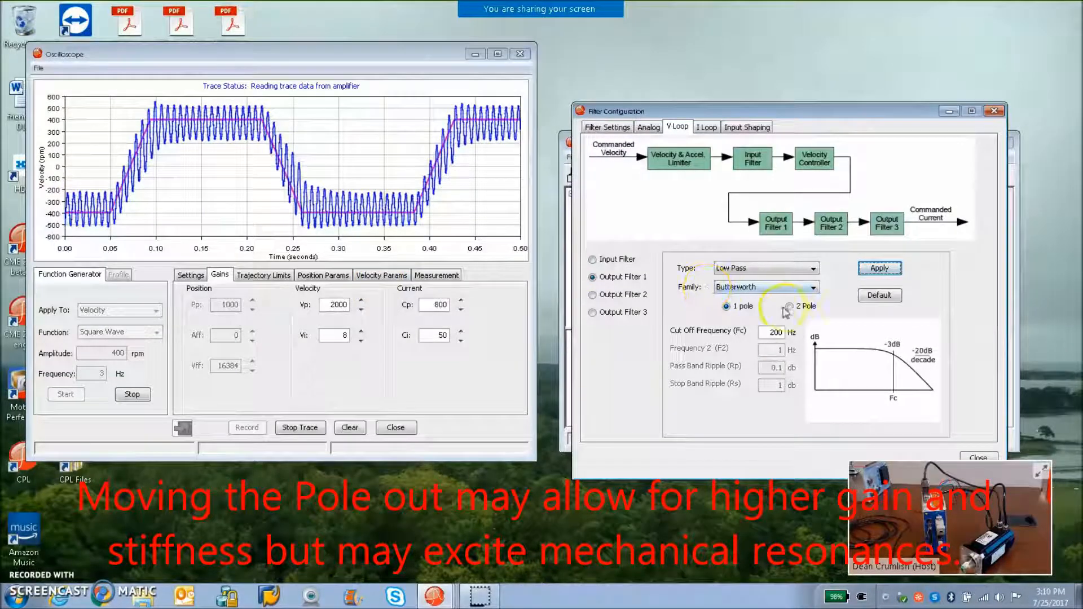
click(728, 306)
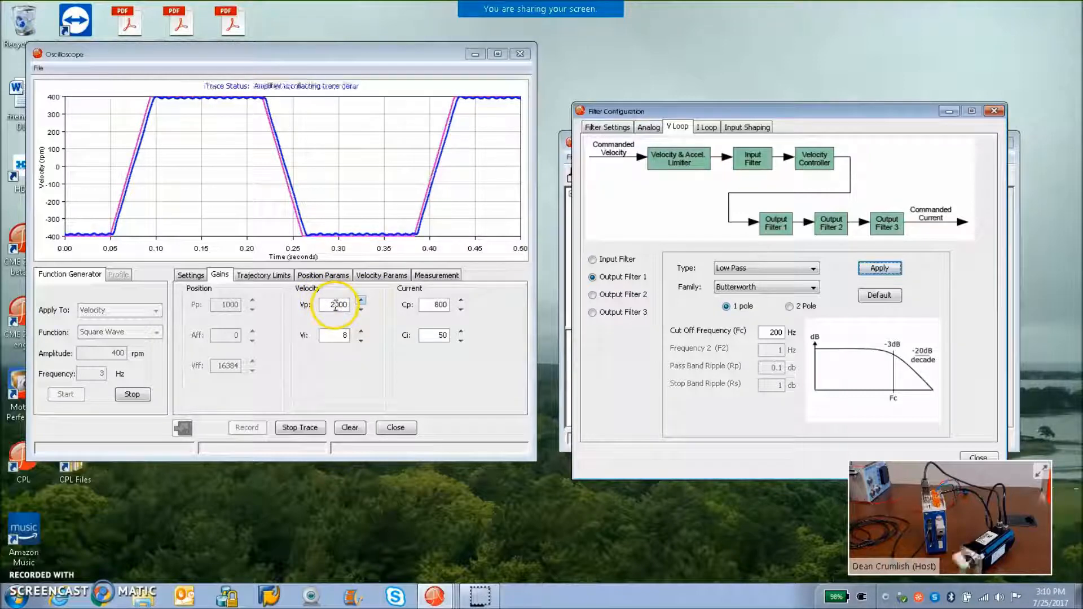
click(336, 304)
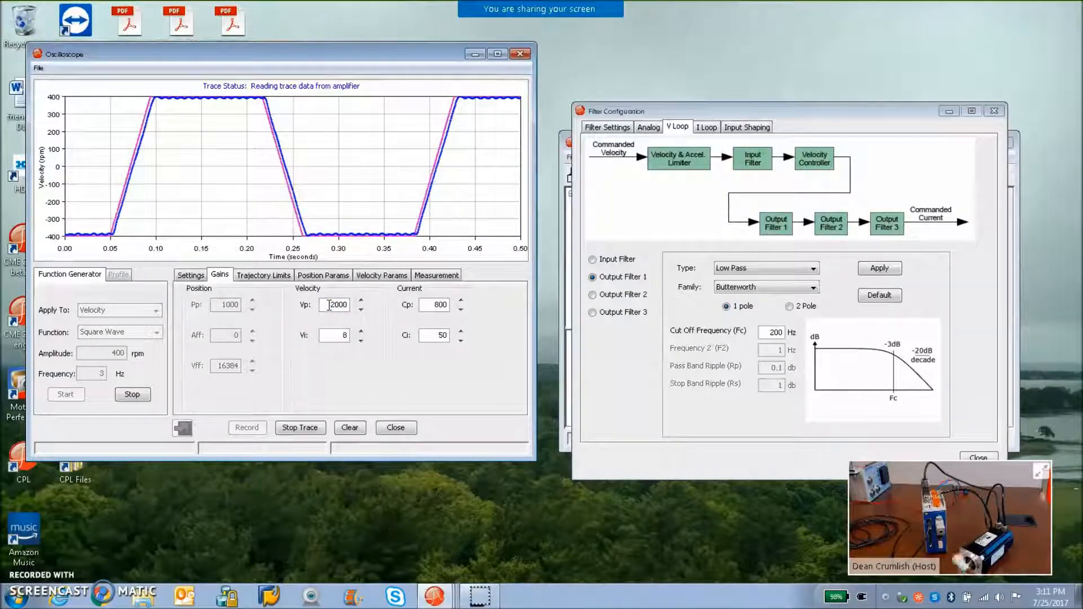
click(335, 335)
text(4000)
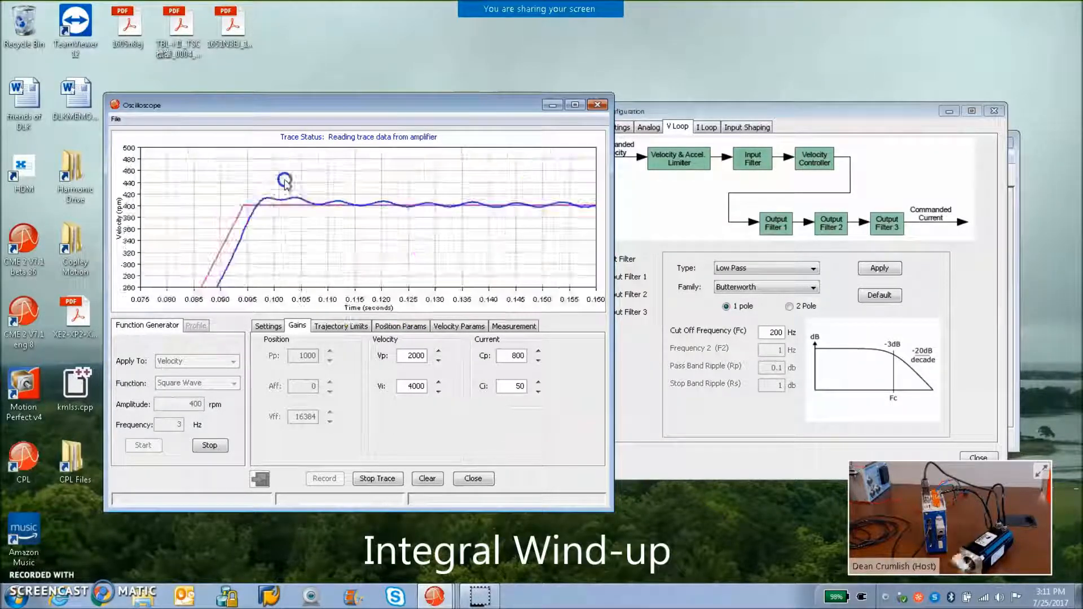
Lower velocity Vi to 2000 and stop the square-wave function generator test.
click(414, 386)
text(2000)
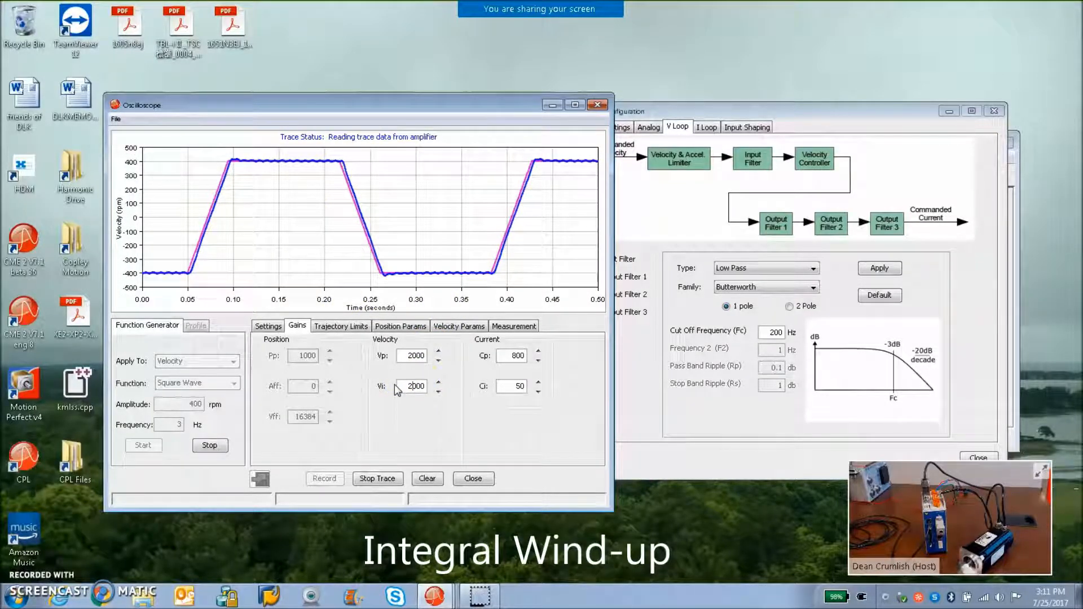
click(210, 444)
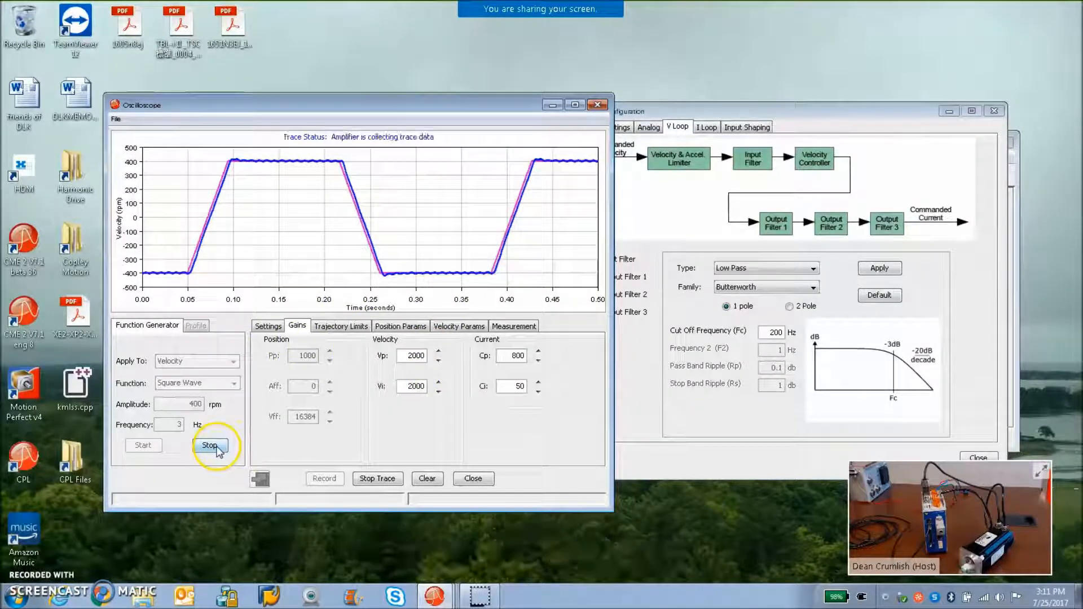
mouse_move(209, 444)
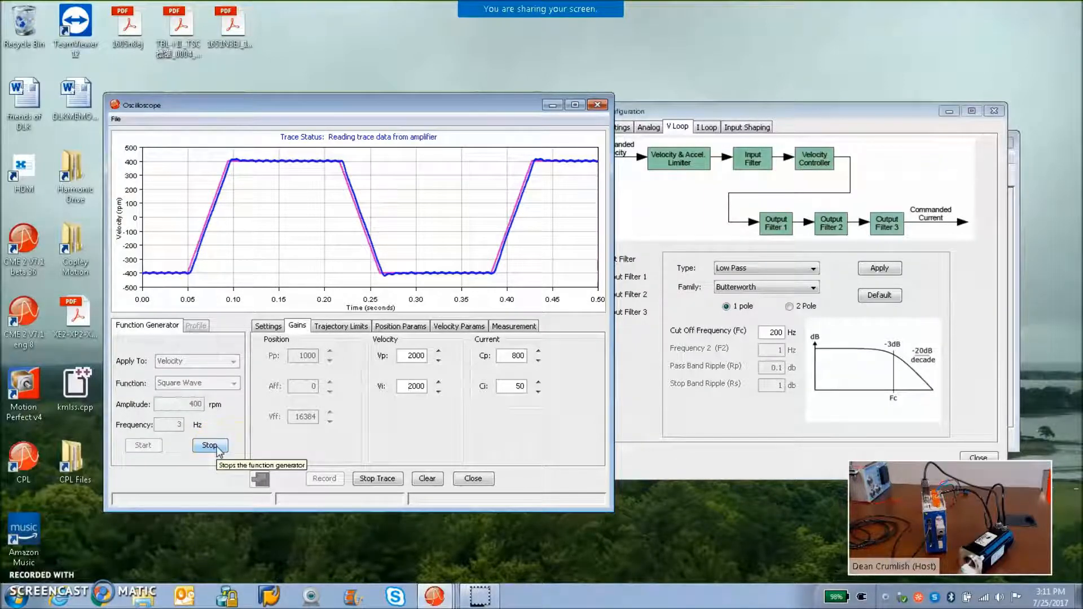
click(210, 444)
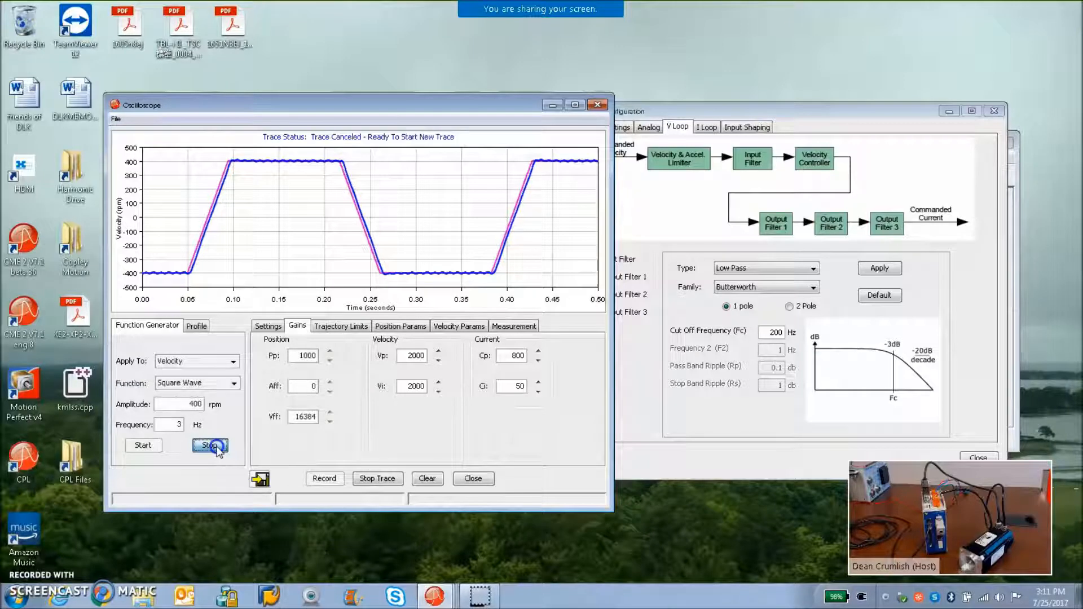
click(267, 325)
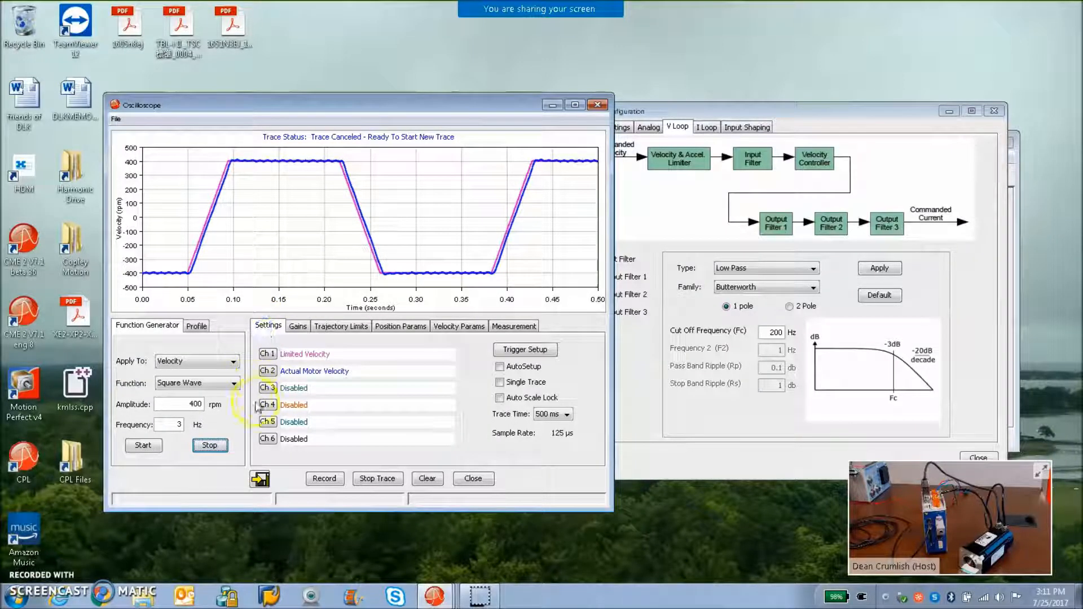
Assign scope channel 3 to Current > Actual Current alongside the velocity traces.
click(266, 387)
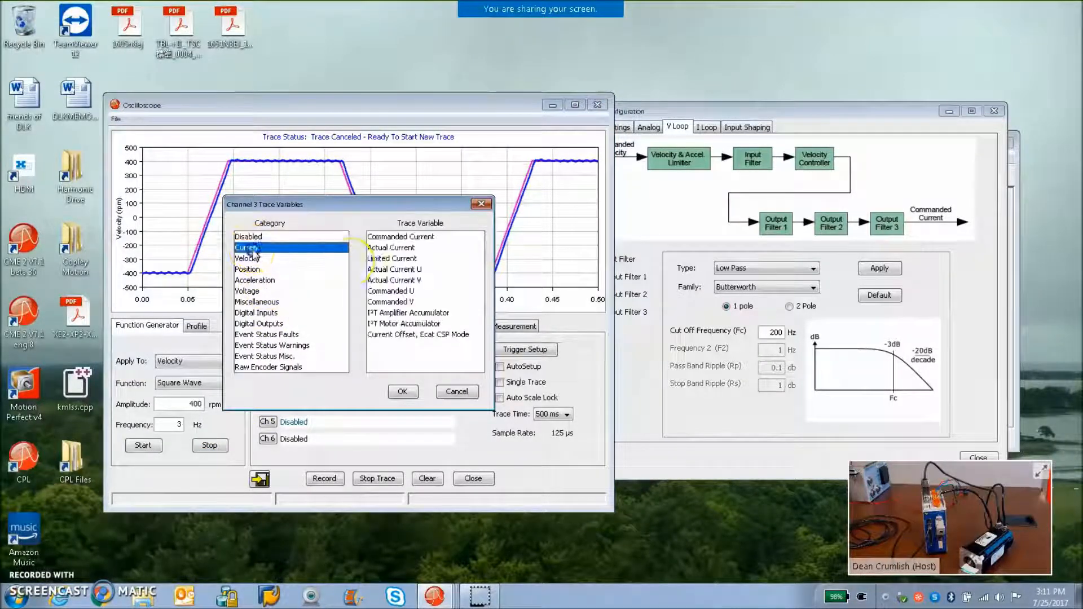
click(402, 392)
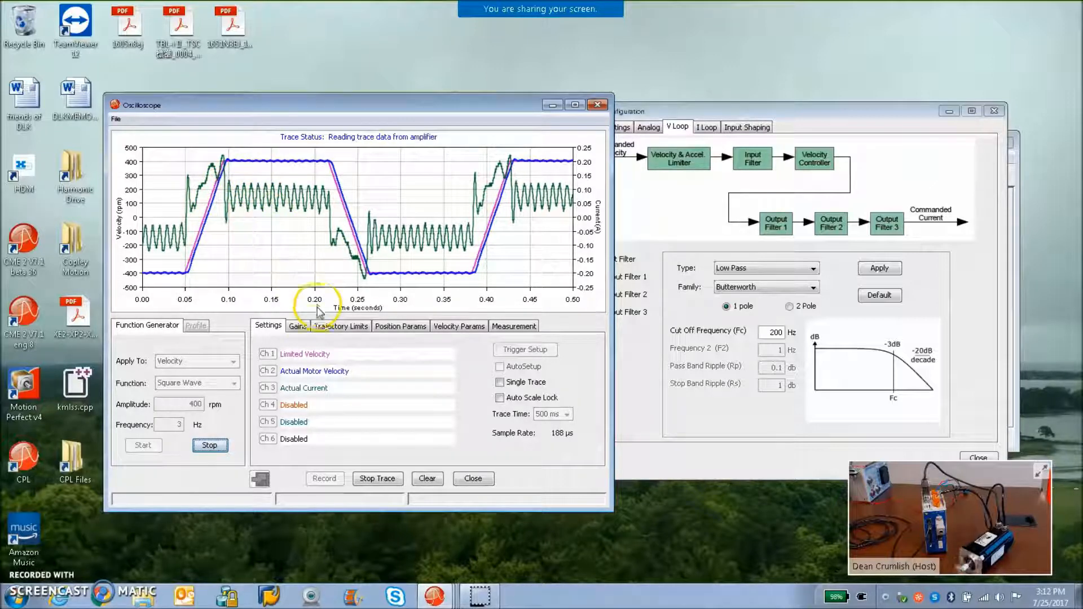
click(297, 326)
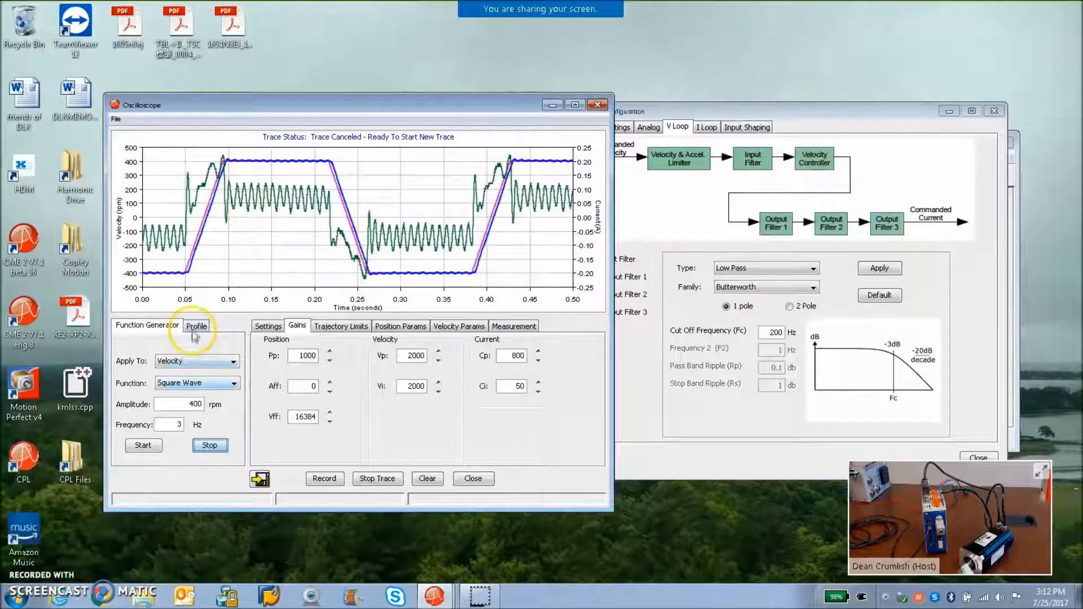
Enter a relative trapezoidal move distance of 524288 counts on the Profile tab.
click(196, 325)
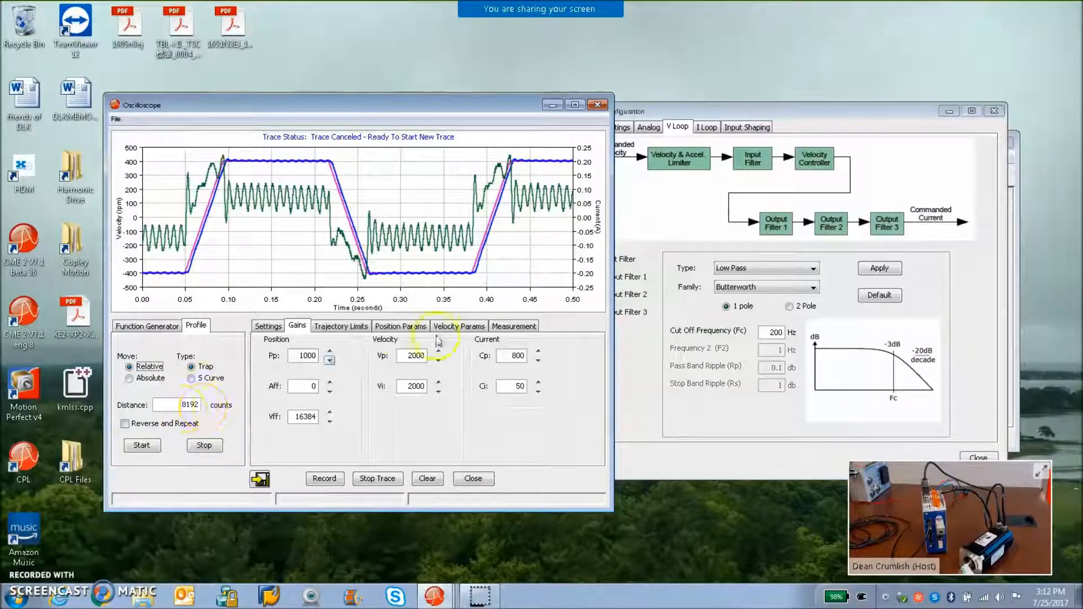
triple_click(187, 405)
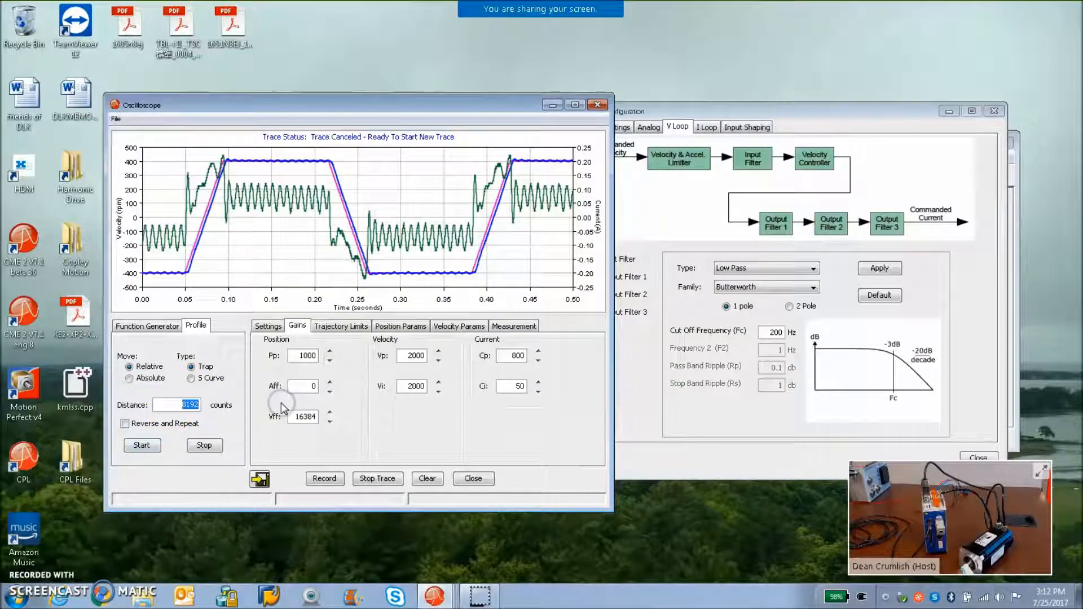
text(524)
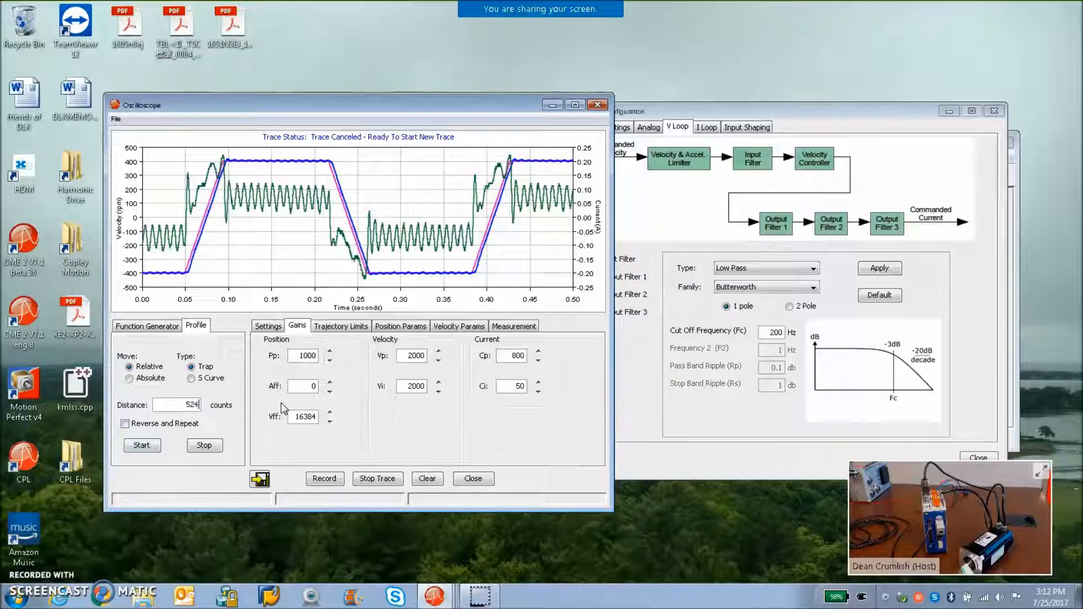
text(288)
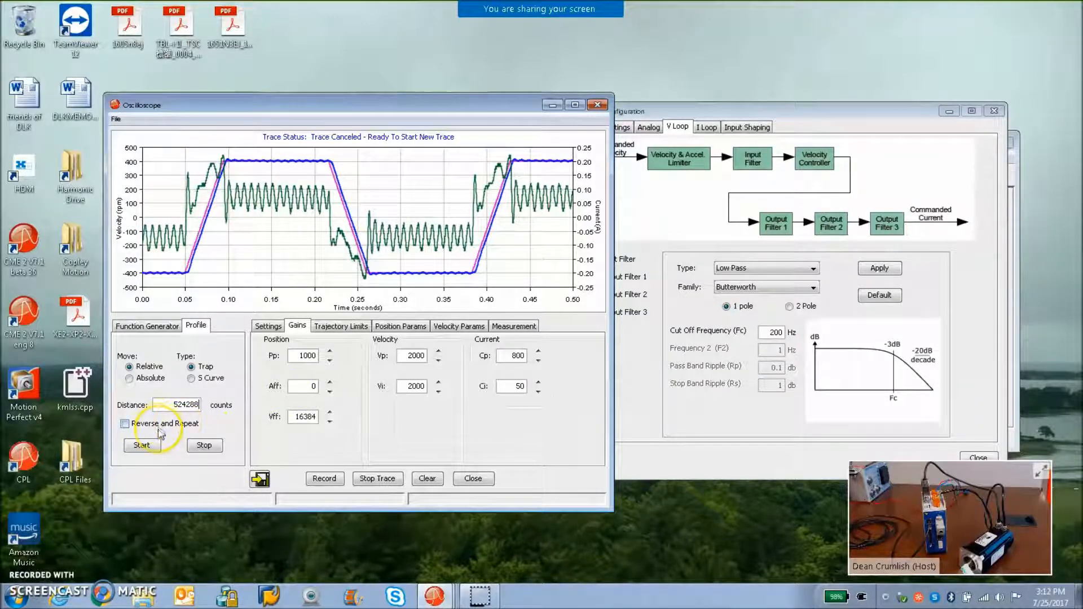
Limit the trajectory maximum velocity to 500 rpm, dismissing the out-of-range error.
click(268, 326)
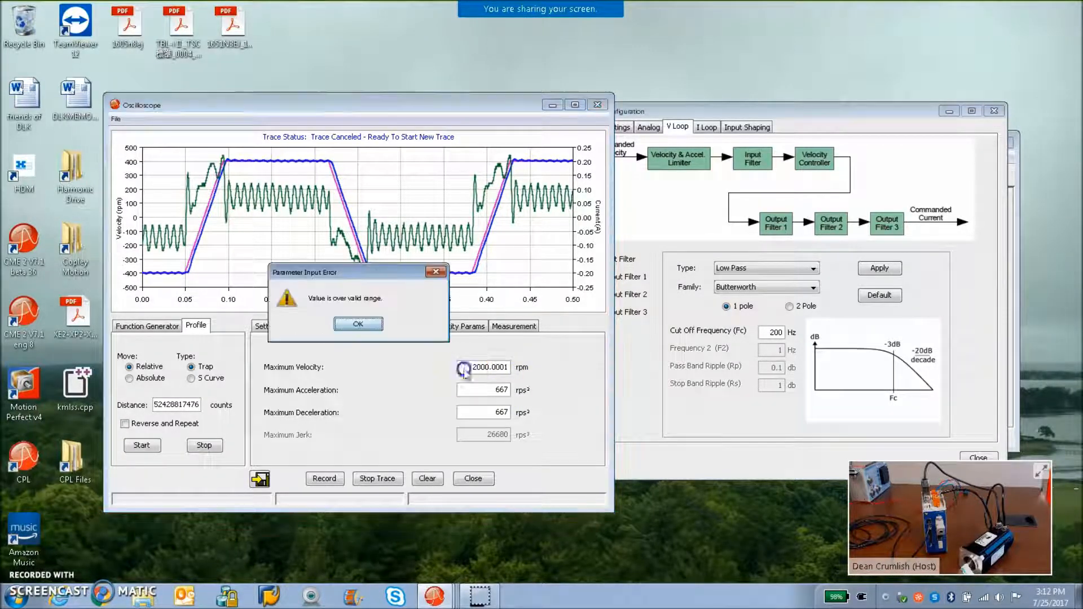
click(358, 324)
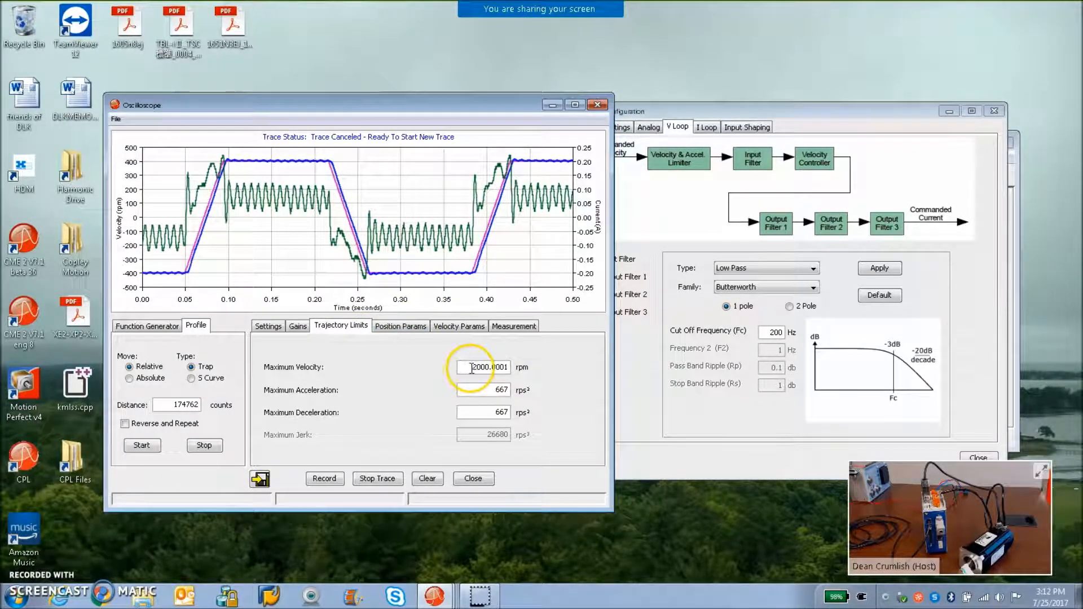
triple_click(484, 367)
text(500)
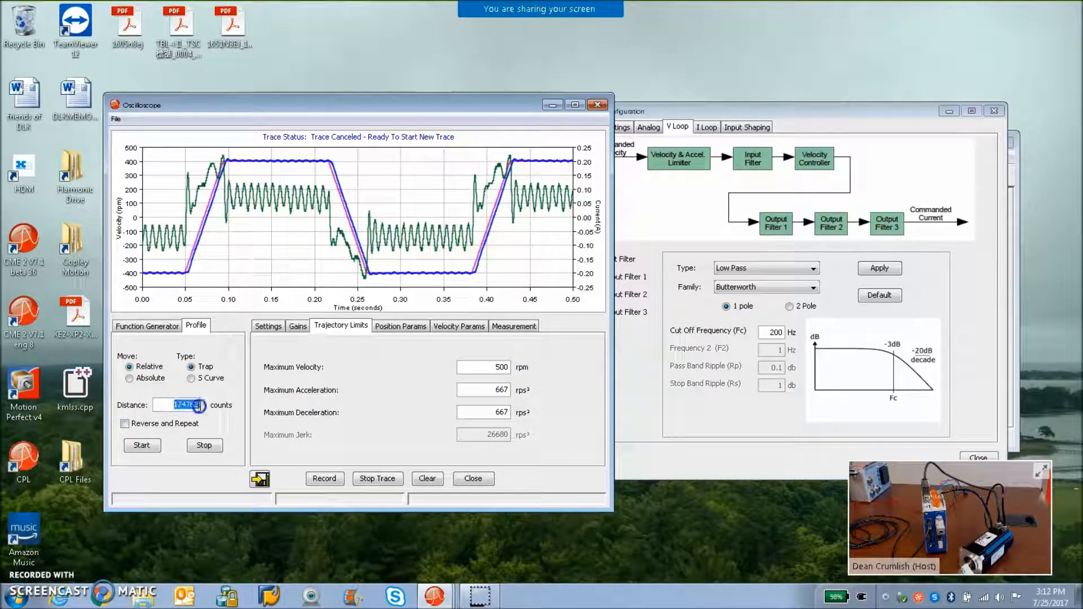
text(524288)
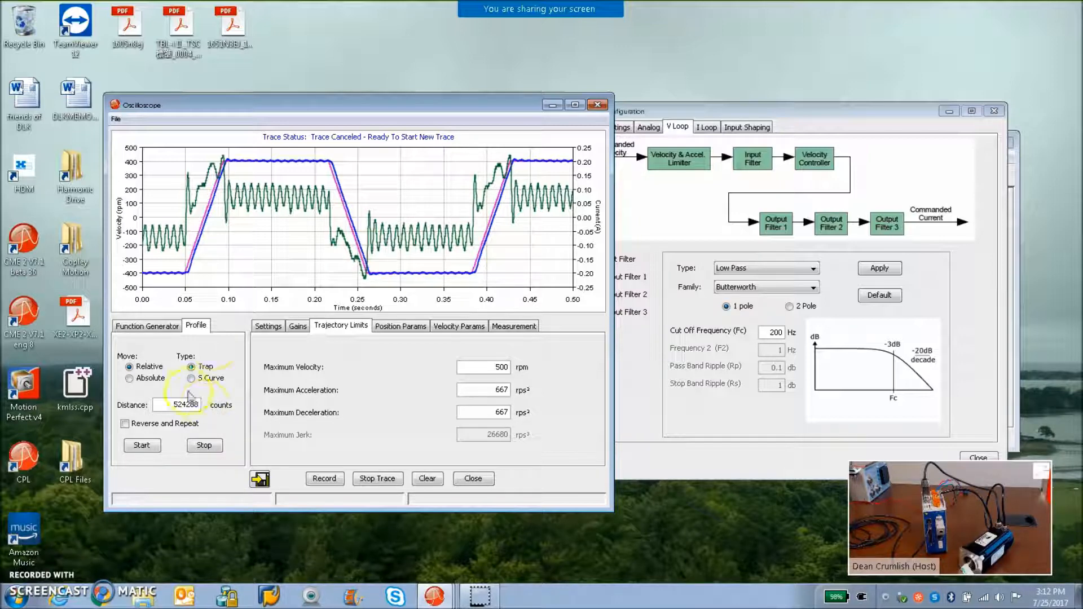
click(267, 325)
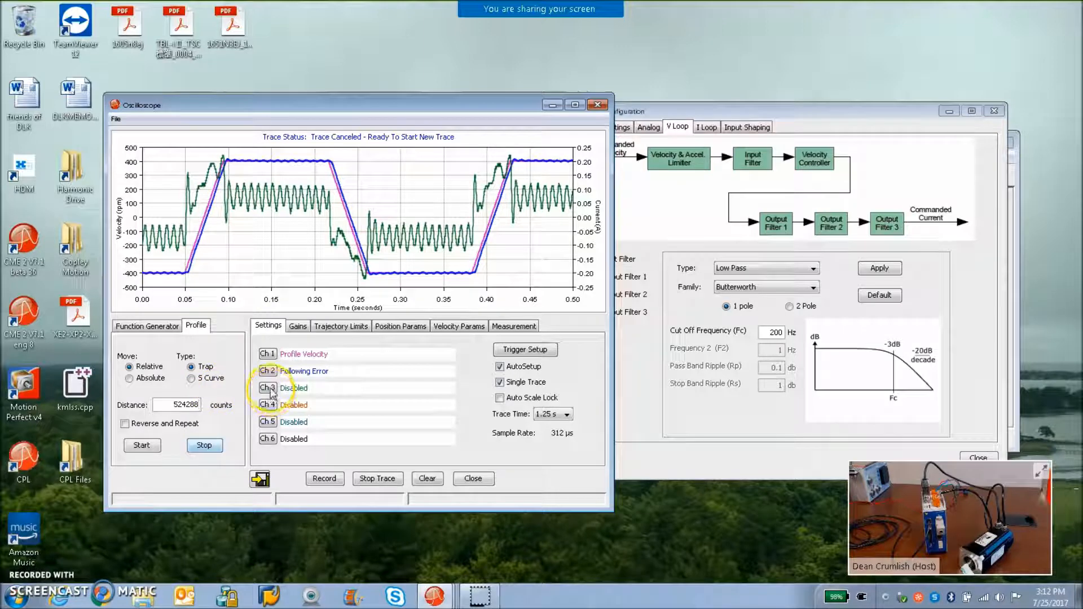
Trace actual current on channel 3 and run the 524288-count profile move.
click(294, 387)
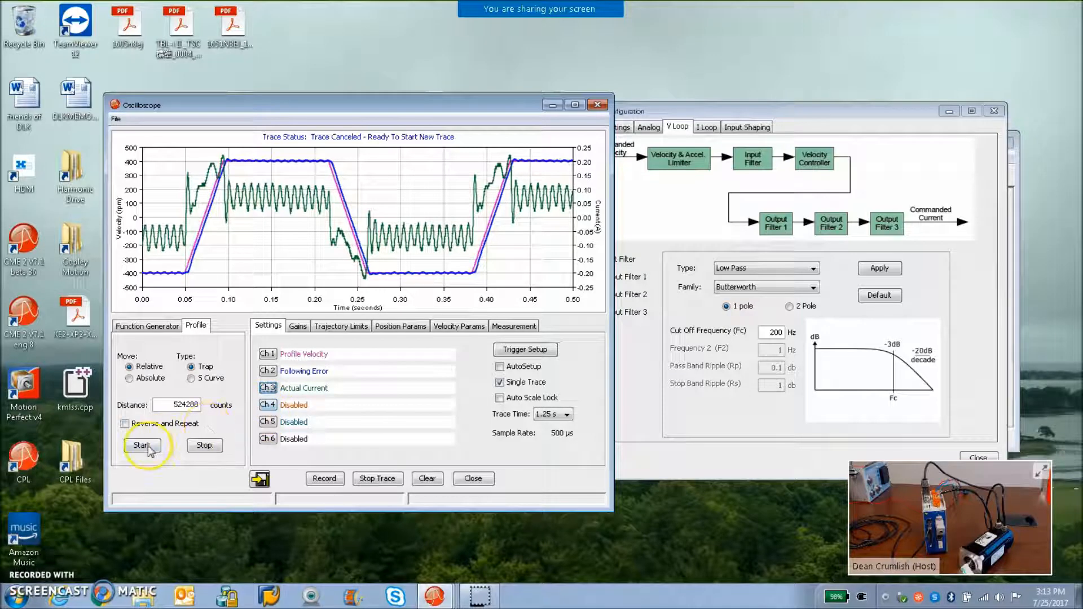
click(142, 445)
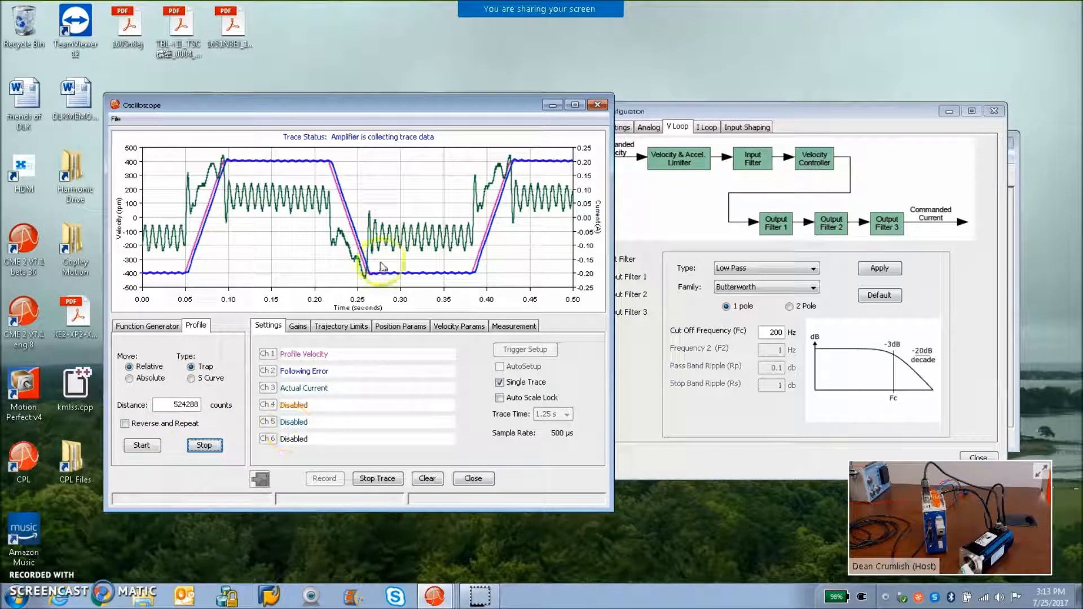
click(297, 325)
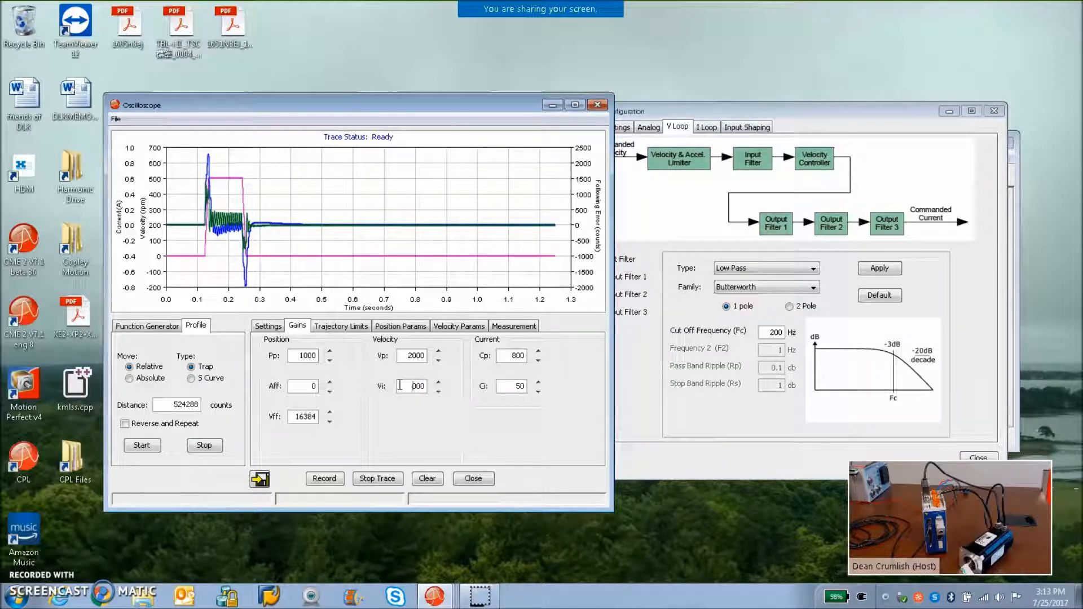
Raise velocity Vi to 1000 and rerun the test move to capture its trace.
click(142, 444)
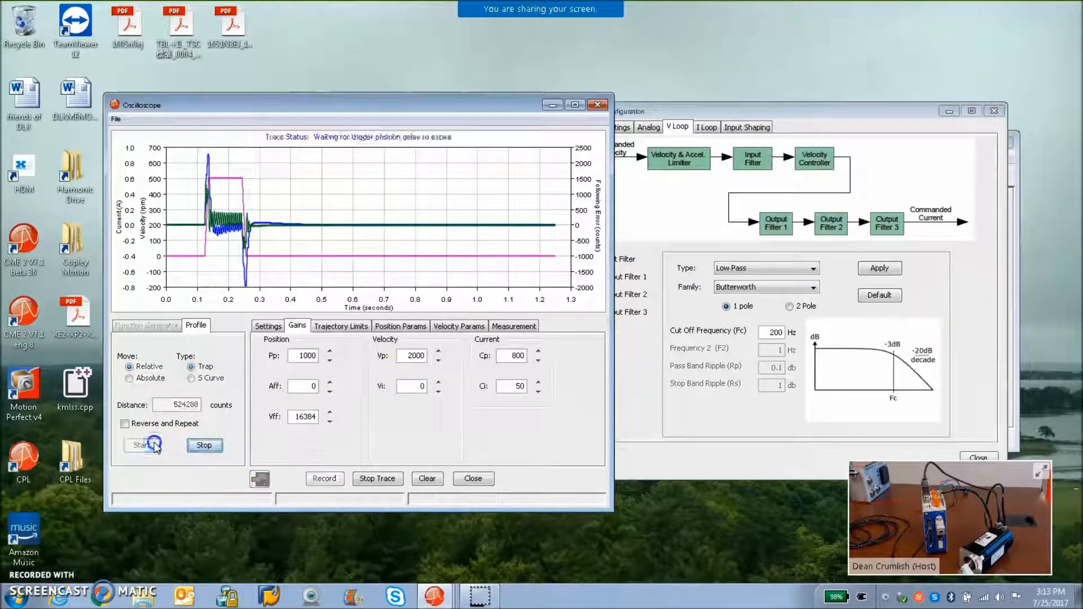
click(143, 445)
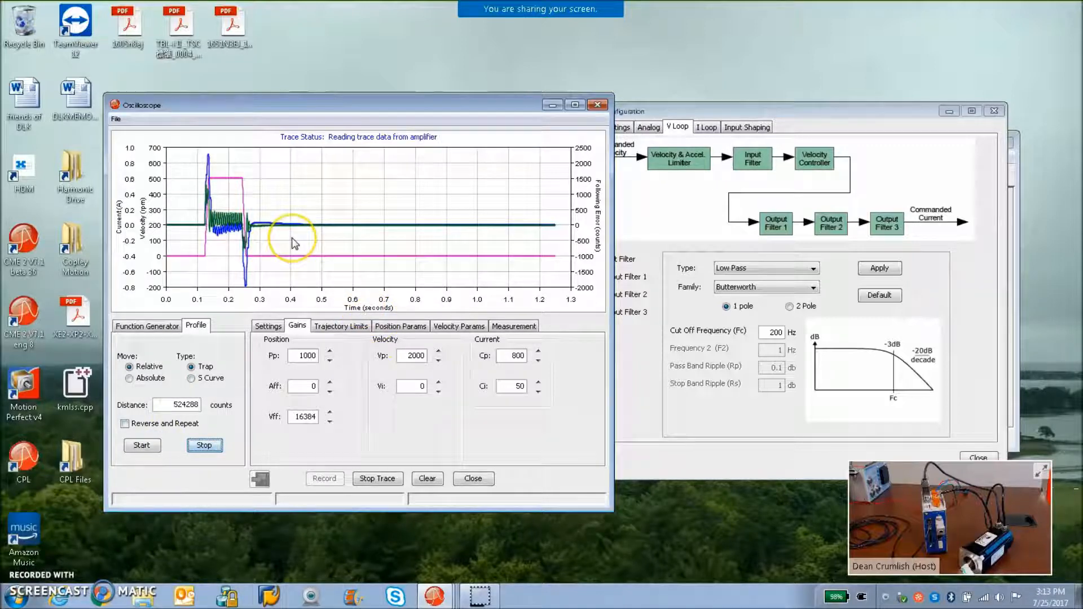
mouse_move(256, 260)
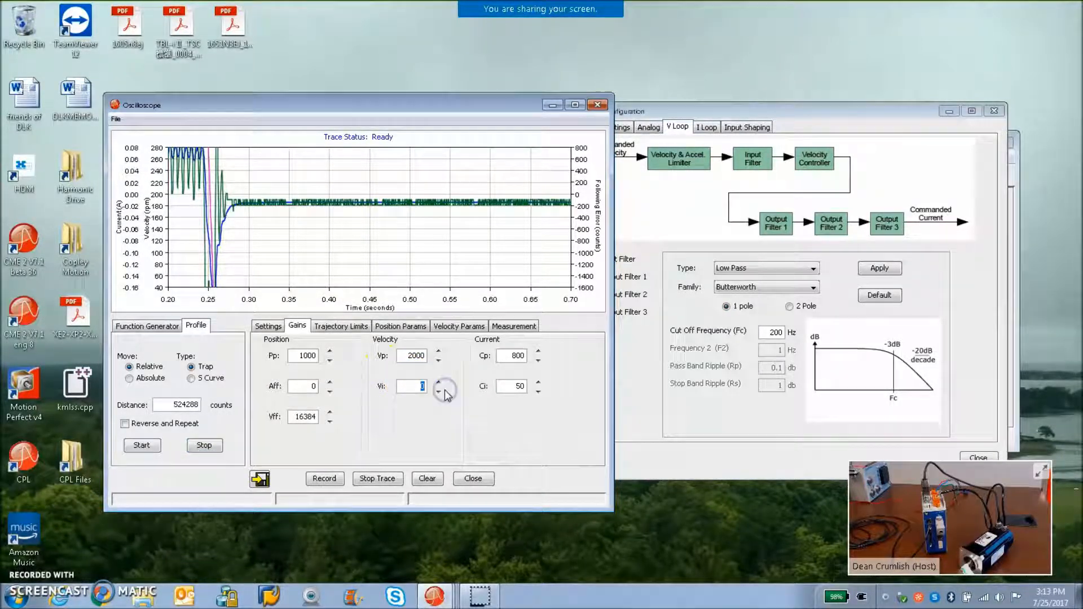
click(438, 382)
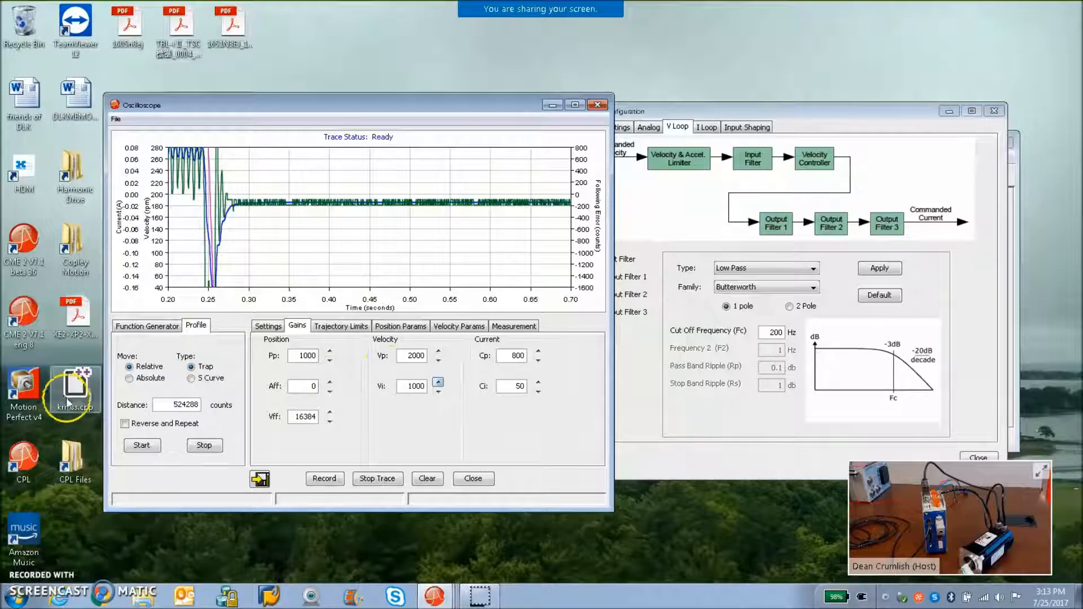
click(142, 444)
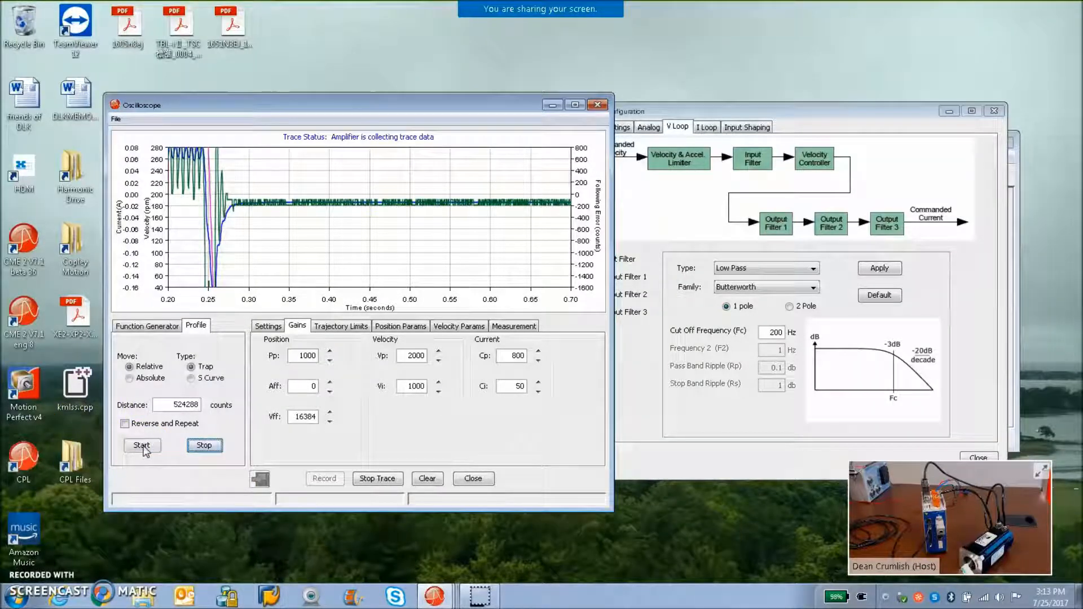
click(143, 444)
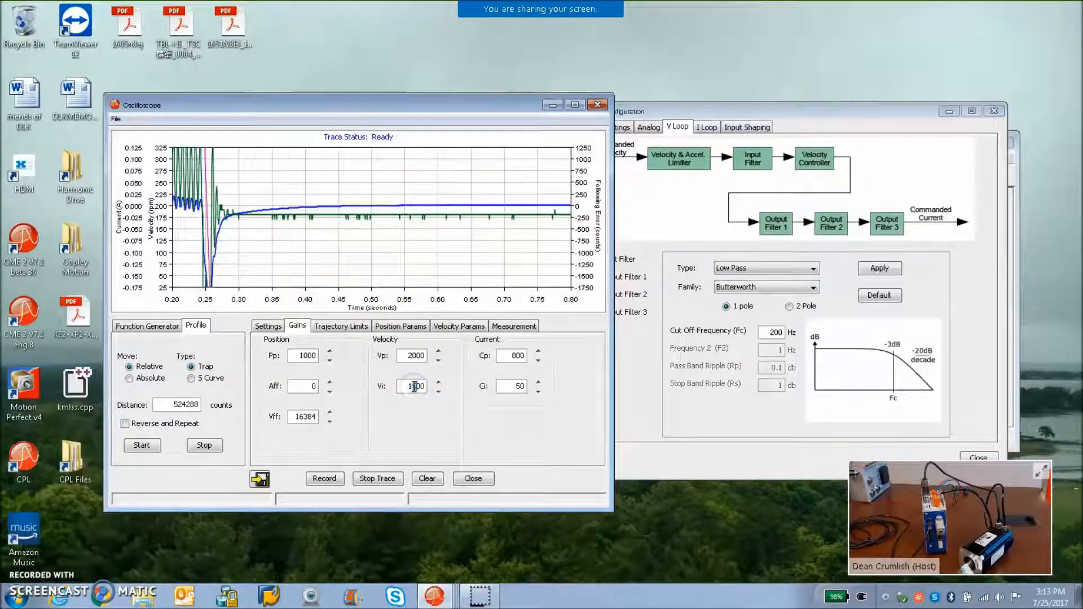
Raise Vi to 1500 and run the test move twice to recheck settling.
click(142, 445)
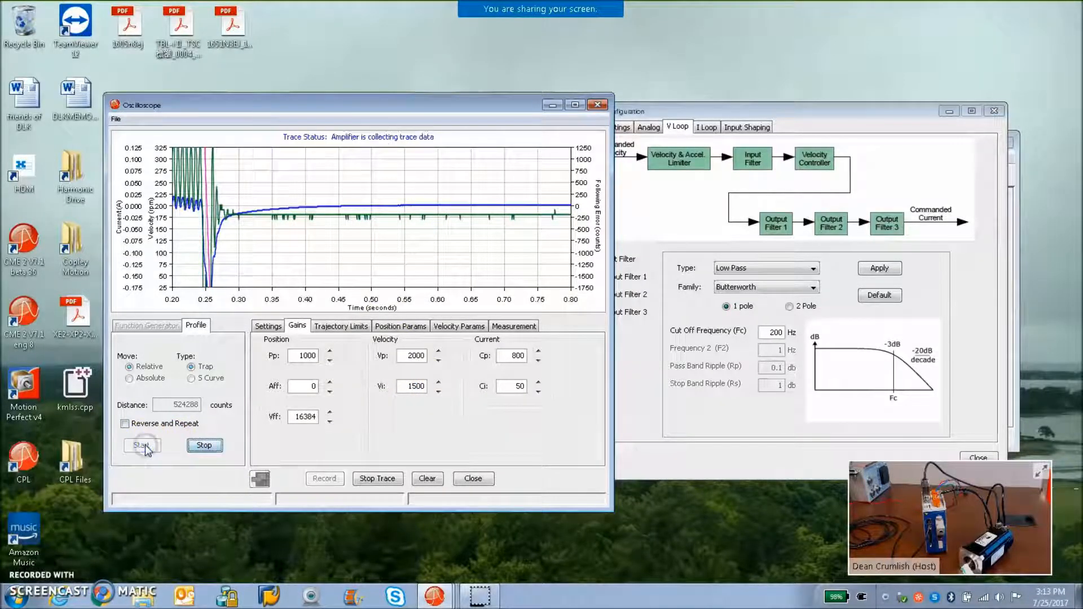
click(142, 445)
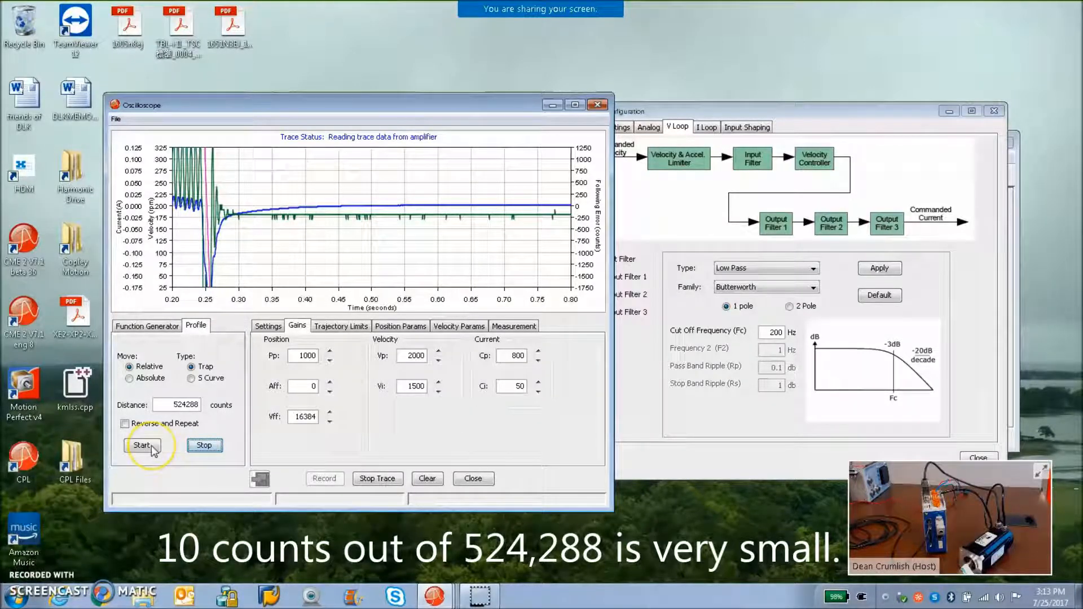
click(142, 445)
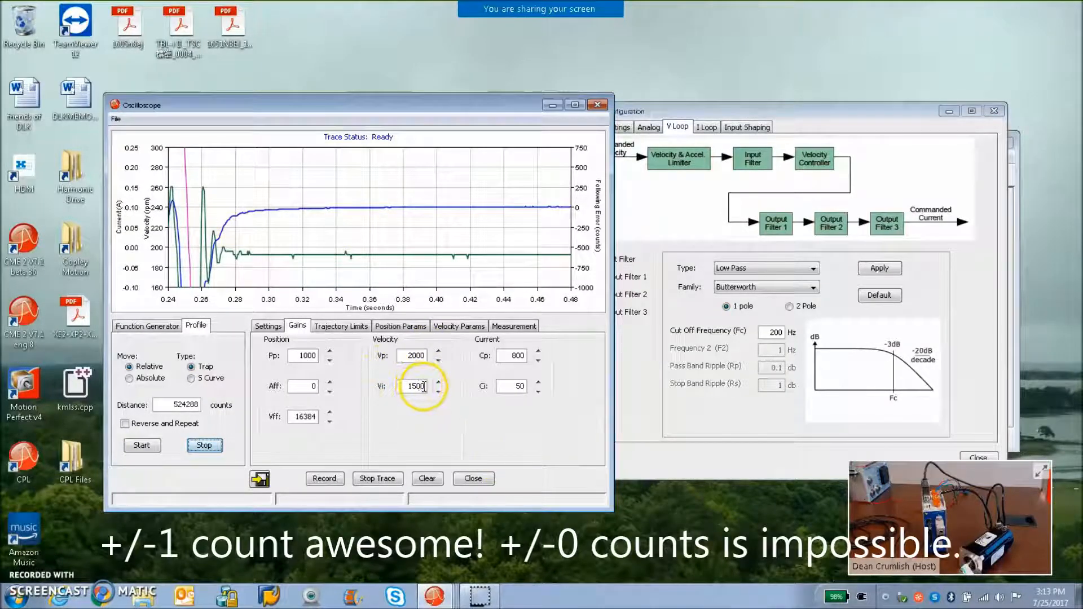
Try velocity Vi at 1800 and run a test move.
triple_click(414, 386)
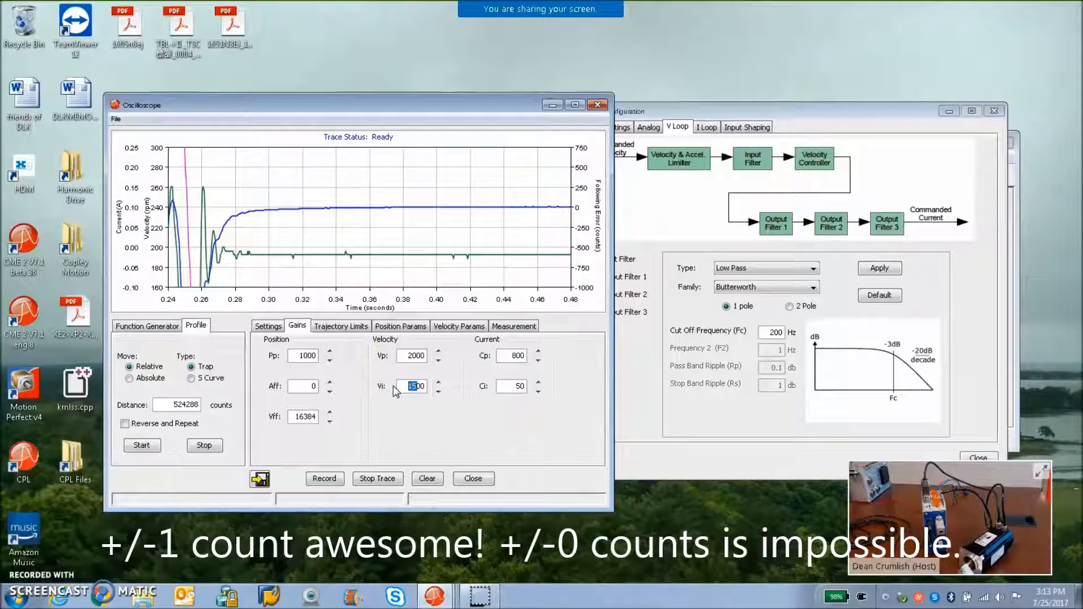
text(2000)
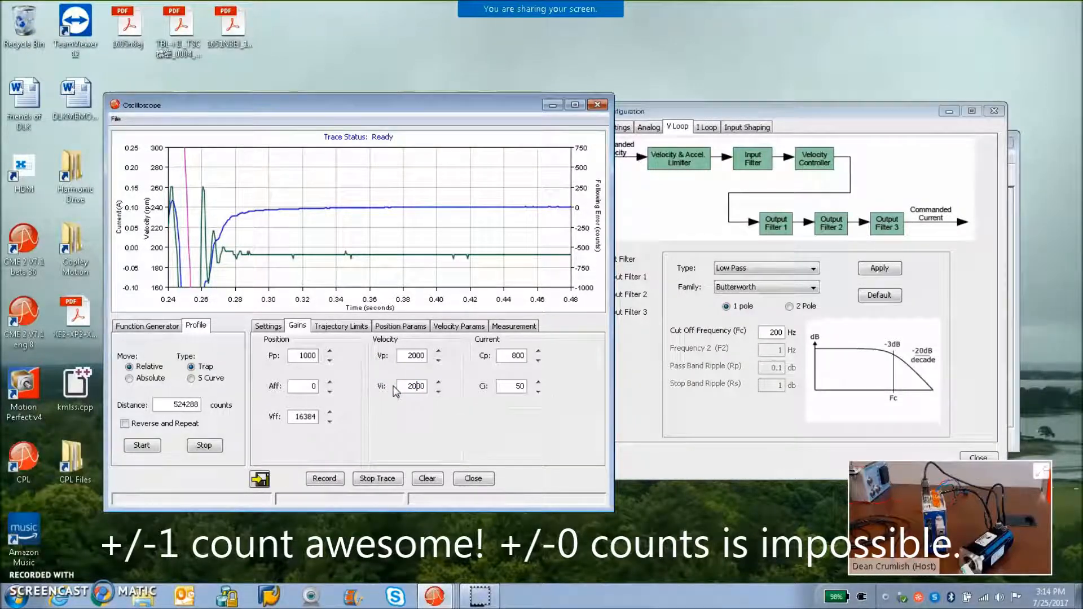
text(1800)
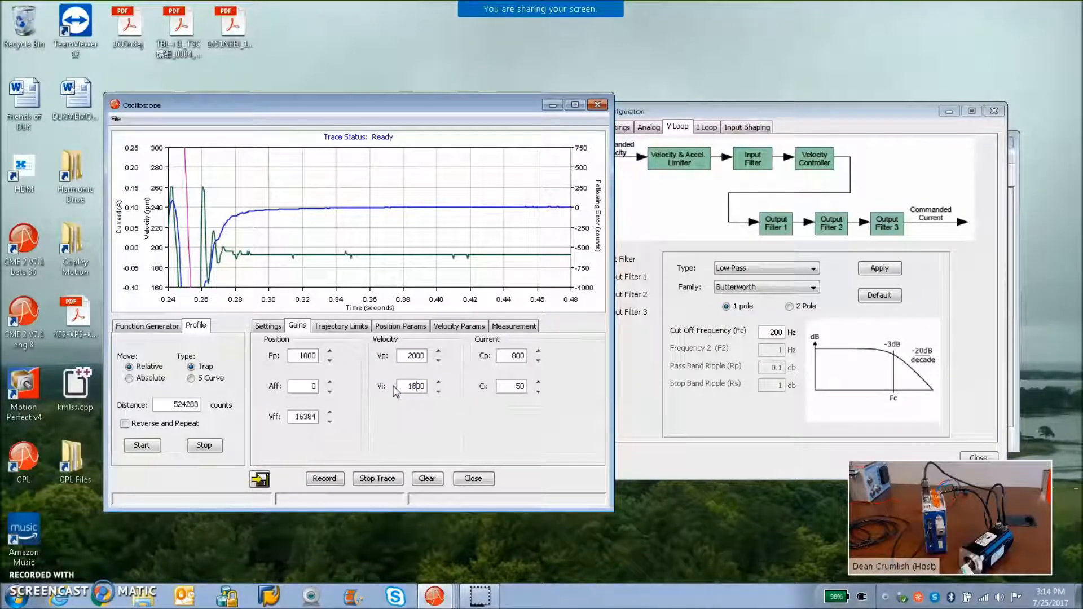
click(142, 445)
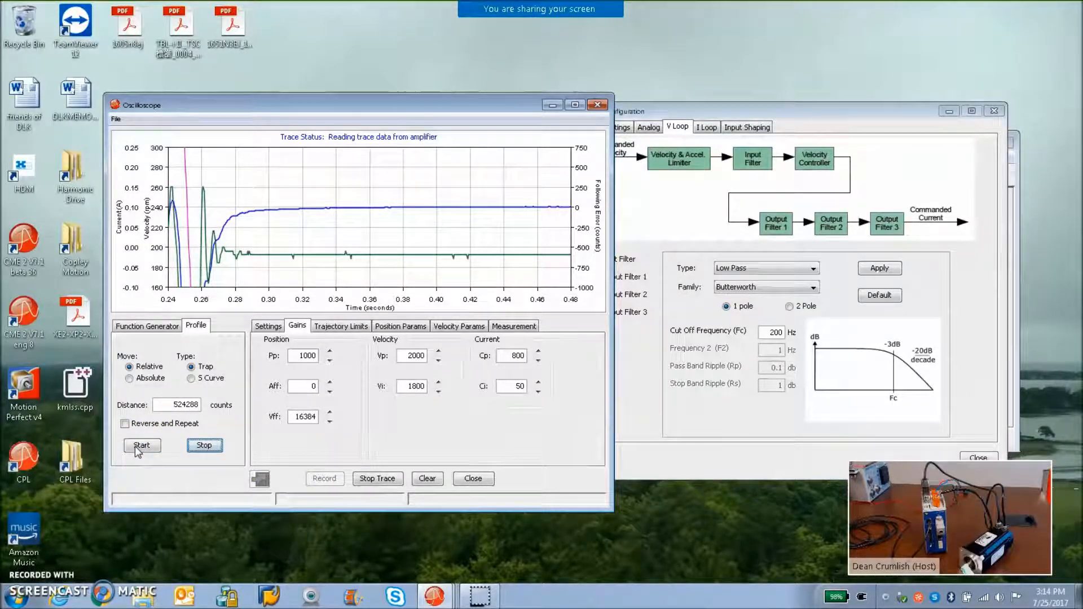
Settle Vi at 1700 and verify with repeated test moves.
click(142, 445)
text(1700)
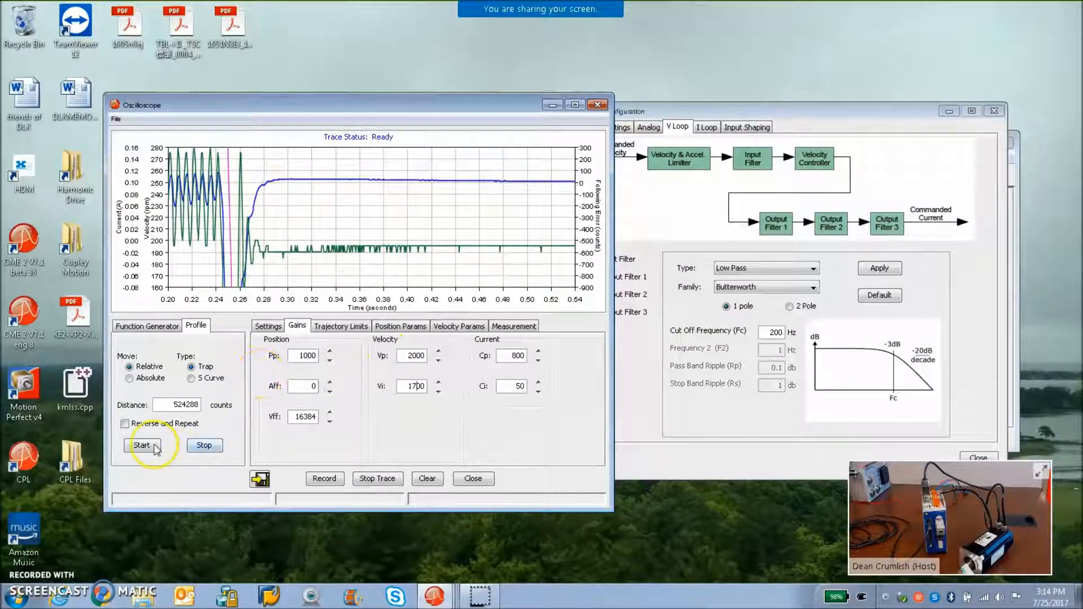
click(142, 444)
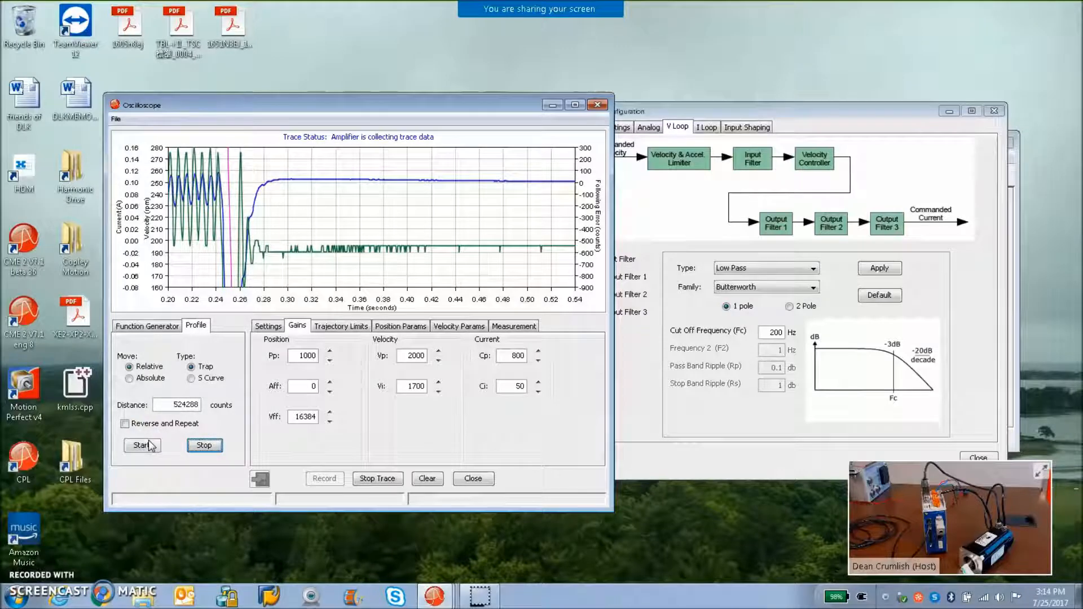
click(142, 444)
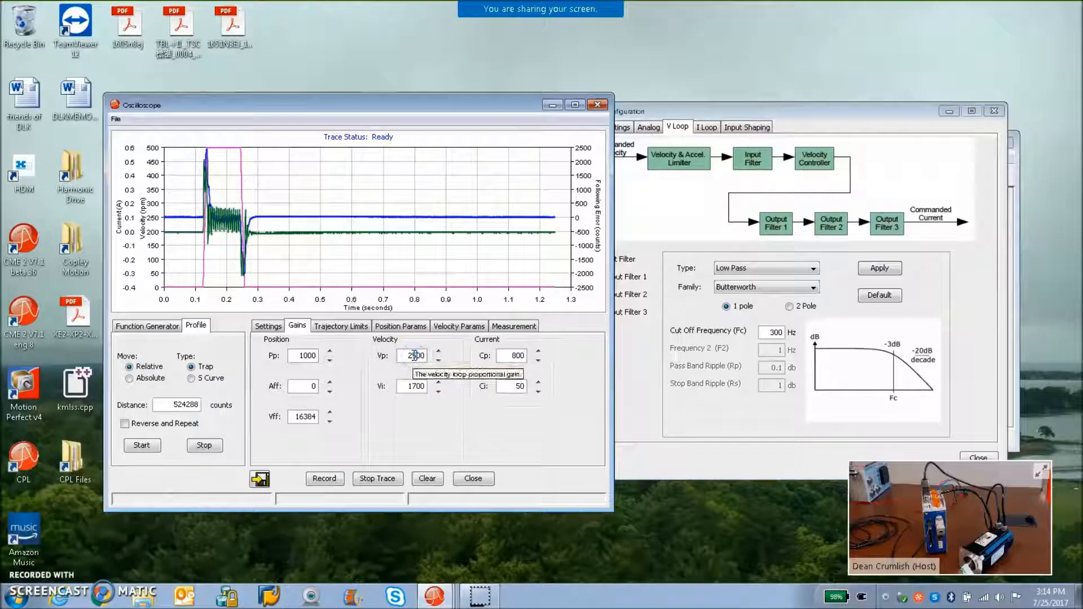
Trial velocity Vp at 2500 then 3000, running a test move after each.
click(142, 444)
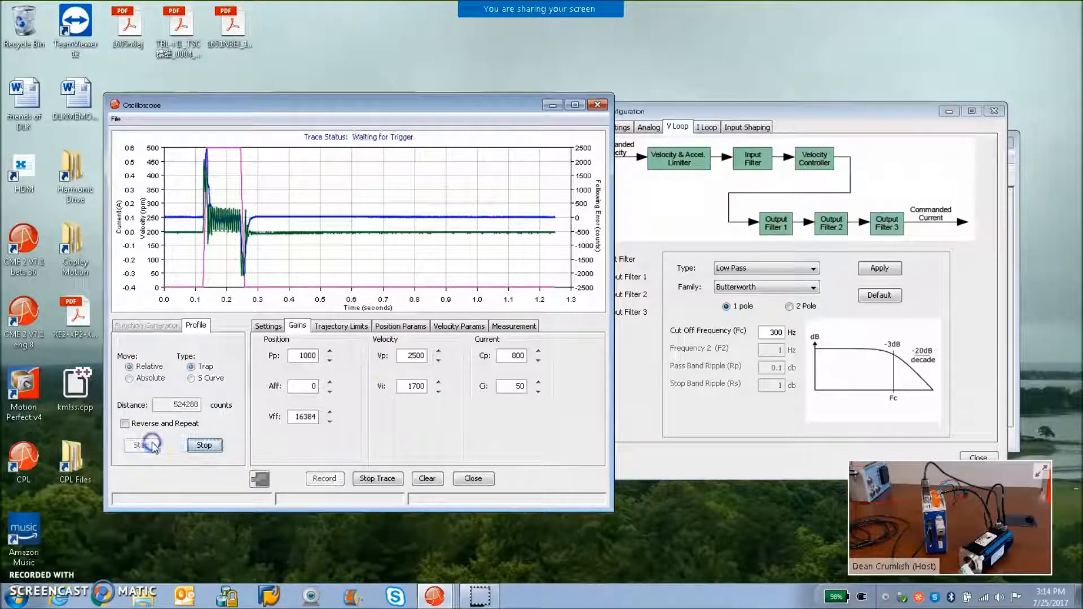
click(142, 444)
text(600)
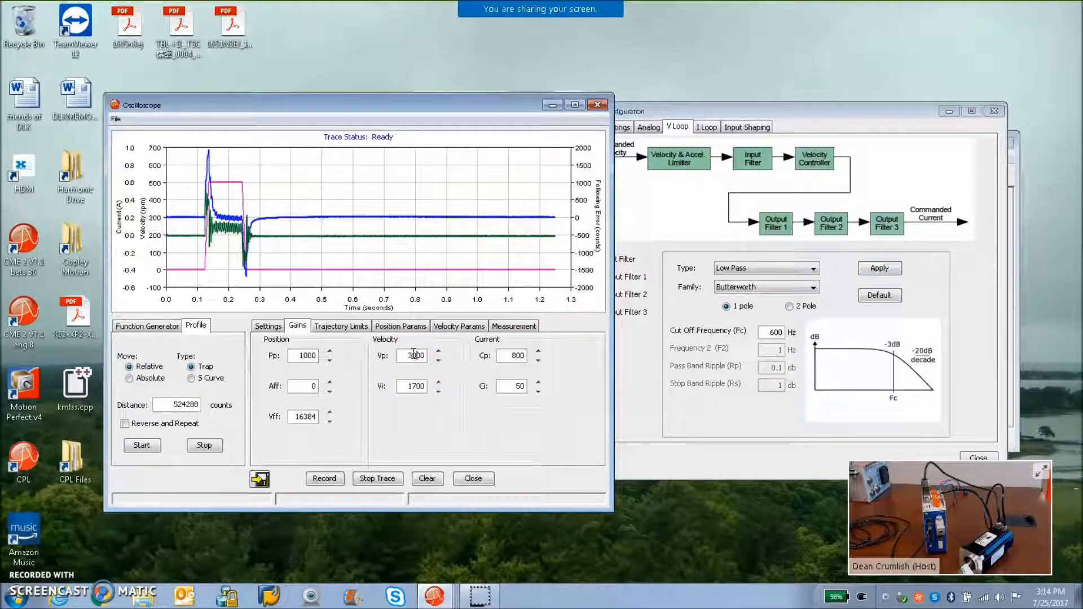
click(142, 444)
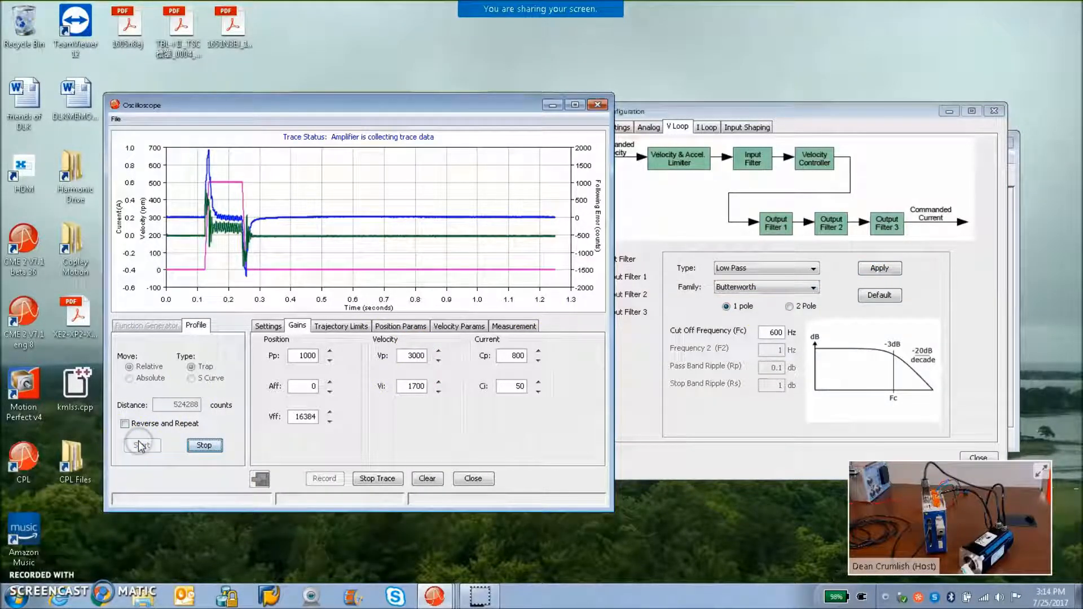
click(142, 445)
text(4000)
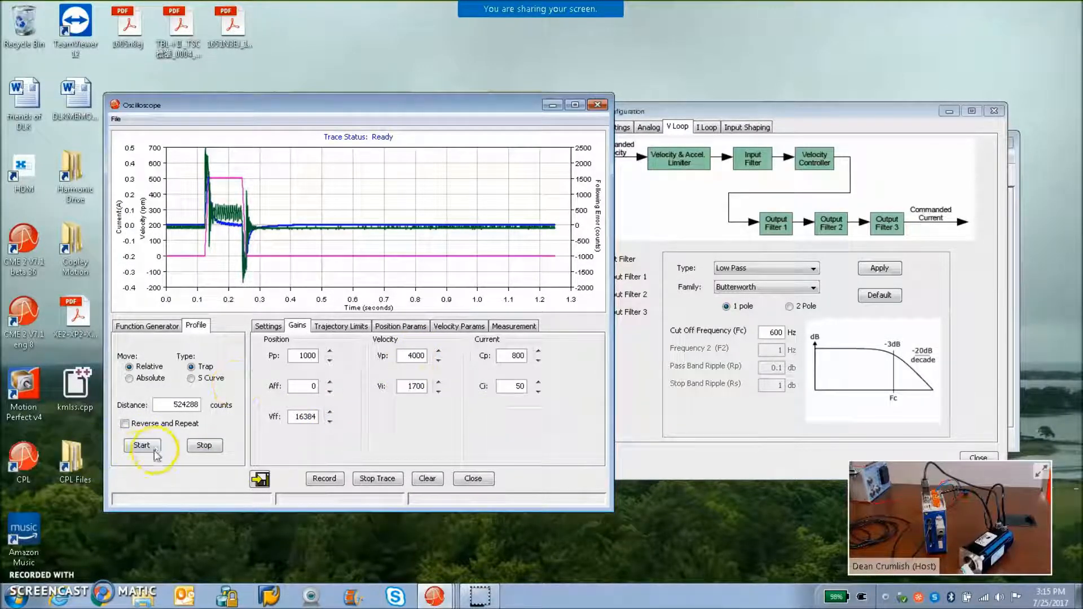
Trial Vp at 4000 and 3500 with a 600 Hz filter cutoff, then settle Vp back at 3000.
click(142, 444)
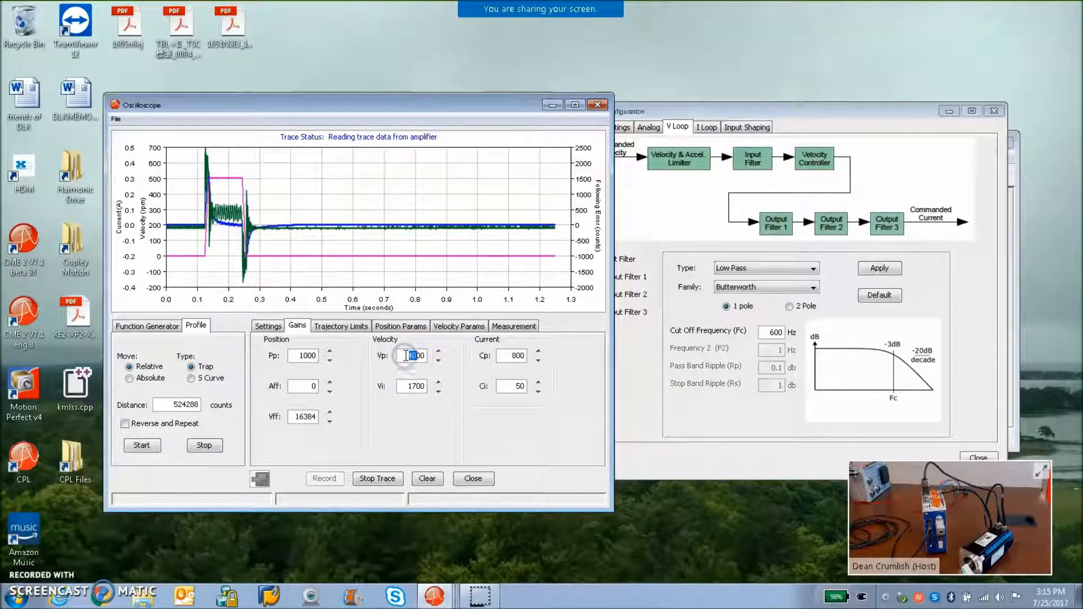
text(3500)
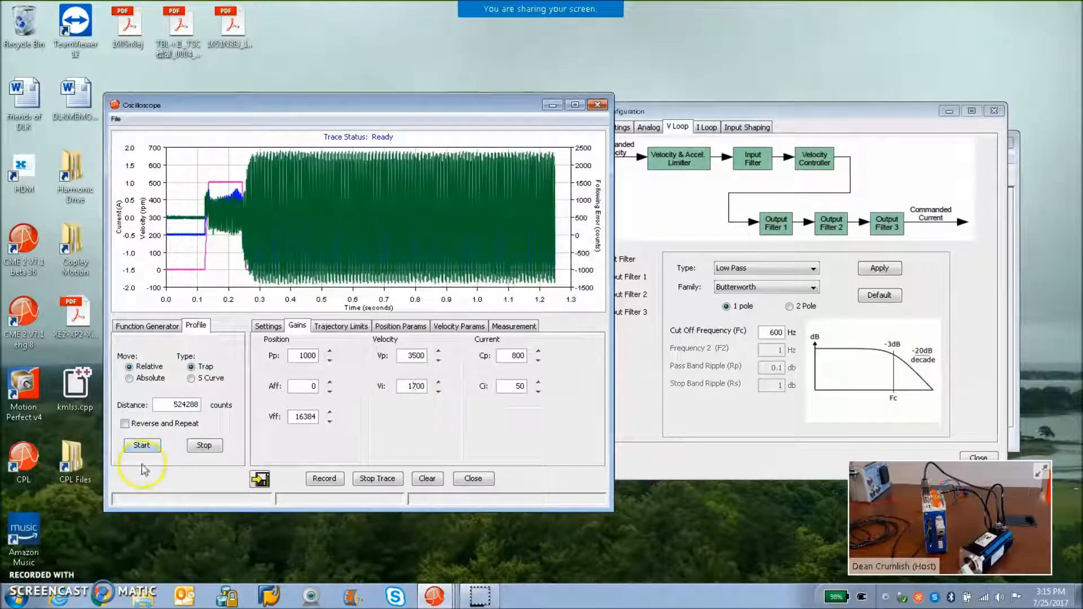
click(142, 445)
text(3000)
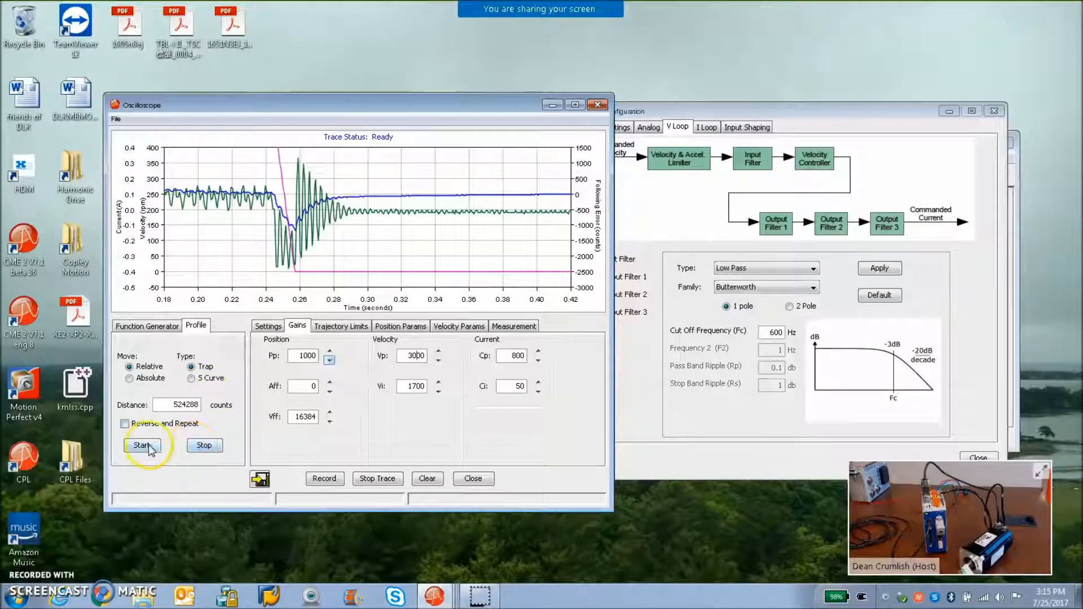
click(142, 444)
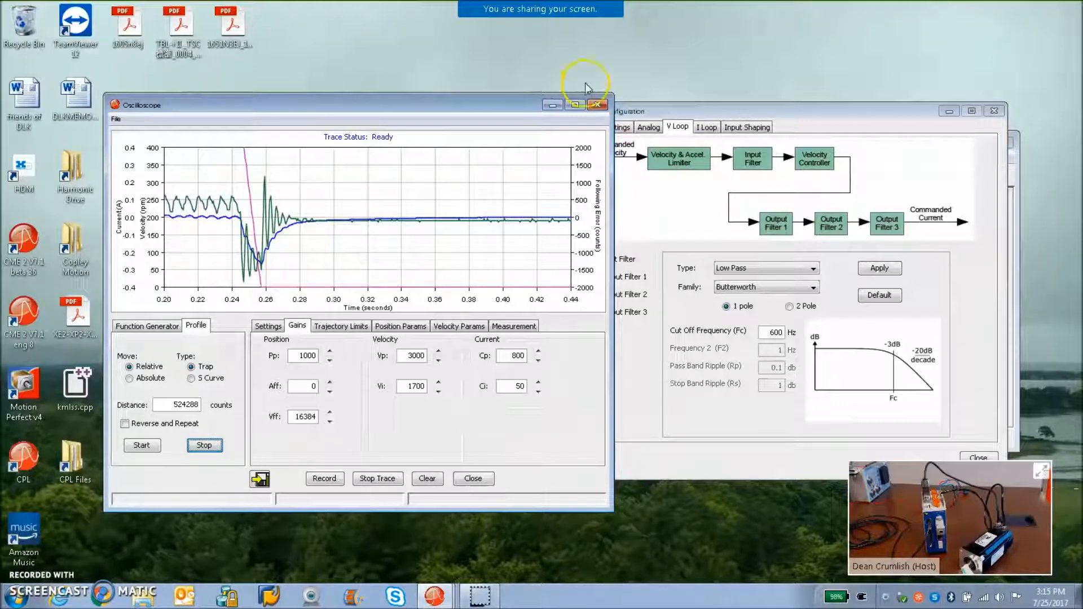
Close the oscilloscope and review the Kollmorgen motor data in Motor/Feedback.
click(901, 111)
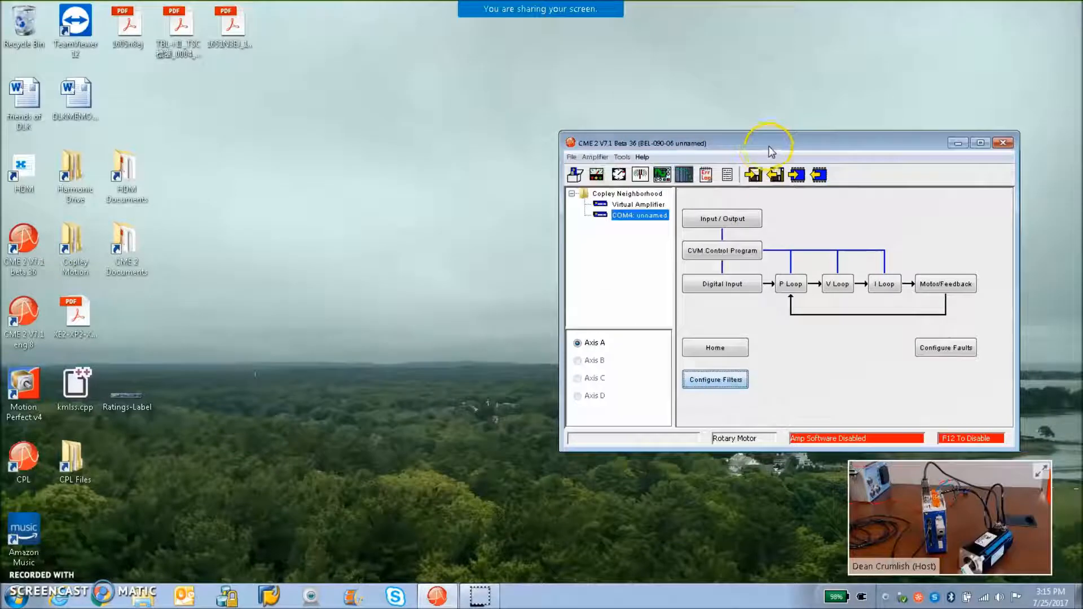
click(598, 174)
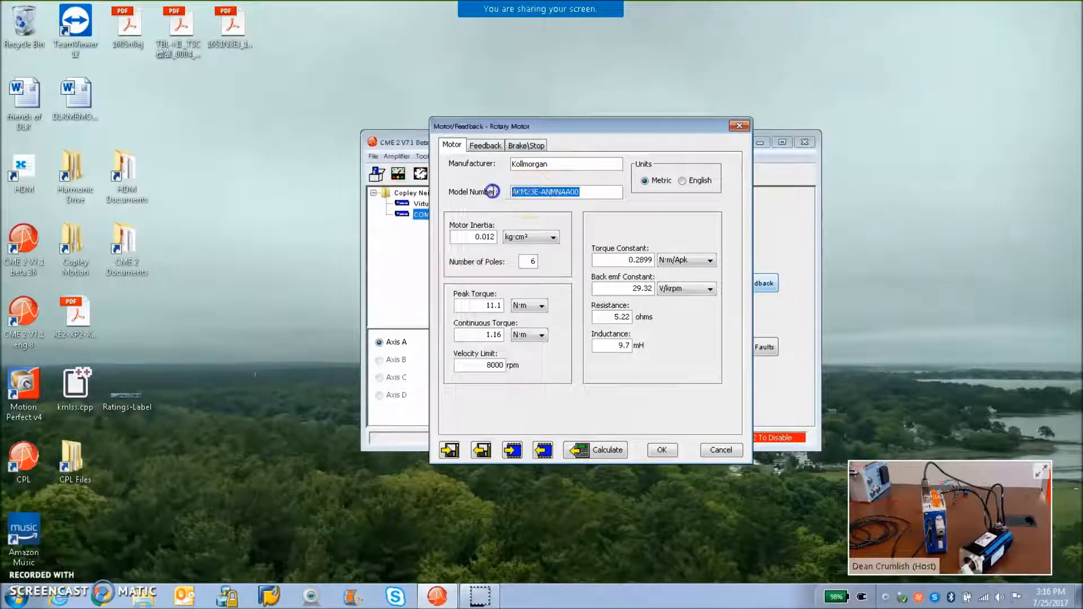
mouse_move(630, 110)
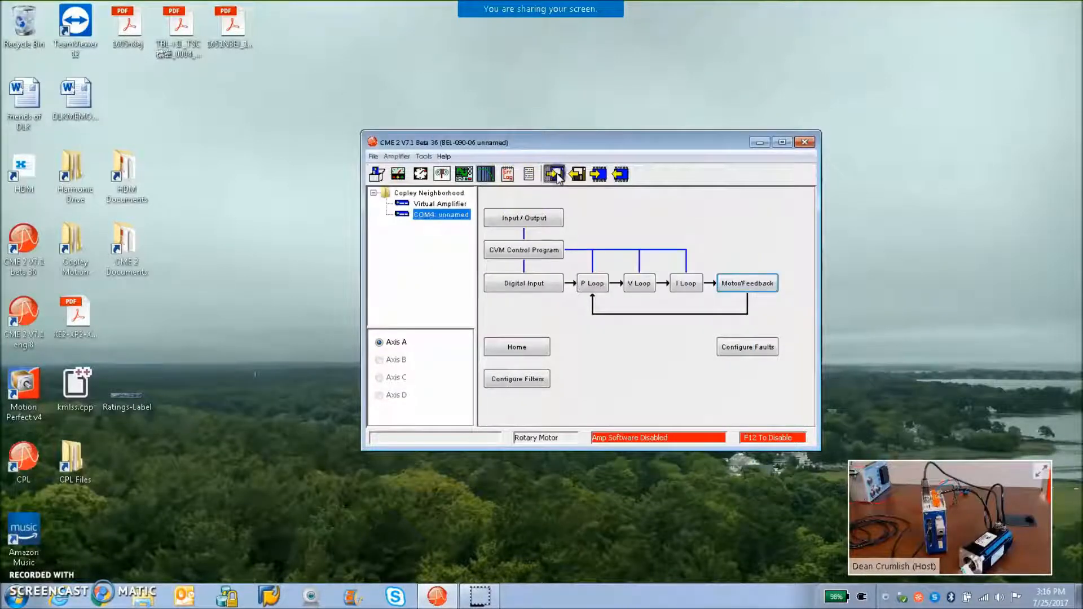
Save the drive configuration as a BEL-AKM23E BiSS .ccx file in the Kollmorgen folder.
click(554, 173)
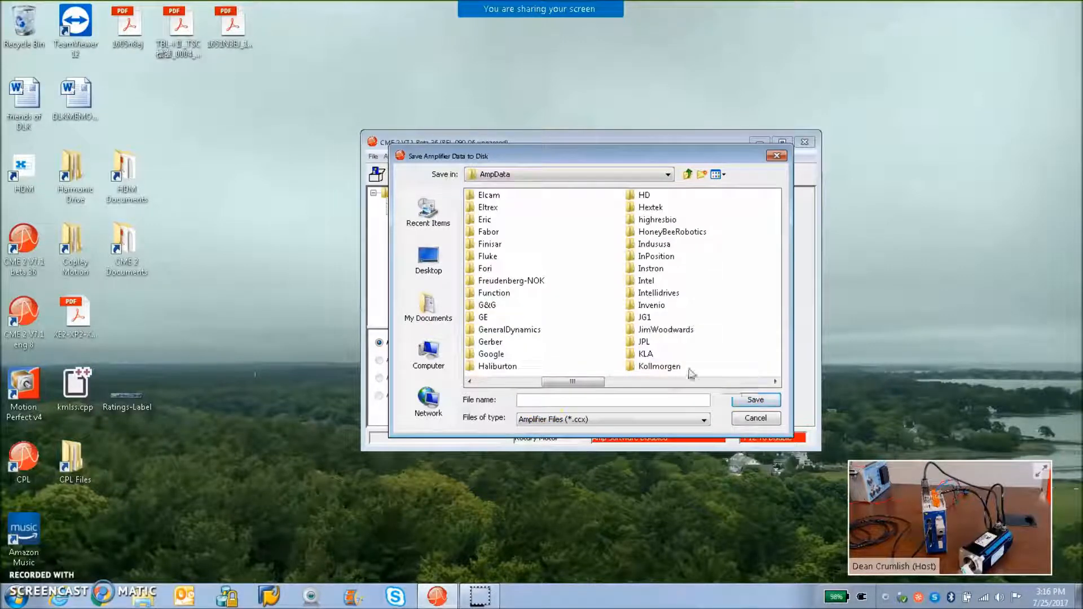
double_click(659, 365)
text(BEL-AKM23E-ANMNAA00-Biss-B.ccx)
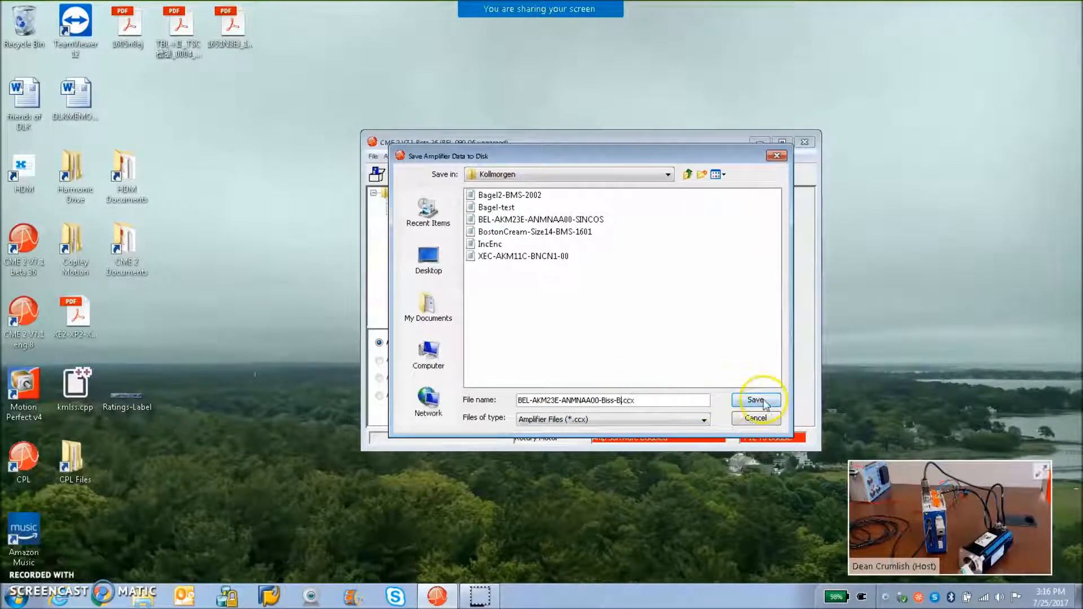
click(754, 400)
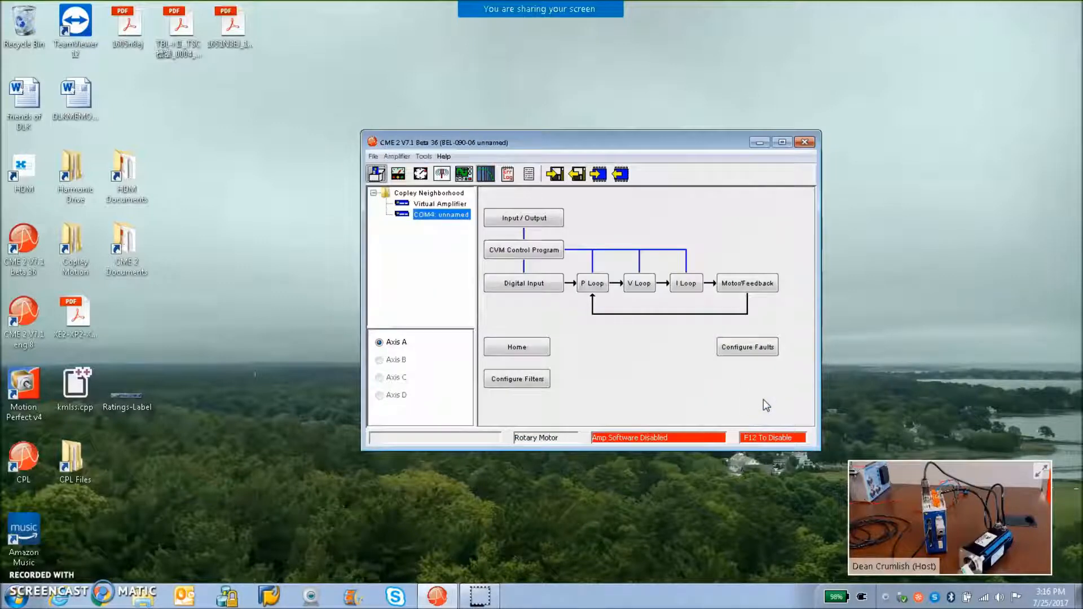